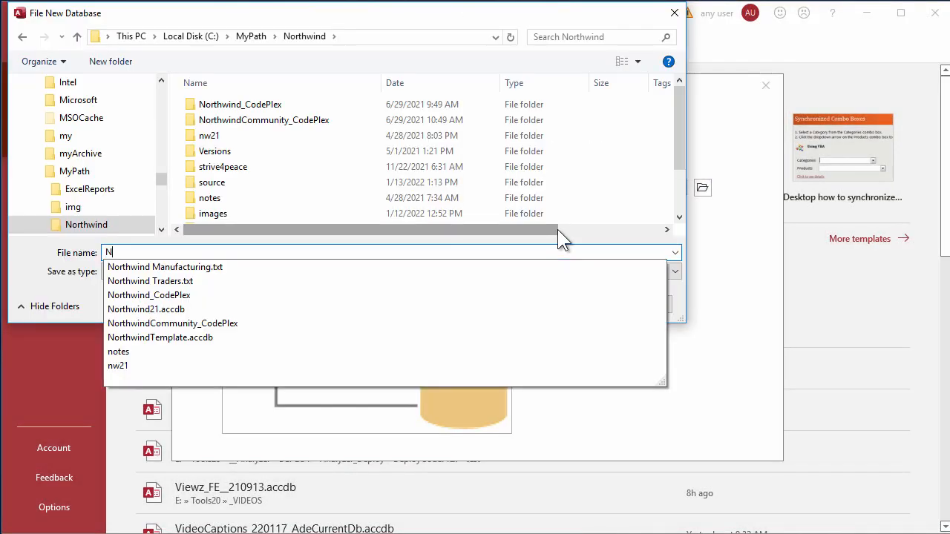
Name the new database Northwind22_22011 in C:\MyPath\Northwind and create it
{"action": "type", "text": "orthwind22_22011"}
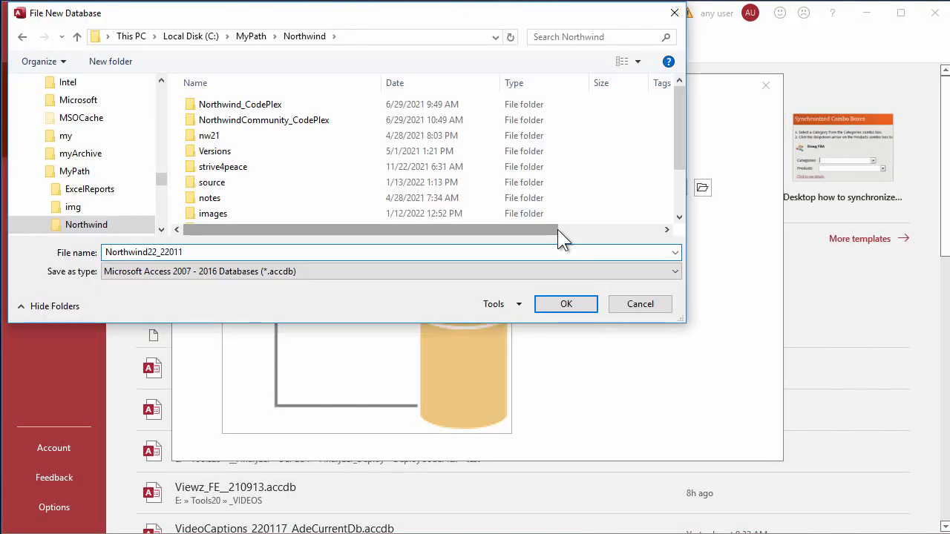
{"action": "left_click", "coordinate": [565, 303]}
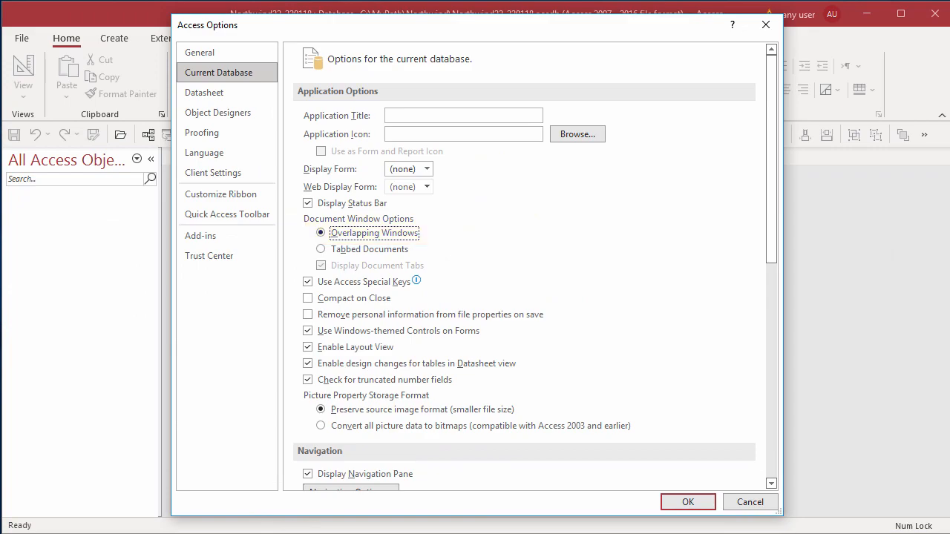
Keep Overlapping Windows checked in Current Database options and accept the settings
{"action": "left_click", "coordinate": [749, 502]}
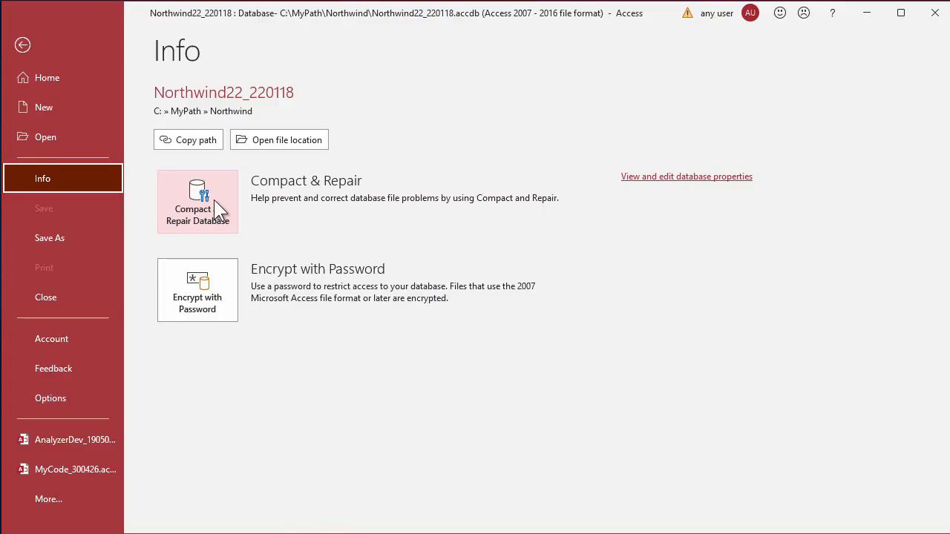
{"action": "left_click", "coordinate": [50, 397]}
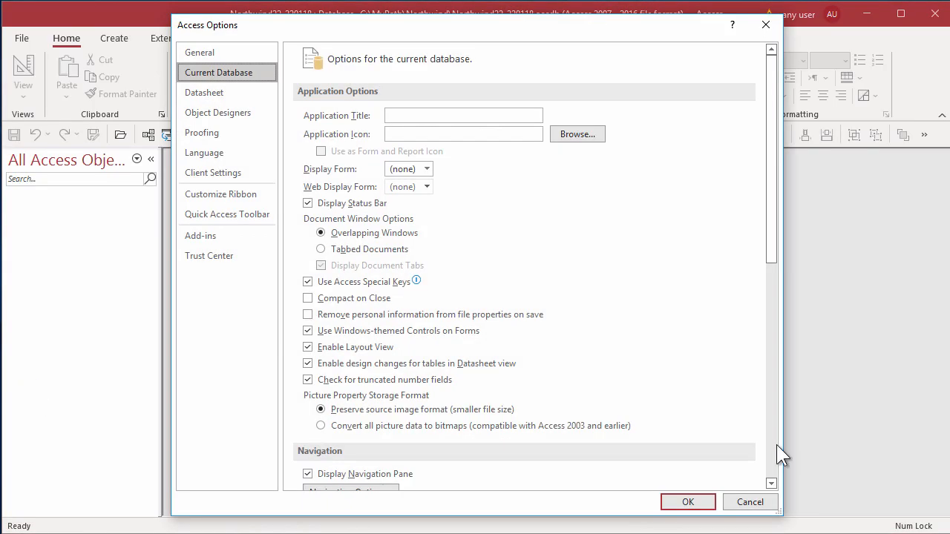
{"action": "left_click", "coordinate": [750, 501]}
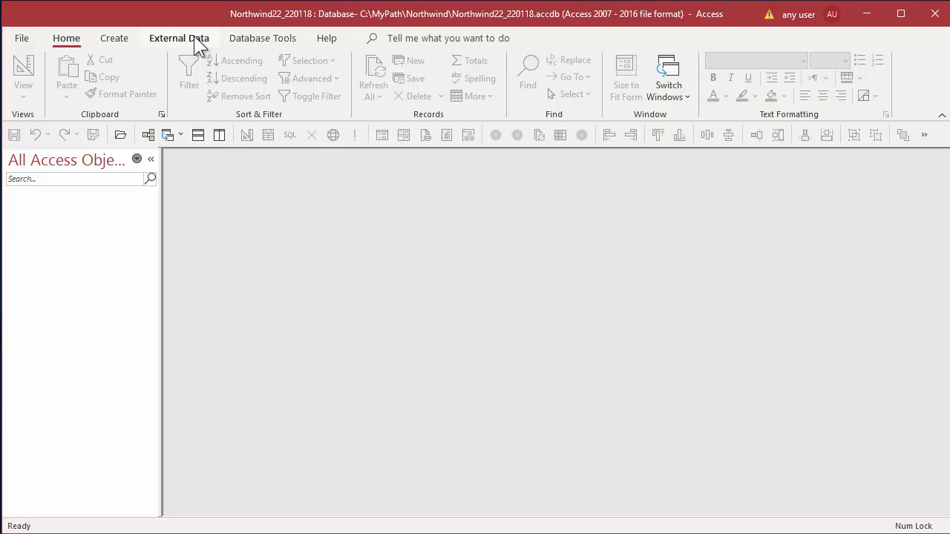
Choose NorthwindTemplate.accdb as the Access data source for External Data
{"action": "left_click", "coordinate": [178, 38]}
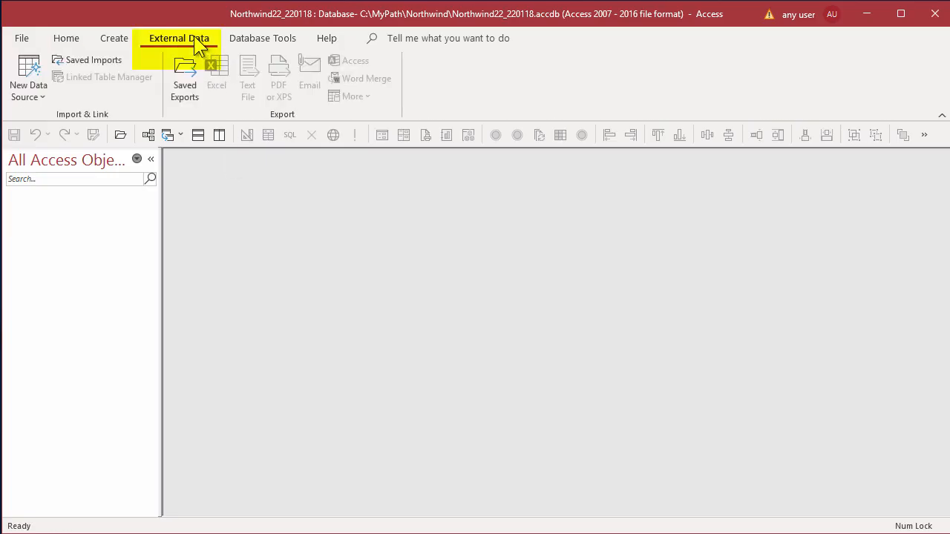
{"action": "left_click", "coordinate": [29, 77]}
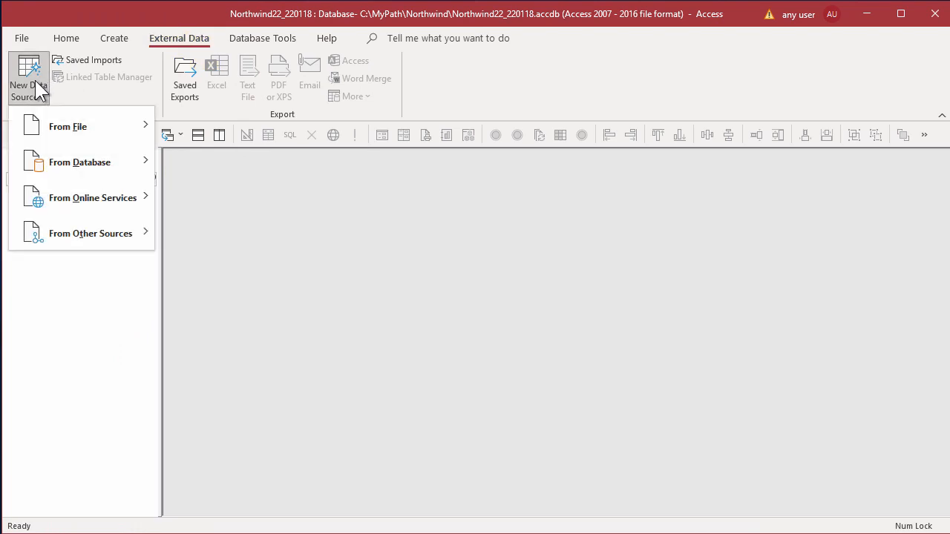
{"action": "mouse_move", "coordinate": [80, 162]}
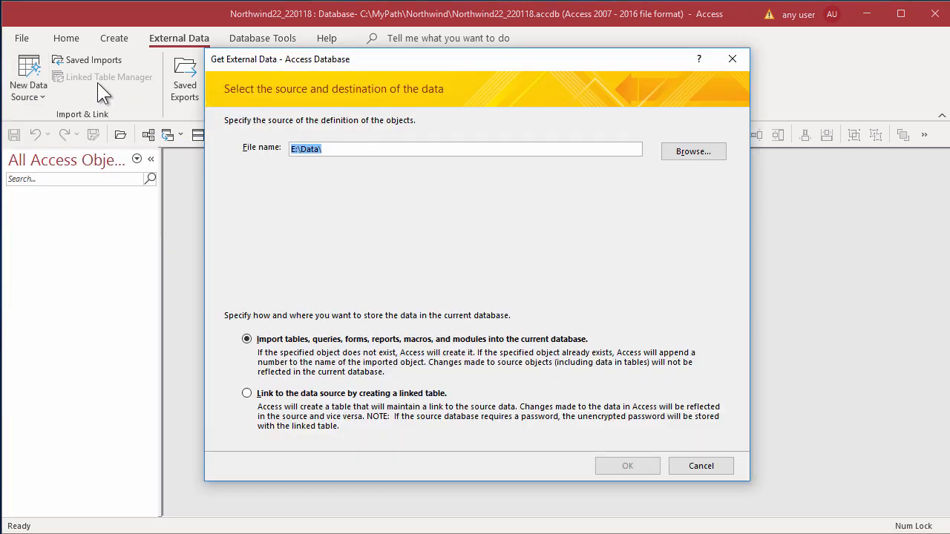
{"action": "left_click", "coordinate": [693, 152]}
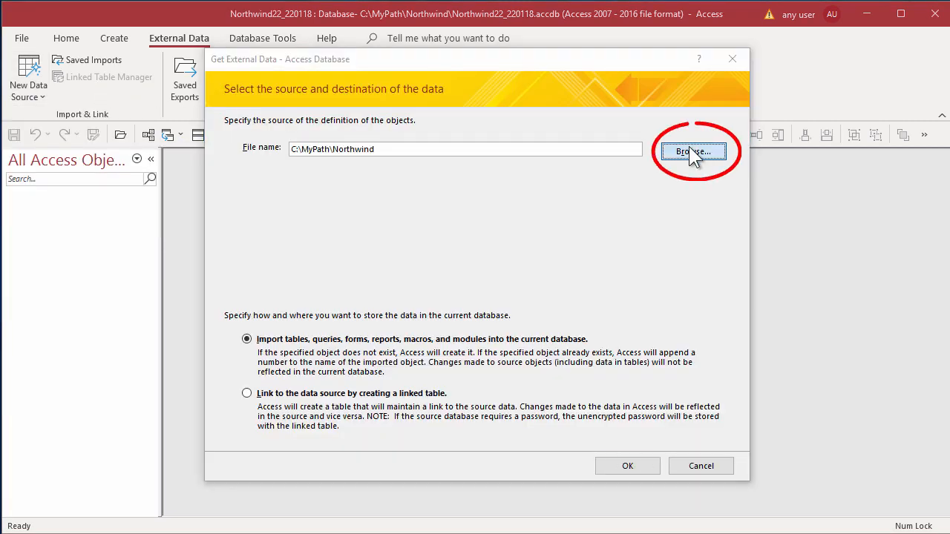
{"action": "left_click", "coordinate": [695, 151]}
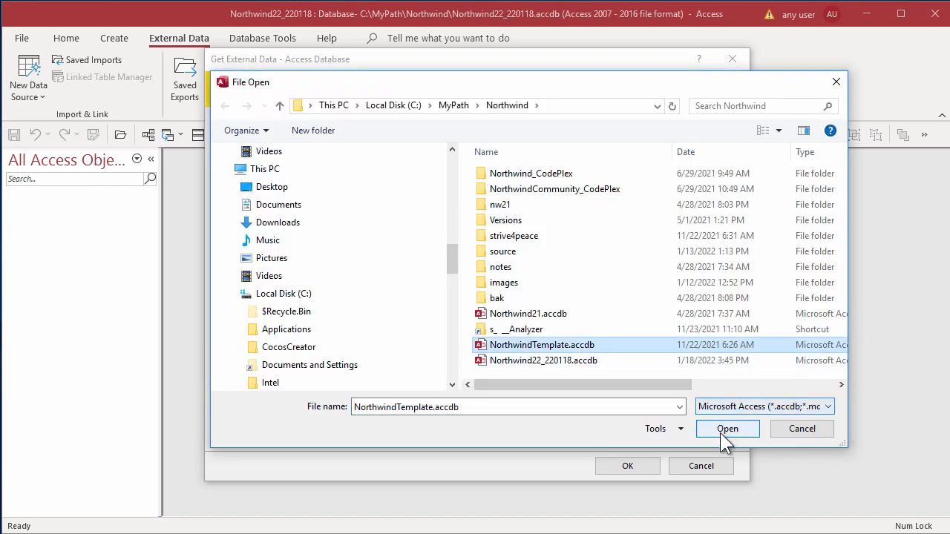
{"action": "left_click", "coordinate": [727, 428]}
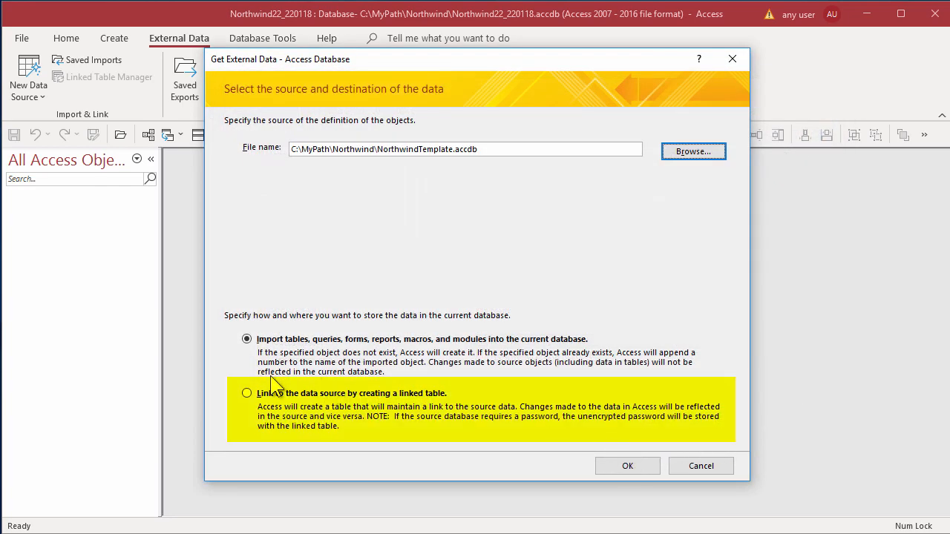
Link rather than import, select all source tables and link them
{"action": "left_click", "coordinate": [247, 392]}
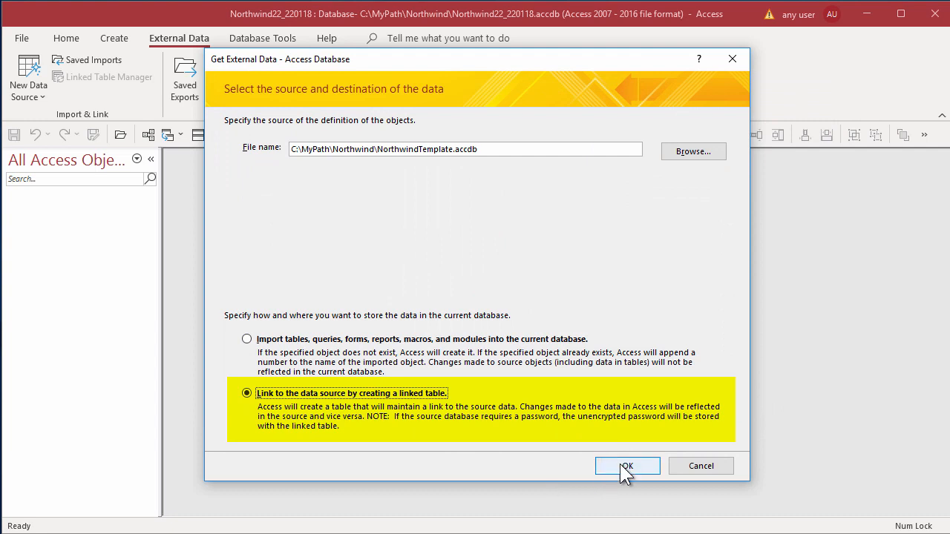
{"action": "left_click", "coordinate": [626, 466]}
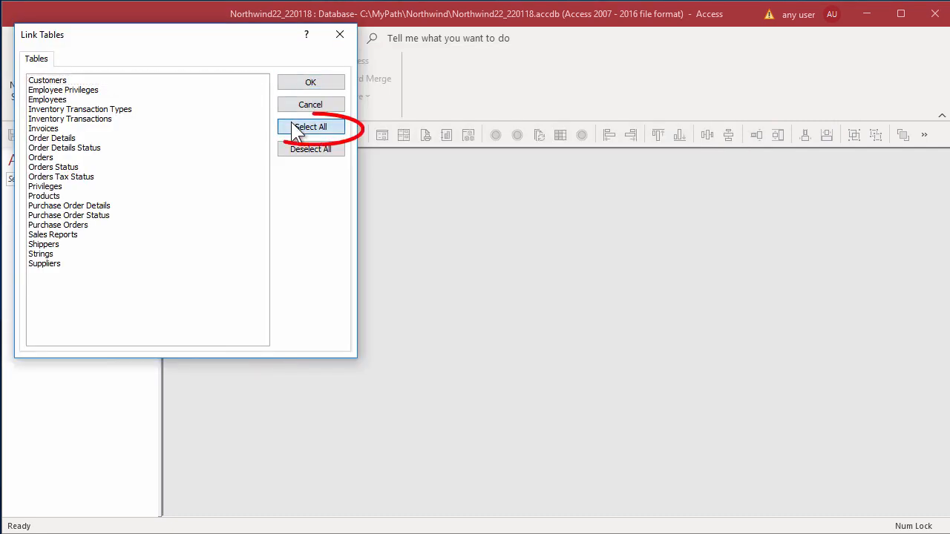
{"action": "left_click", "coordinate": [310, 126]}
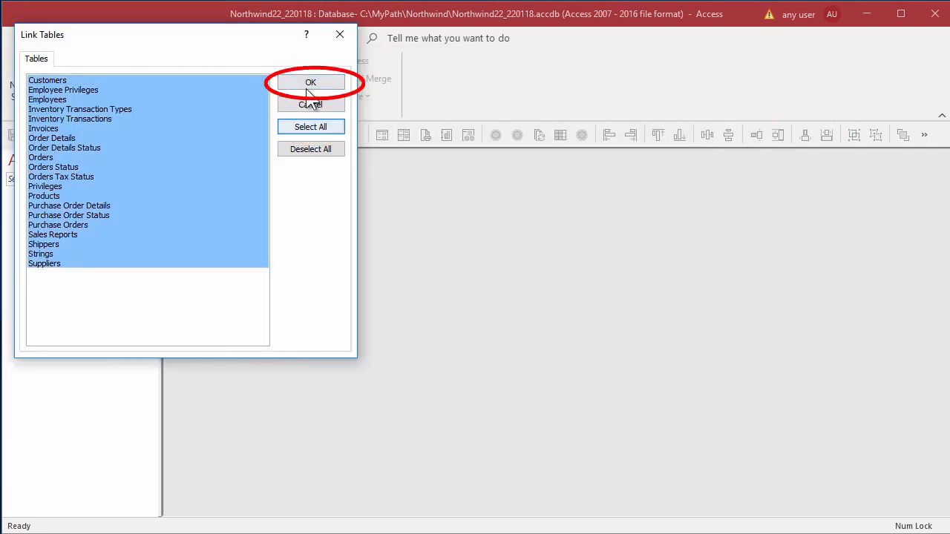
{"action": "left_click", "coordinate": [310, 81]}
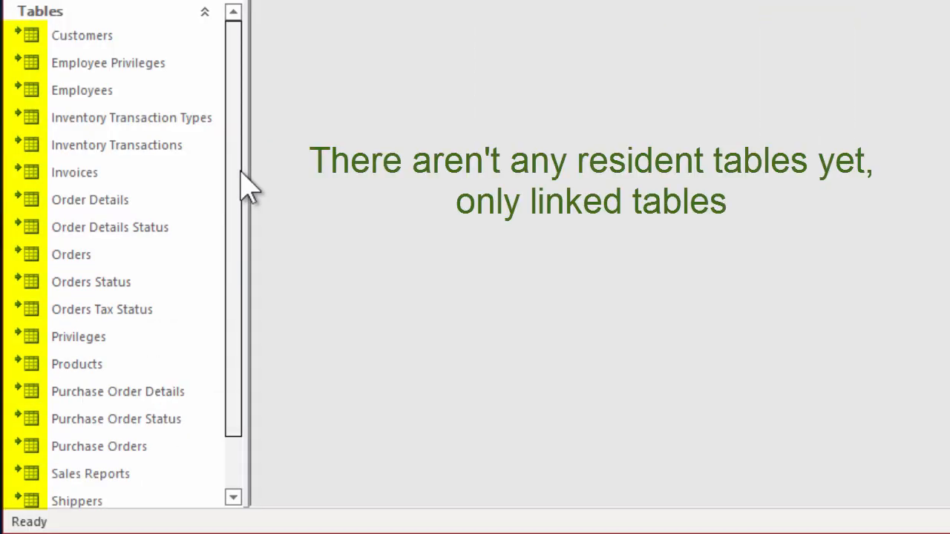
{"action": "mouse_move", "coordinate": [186, 85]}
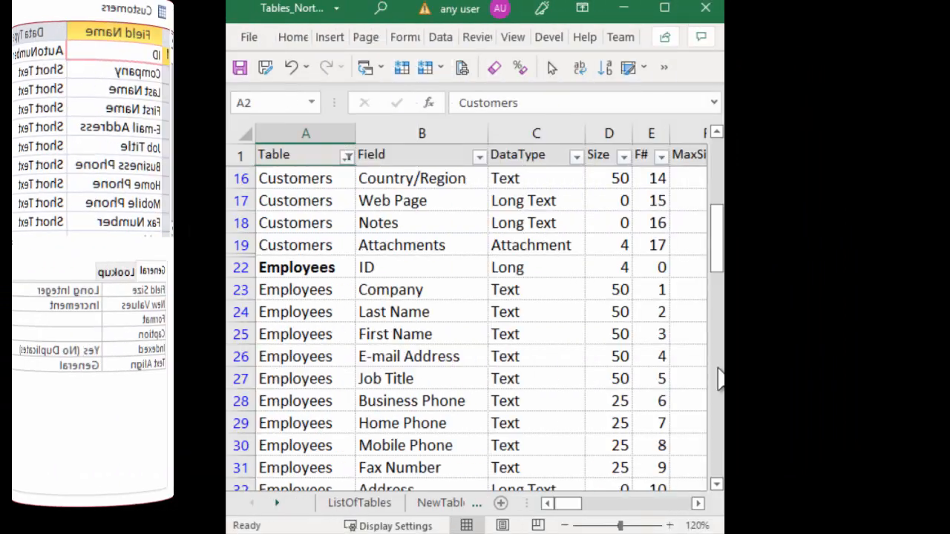
{"action": "scroll", "scroll_direction": "down", "scroll_amount": 3}
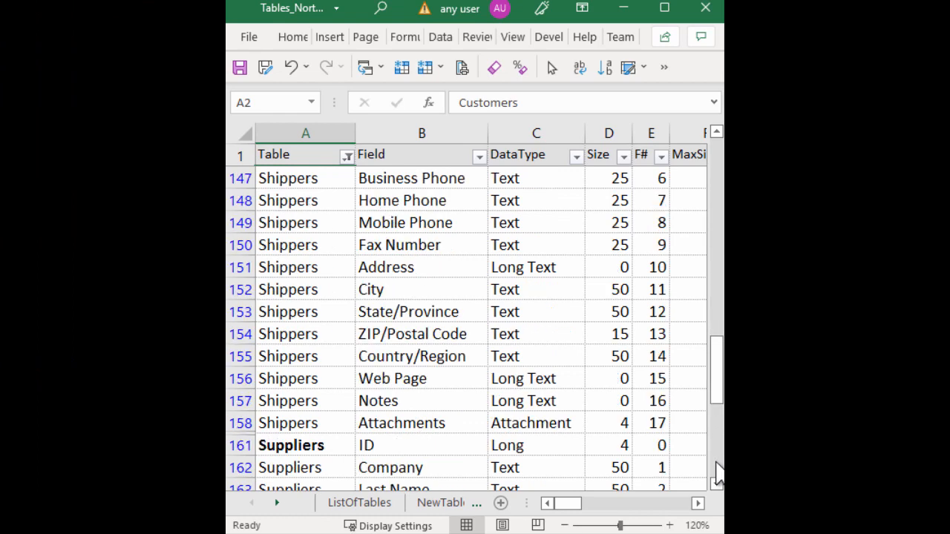
{"action": "scroll", "scroll_direction": "down", "scroll_amount": 3}
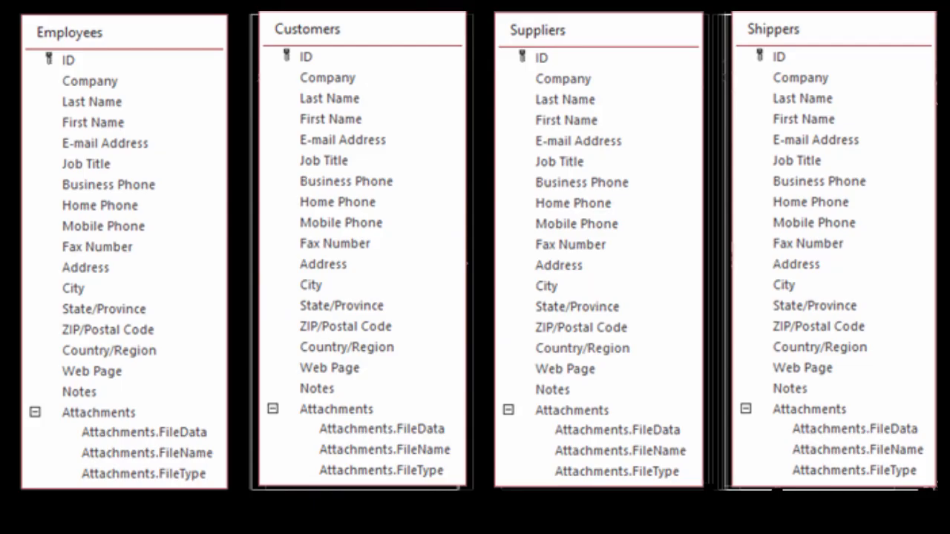
{"action": "left_click", "coordinate": [307, 29]}
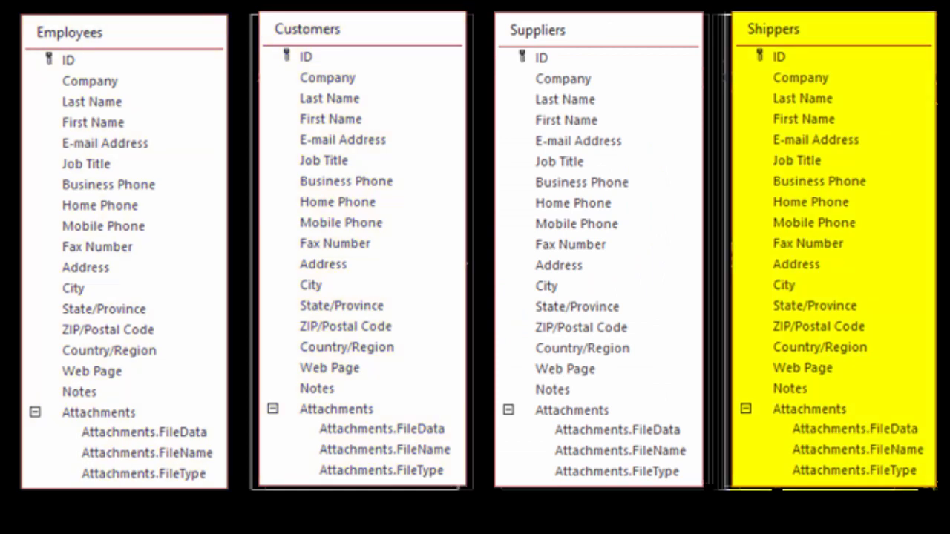
{"action": "left_click", "coordinate": [537, 30]}
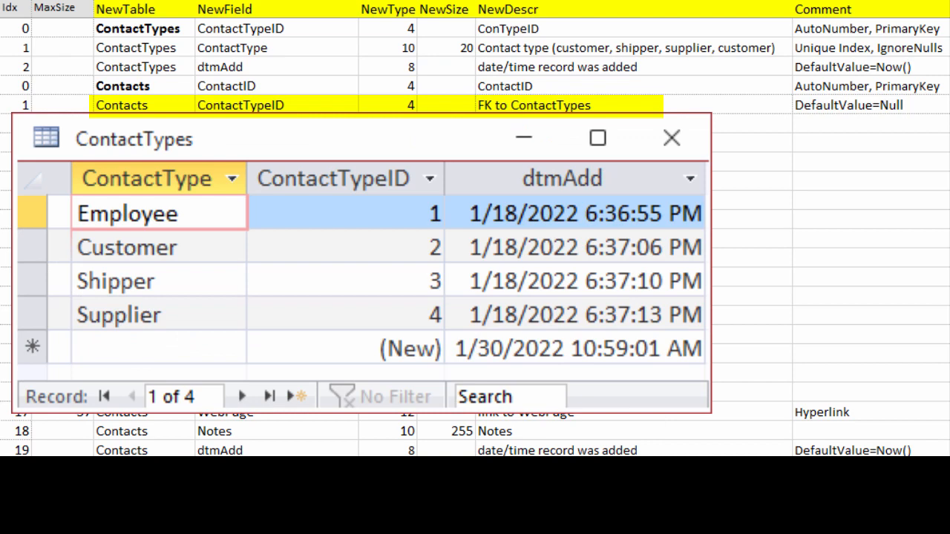
Select the whole NewTabledefs definition range and copy it with Ctrl+C
{"action": "left_click", "coordinate": [671, 138]}
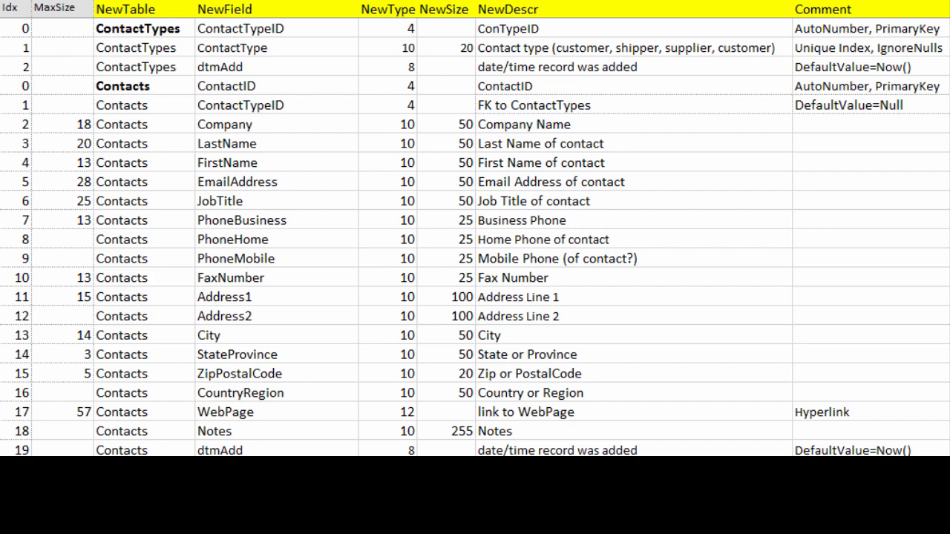
{"action": "left_click", "coordinate": [11, 9]}
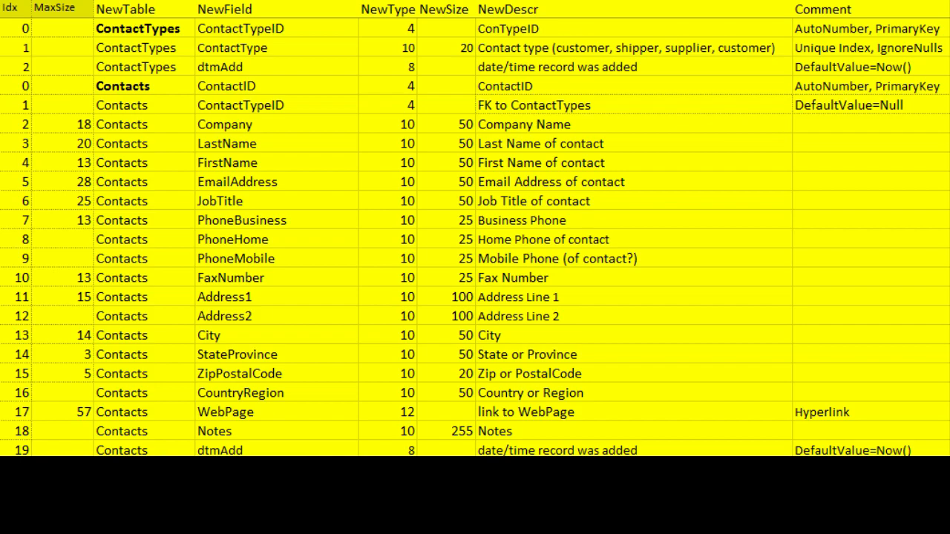
{"action": "key", "text": "ctrl+c"}
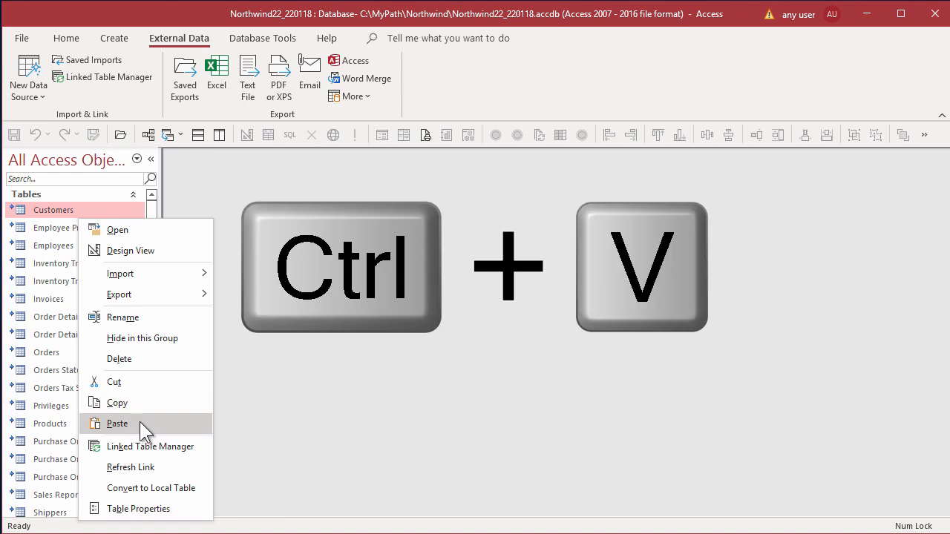
Paste the copied definitions as a new NewTabledefs table with first row as column headings
{"action": "key", "text": "ctrl+v"}
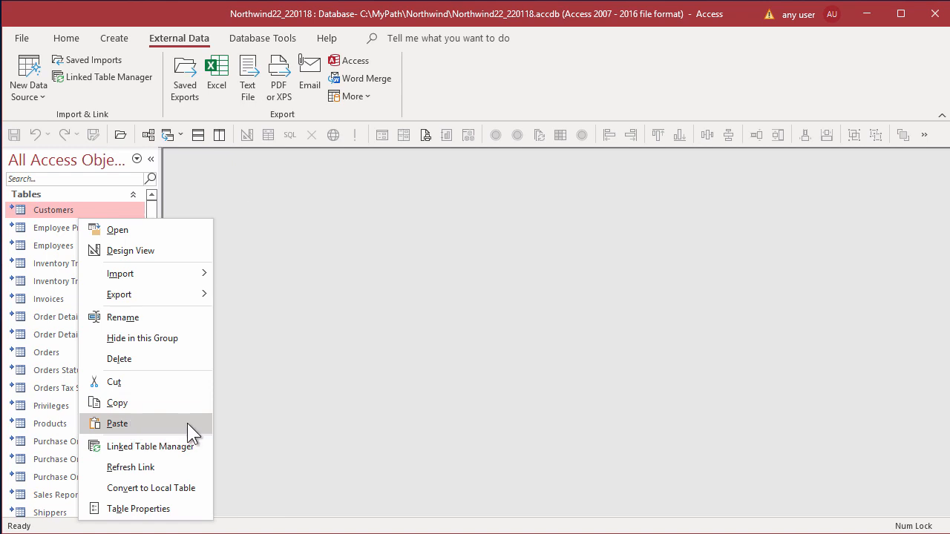
{"action": "left_click", "coordinate": [116, 422]}
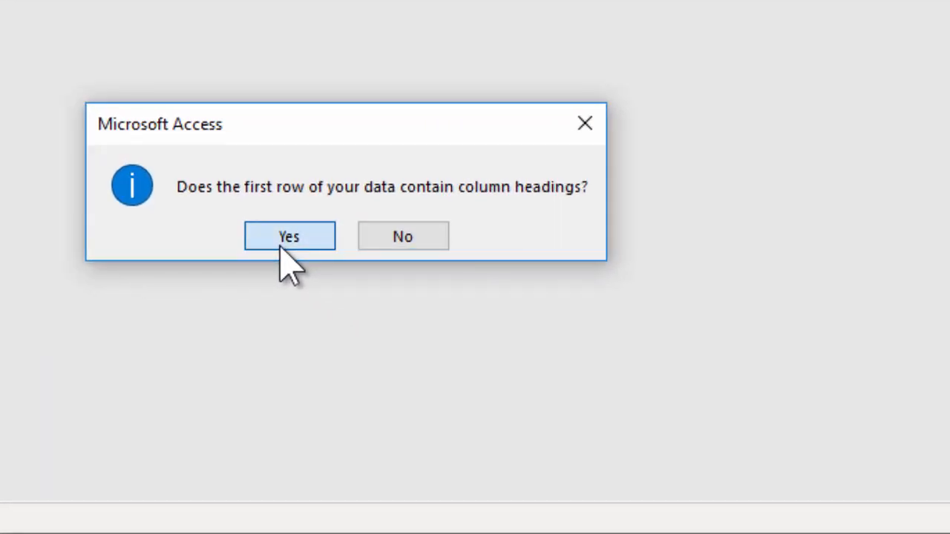
{"action": "left_click", "coordinate": [288, 236]}
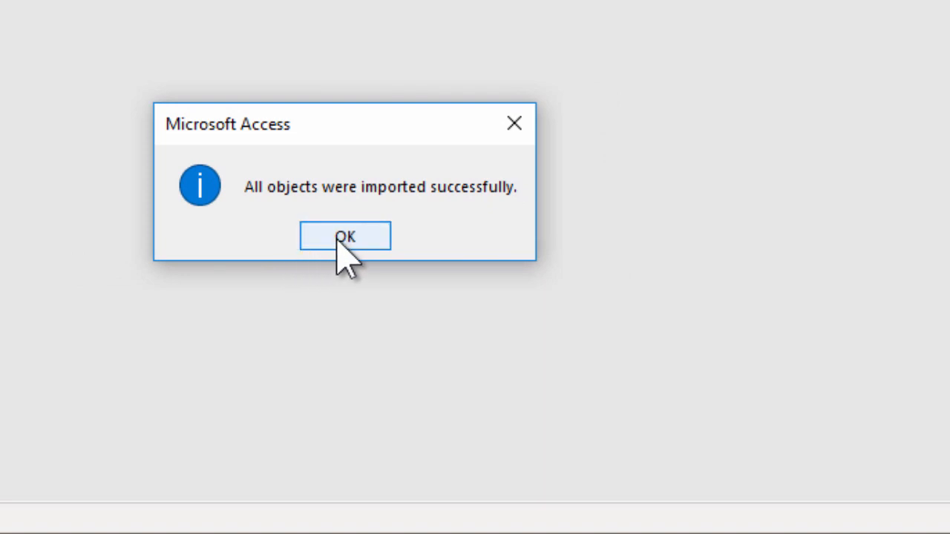
{"action": "left_click", "coordinate": [344, 236]}
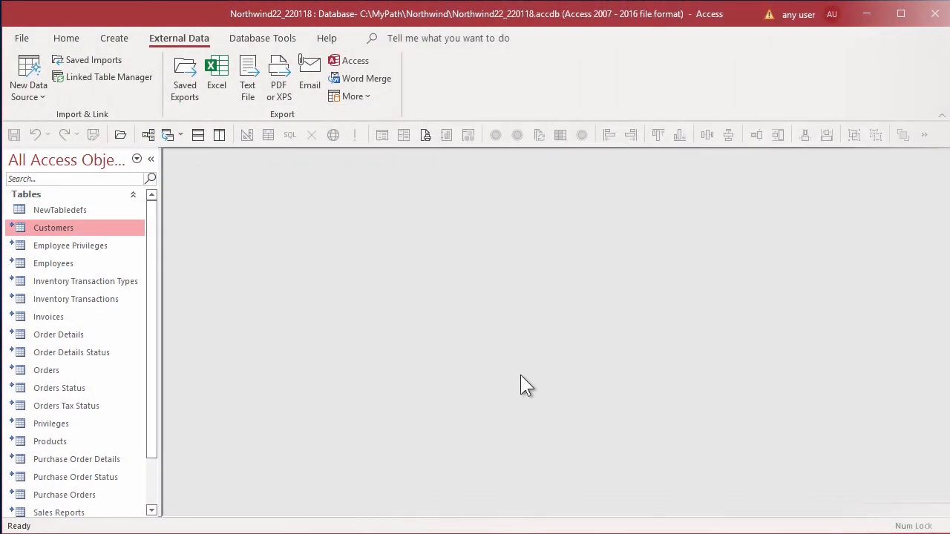
Open the NewTabledefs table in Datasheet view to see its 22 records
{"action": "left_click", "coordinate": [59, 211]}
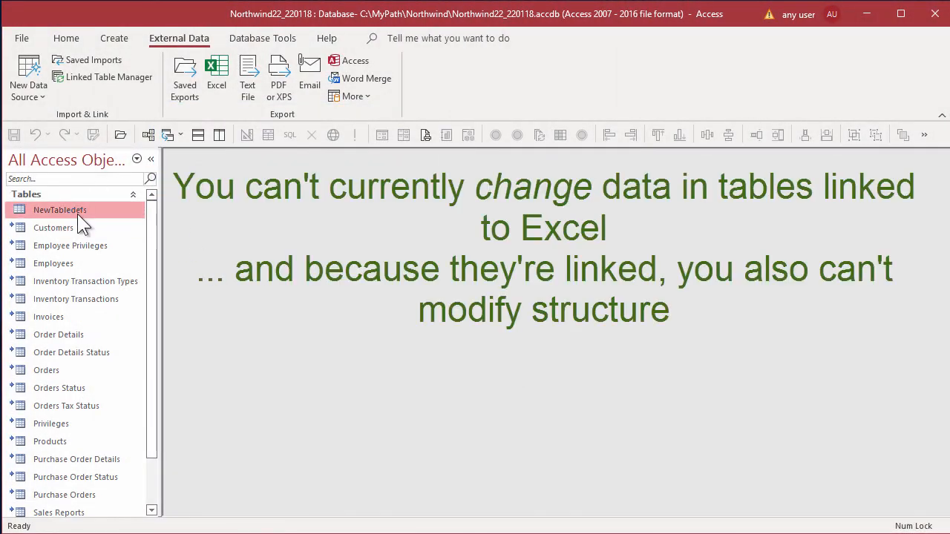
{"action": "double_click", "coordinate": [59, 210]}
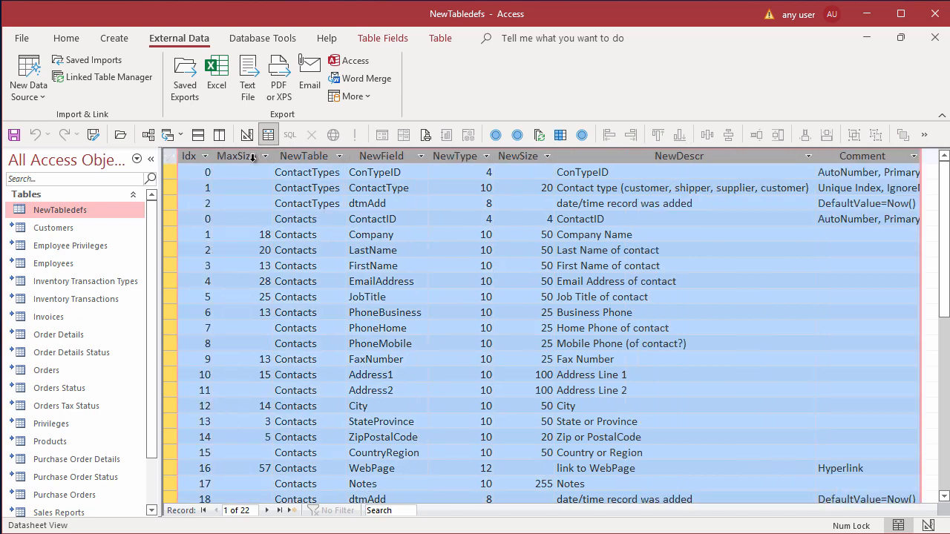
Switch NewTabledefs to Design View and inspect its 255-character text field properties
{"action": "right_click", "coordinate": [60, 211]}
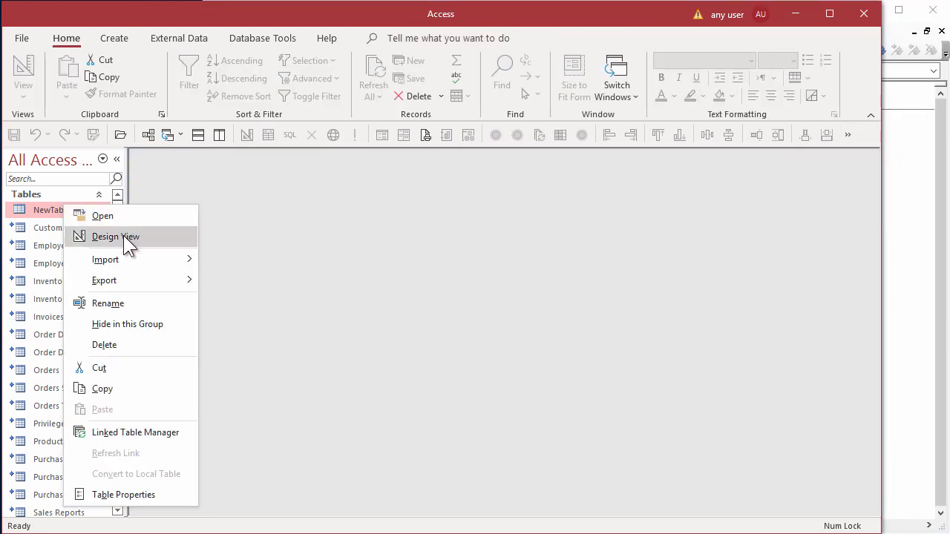
{"action": "left_click", "coordinate": [116, 236]}
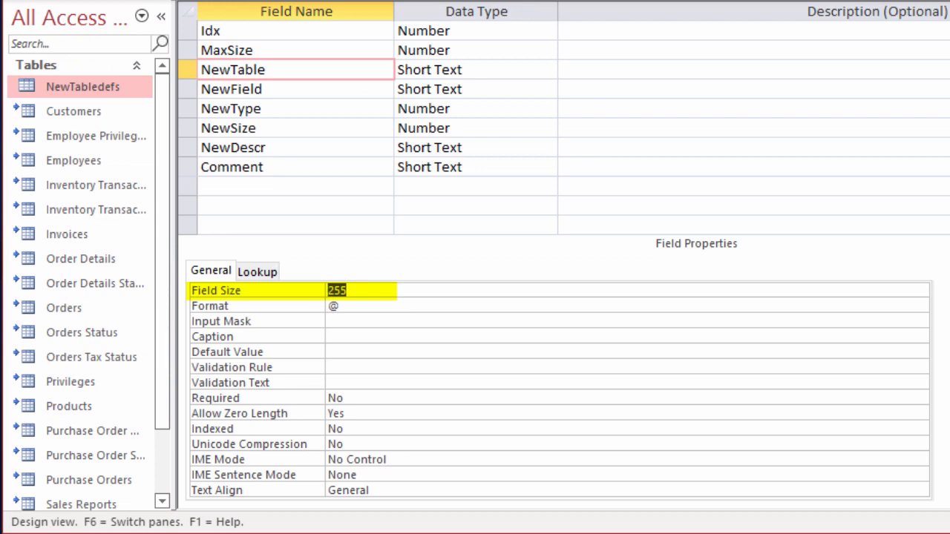
{"action": "type", "text": "6"}
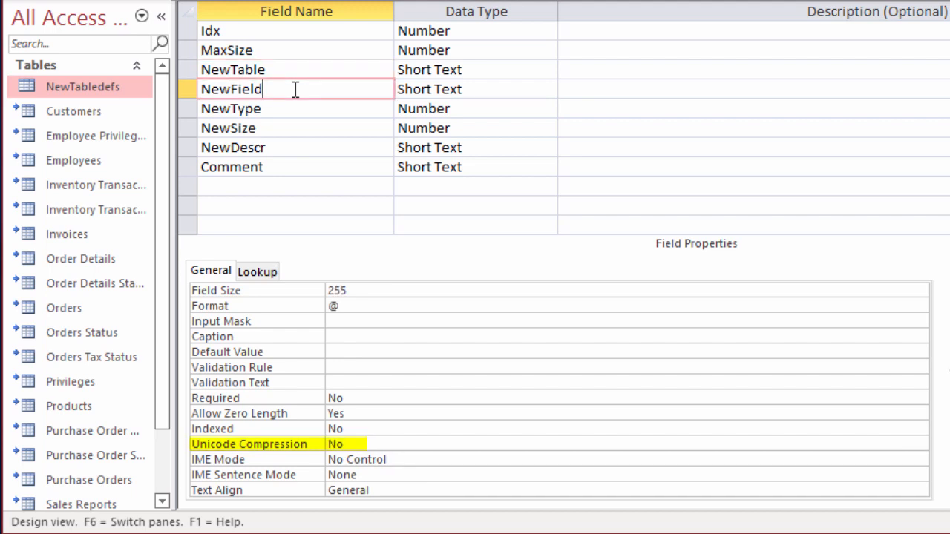
Review the NewType, NewDescr and Comment field properties in the design grid
{"action": "left_click", "coordinate": [335, 289]}
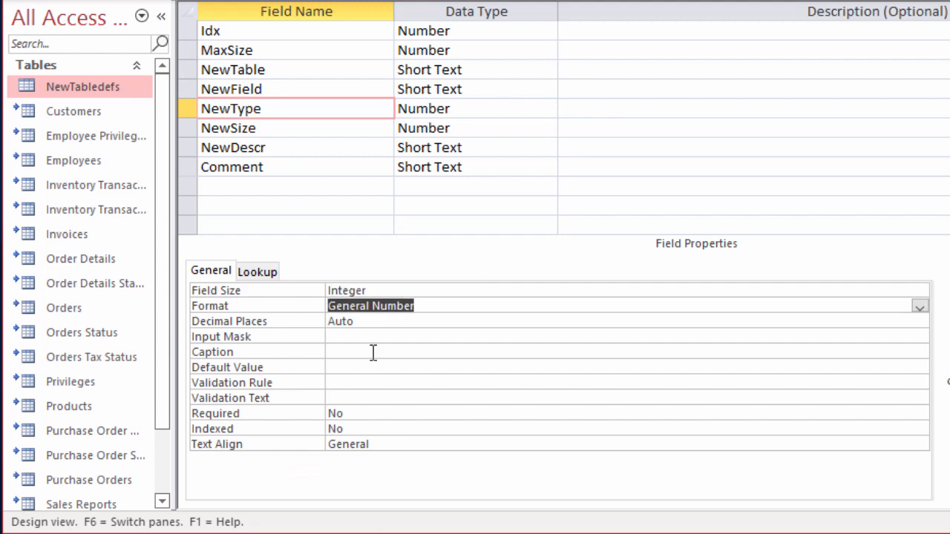
{"action": "left_click", "coordinate": [228, 128]}
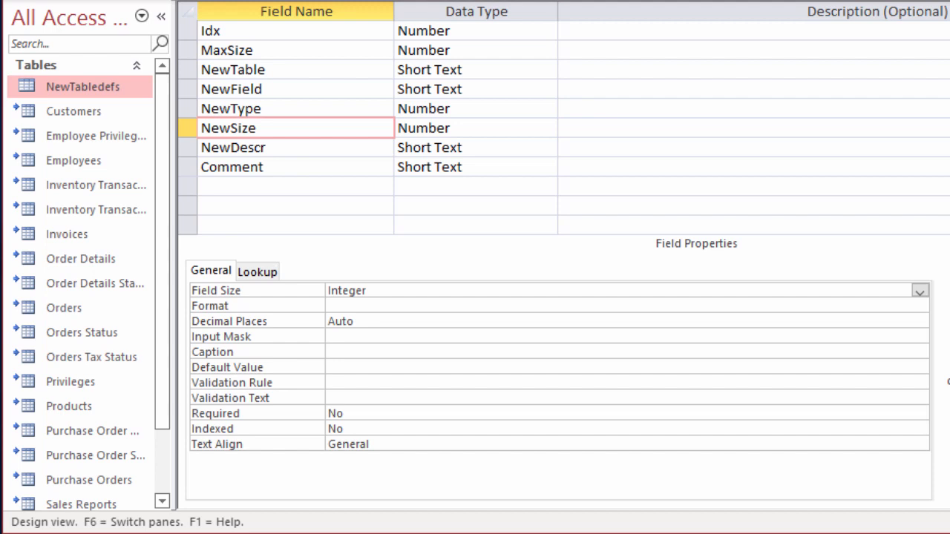
{"action": "left_click", "coordinate": [475, 147]}
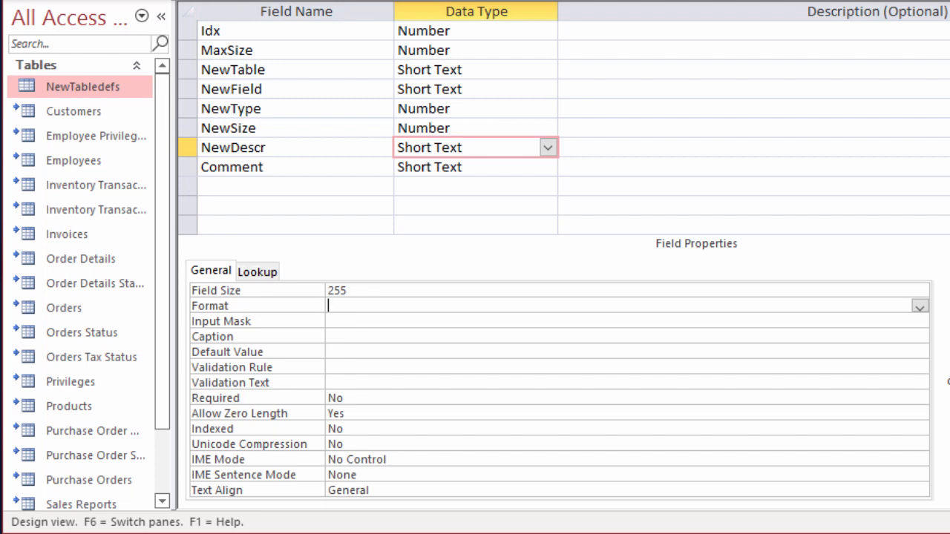
{"action": "left_click", "coordinate": [920, 446]}
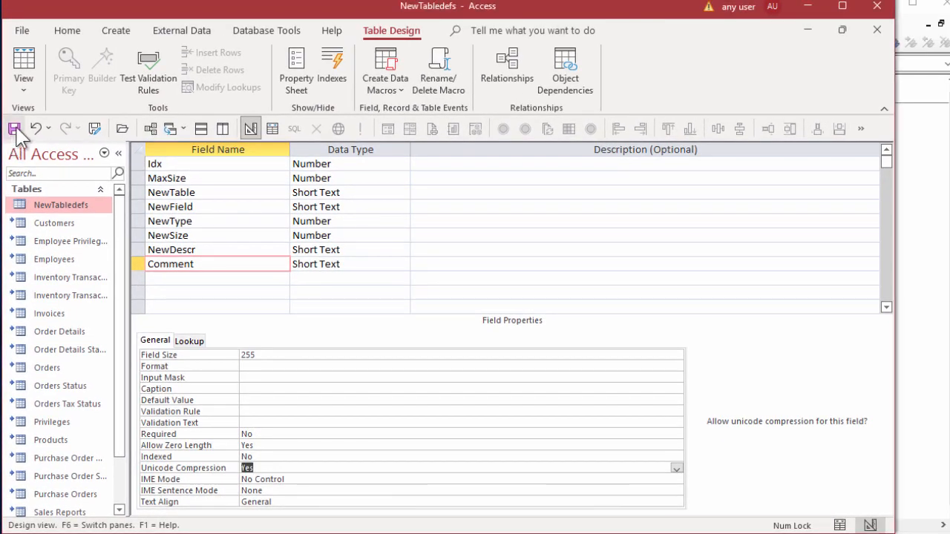
Save the NewTabledefs design and shrink the Access window to one side
{"action": "left_click", "coordinate": [15, 128]}
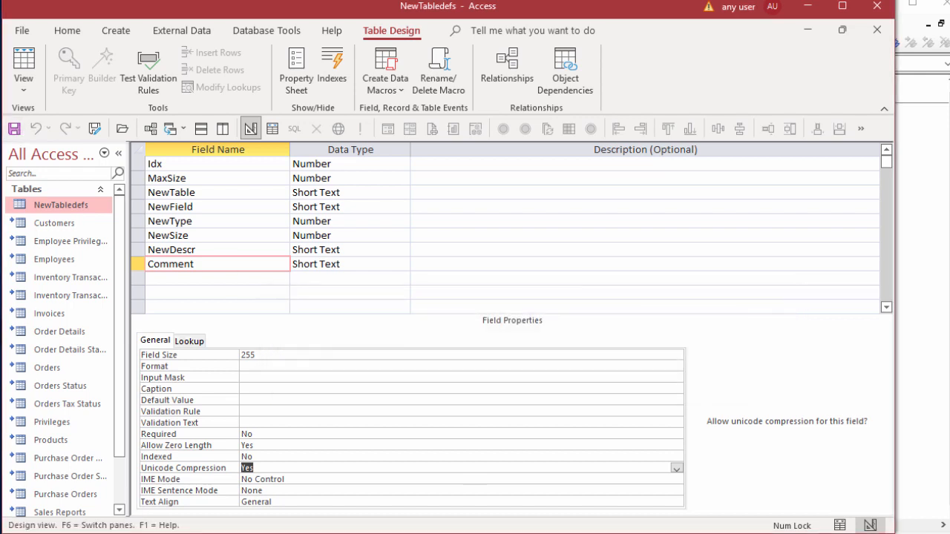
{"action": "left_click_drag", "start_coordinate": [309, 149], "coordinate": [209, 149]}
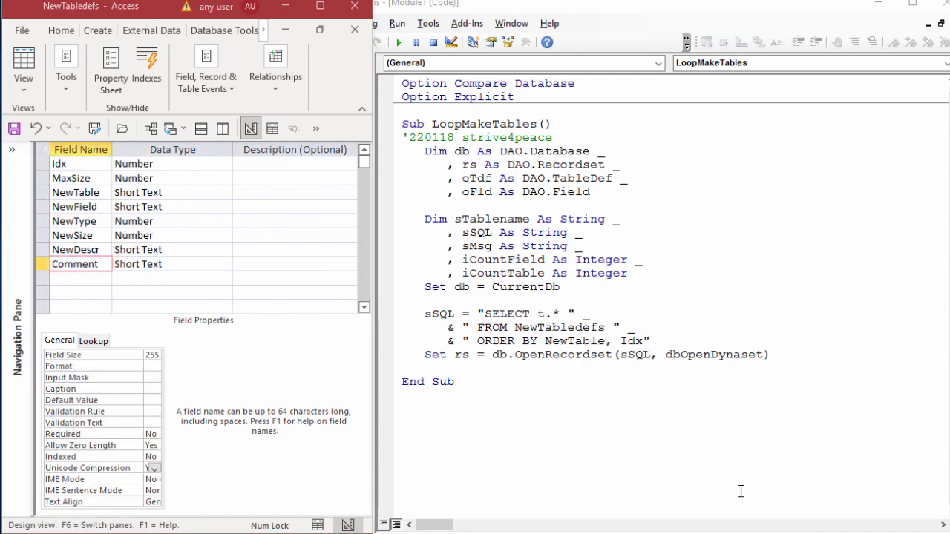
Insert an empty row above Idx in the NewTabledefs design grid
{"action": "right_click", "coordinate": [39, 163]}
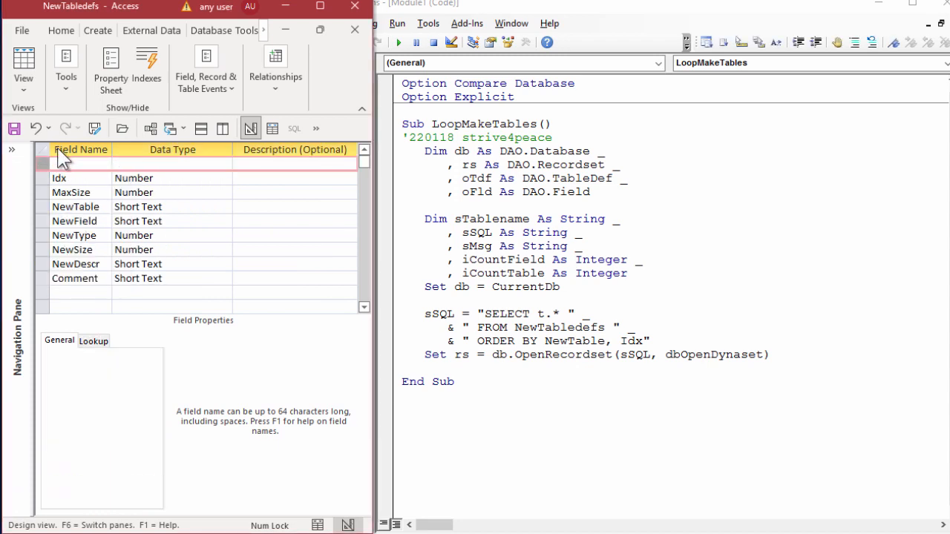
Name the new field TdfID with description TdfID and make it the primary key
{"action": "type", "text": "Tdf"}
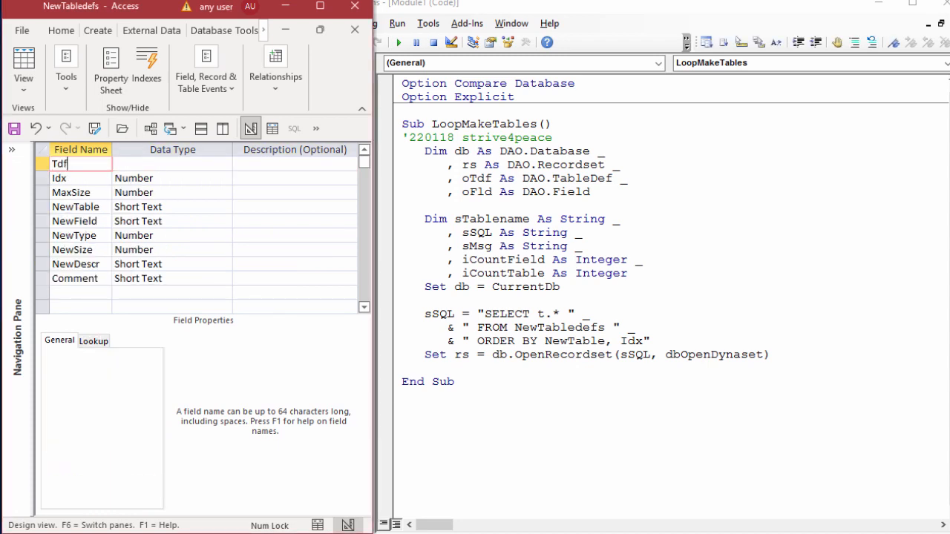
{"action": "type", "text": "ID"}
{"action": "left_click", "coordinate": [294, 163]}
{"action": "type", "text": "T"}
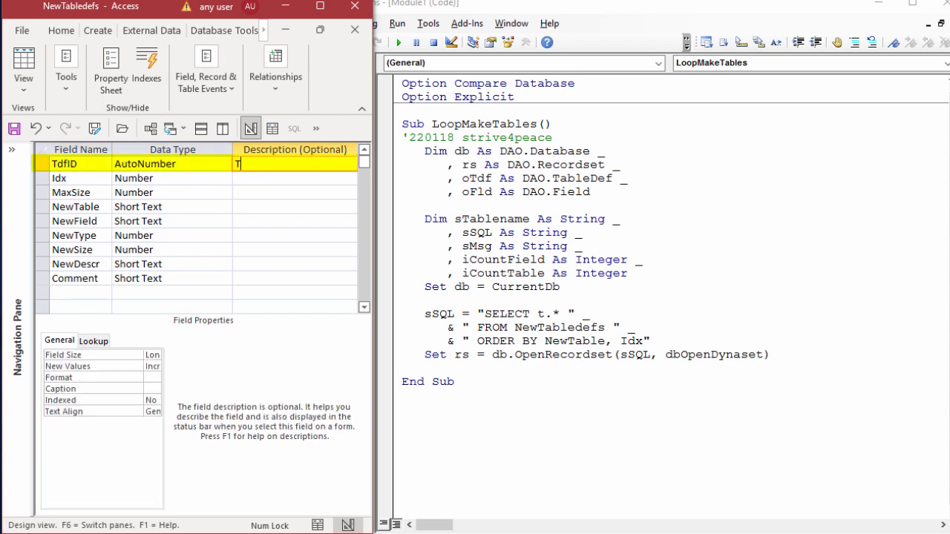
{"action": "type", "text": "dfID"}
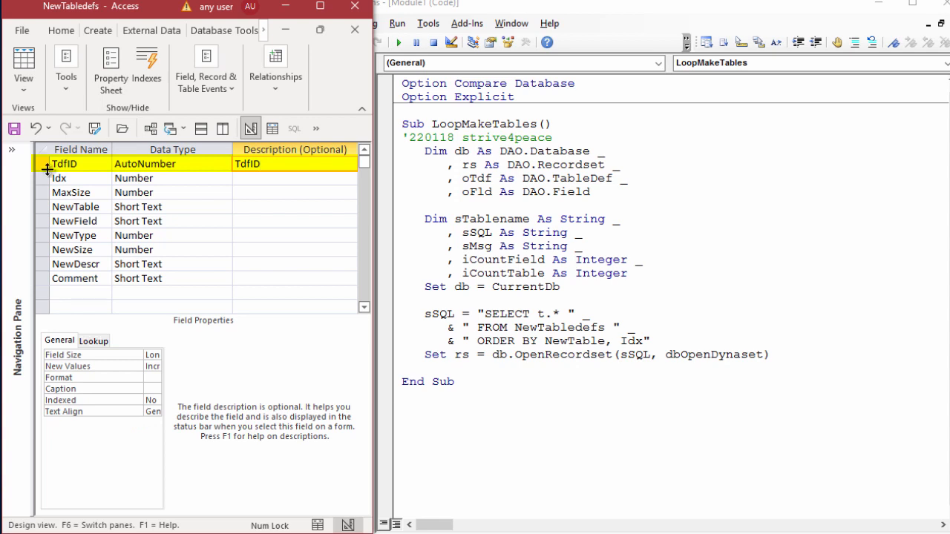
{"action": "right_click", "coordinate": [48, 163]}
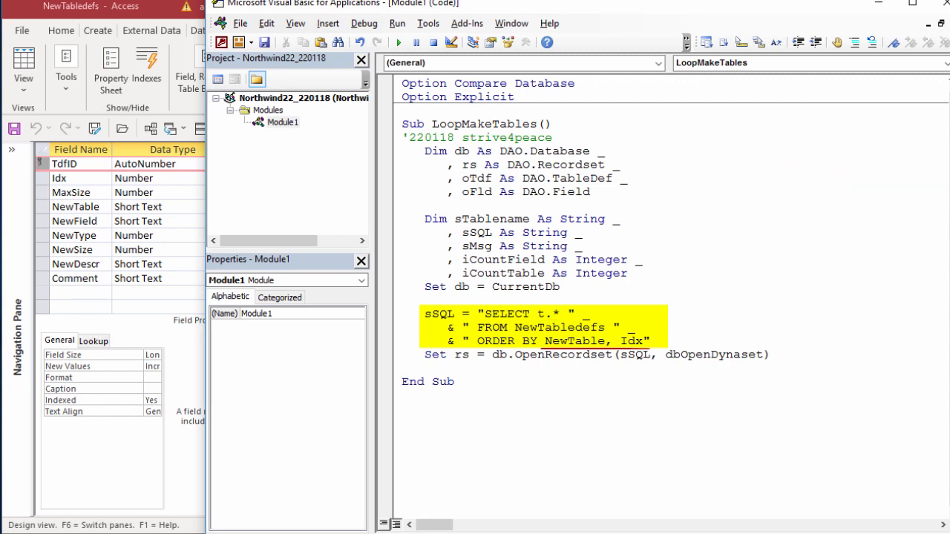
Add blank lines after the Set rs OpenRecordset statement in LoopMakeTables
{"action": "left_click", "coordinate": [534, 355]}
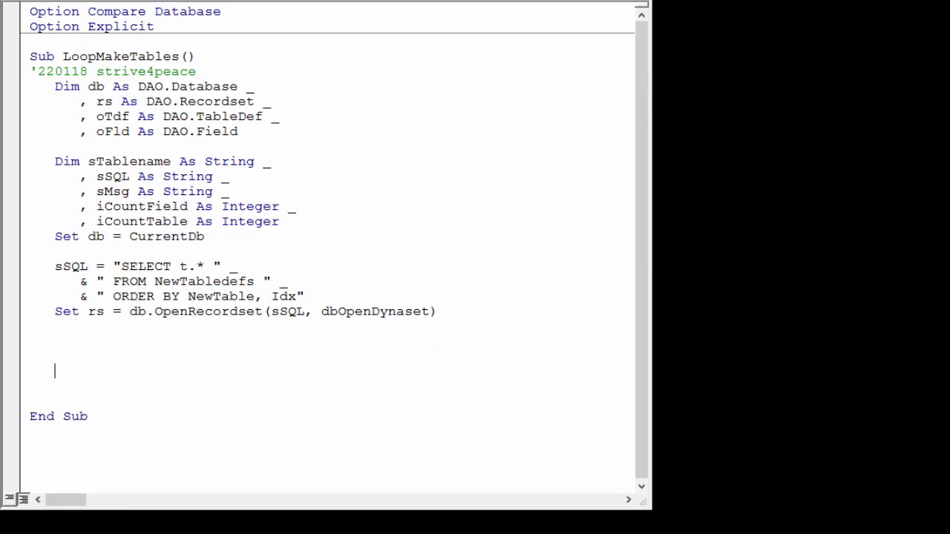
Write the While Not rs.EOF ... rs.MoveNext ... Loop skeleton and add a blank line above it
{"action": "type", "text": "while not r"}
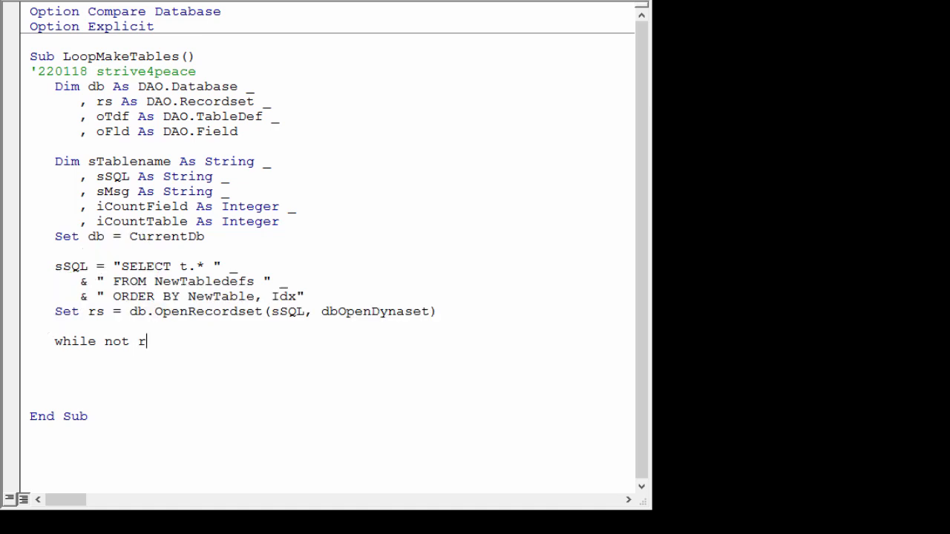
{"action": "type", "text": "s.eof"}
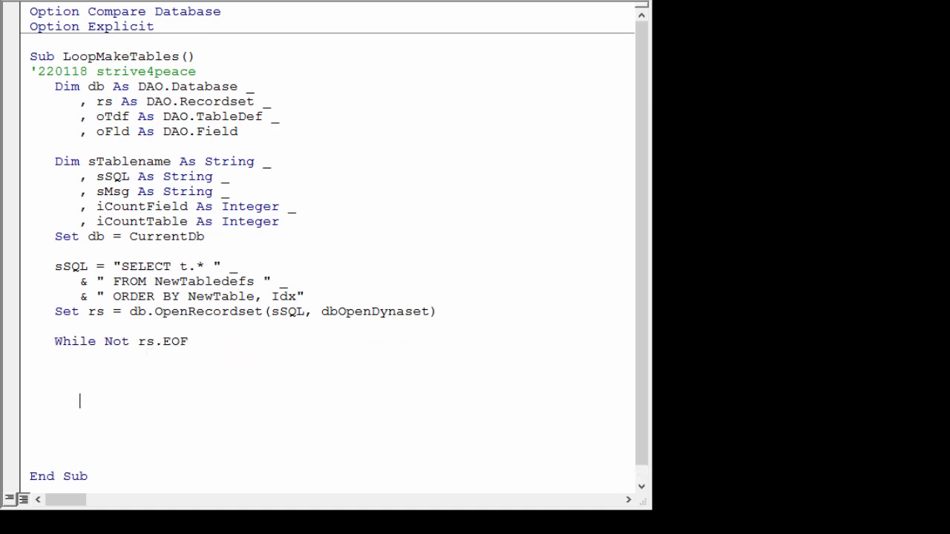
{"action": "type", "text": "rs.movene"}
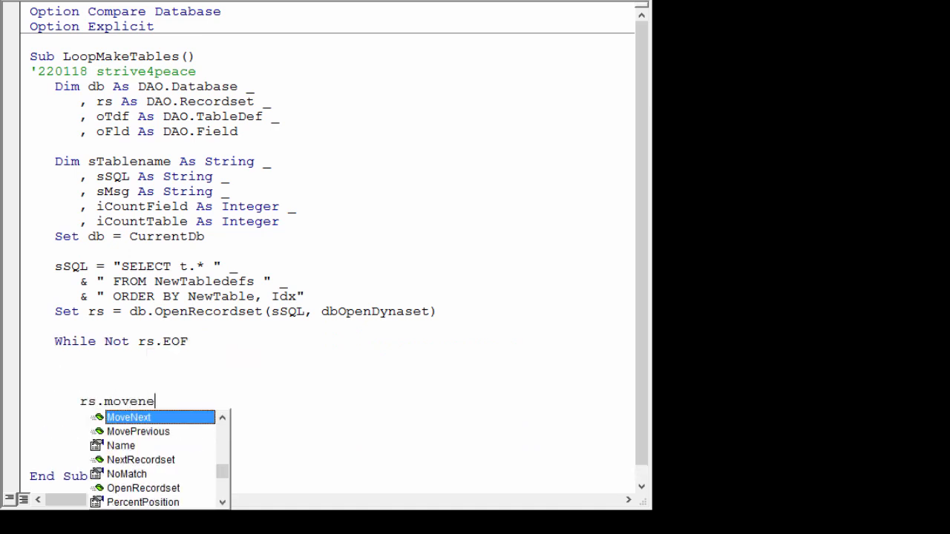
{"action": "key", "text": "Tab"}
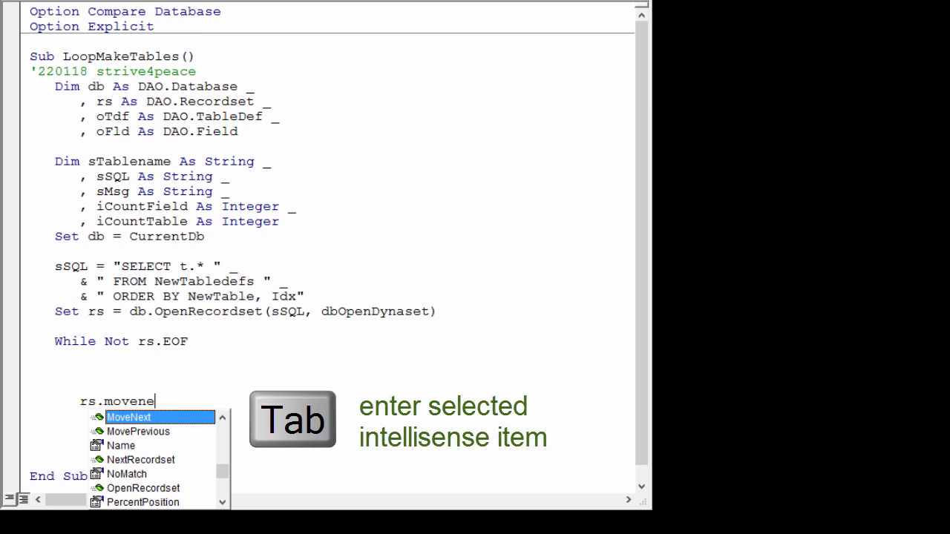
{"action": "key", "text": "Tab"}
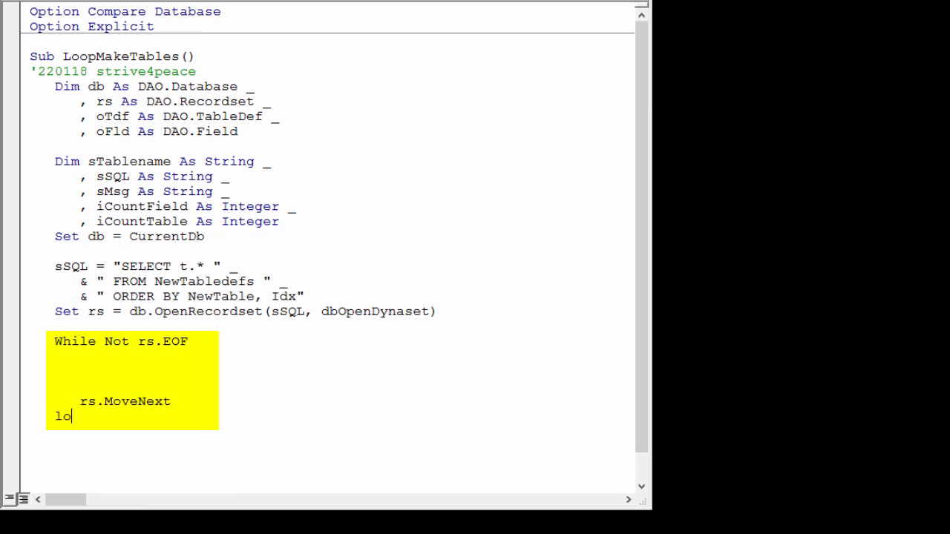
{"action": "type", "text": "op"}
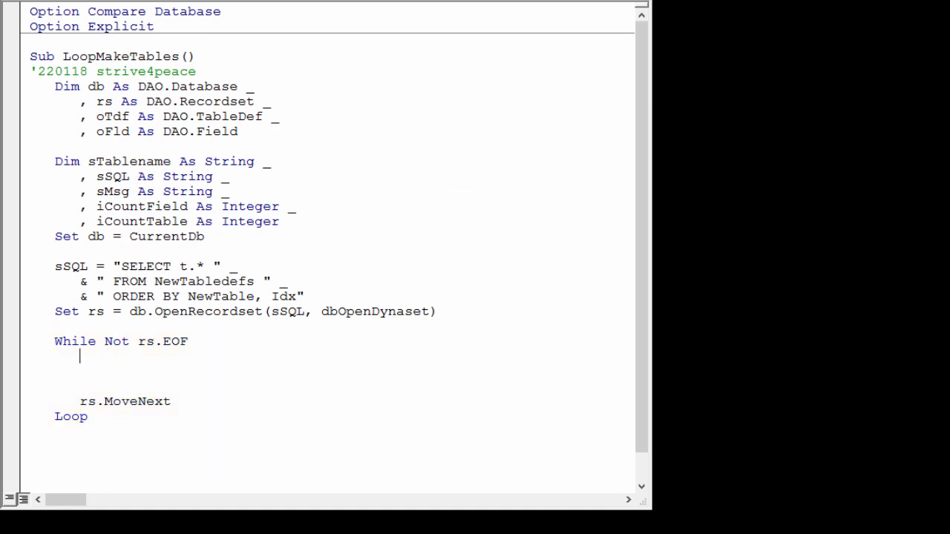
{"action": "key", "text": "ctrl+v"}
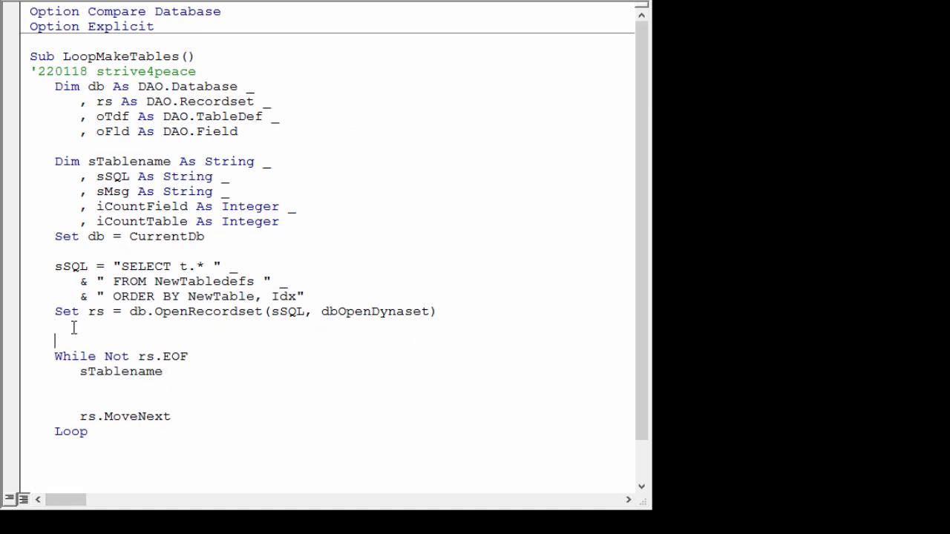
Reset sTablename to "" and add If sTablename <> rs!NewTable Then sTablename = rs!NewTable inside the loop
{"action": "type", "text": "sTablename"}
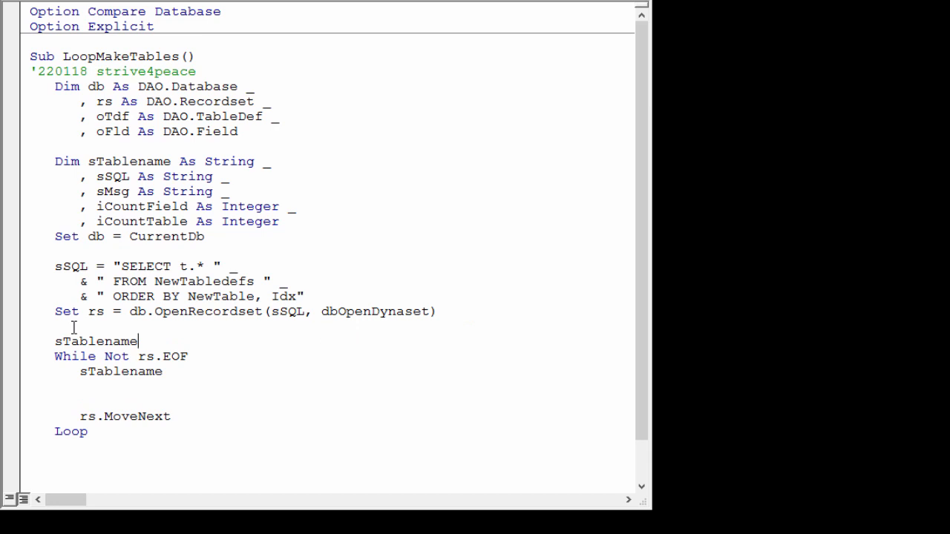
{"action": "type", "text": "= \"\""}
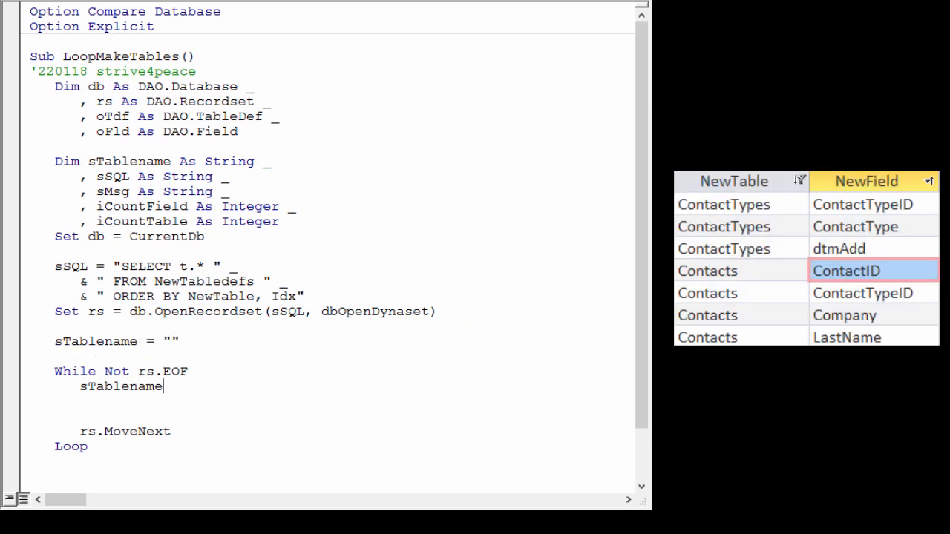
{"action": "type", "text": "=rs!"}
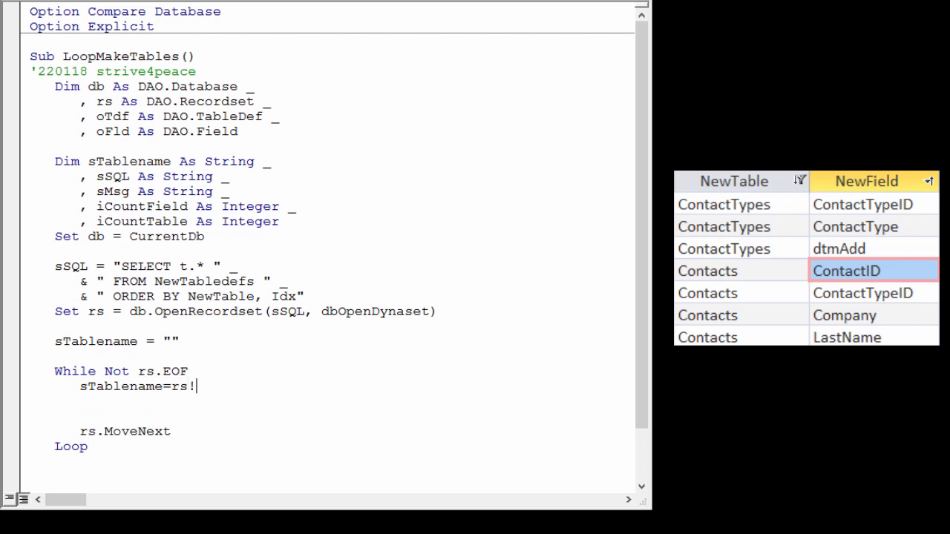
{"action": "type", "text": "New"}
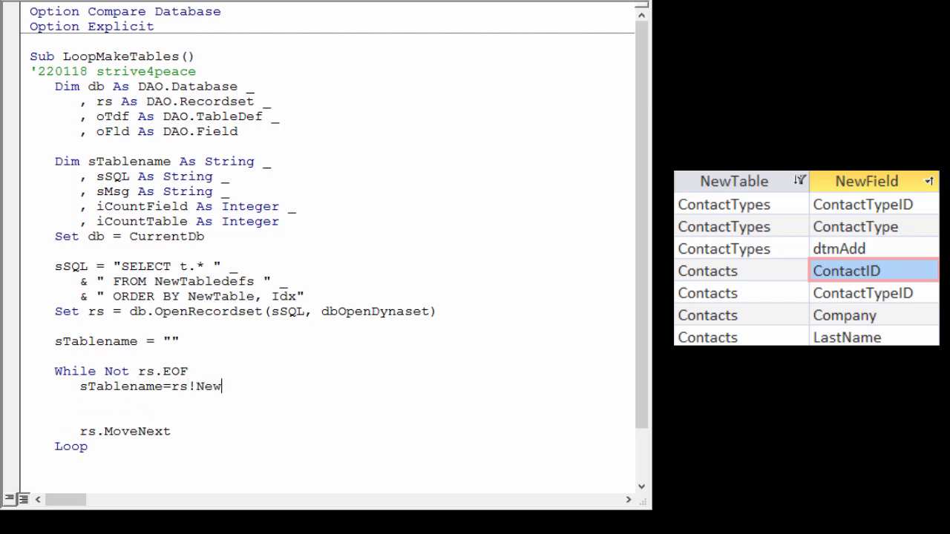
{"action": "type", "text": "Table"}
{"action": "type", "text": "if"}
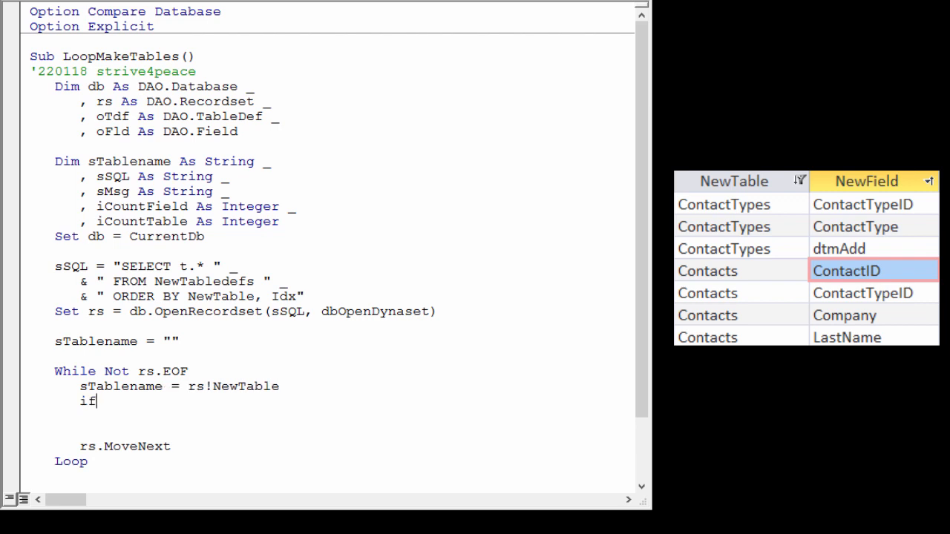
{"action": "type", "text": "stab"}
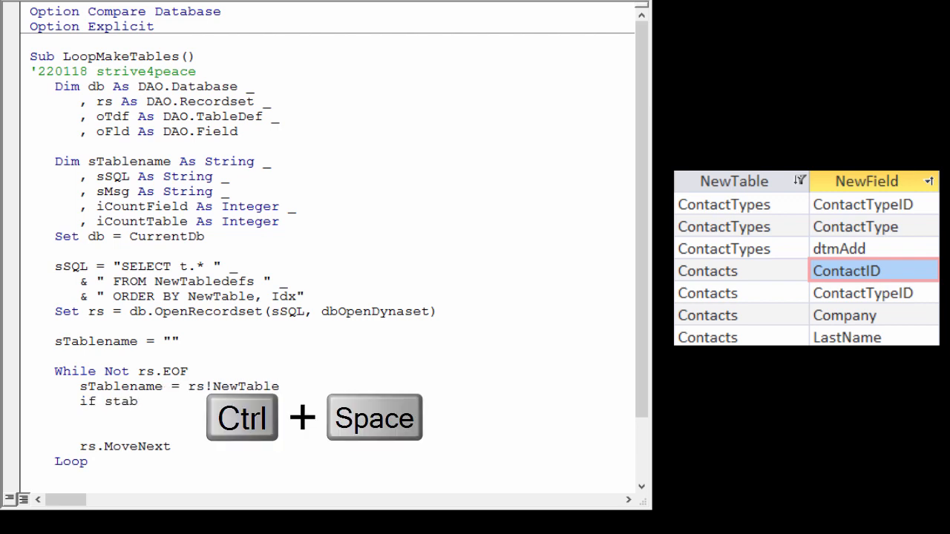
{"action": "type", "text": "Tablename <> rs!NewTable Then"}
{"action": "type", "text": "'create a new table"}
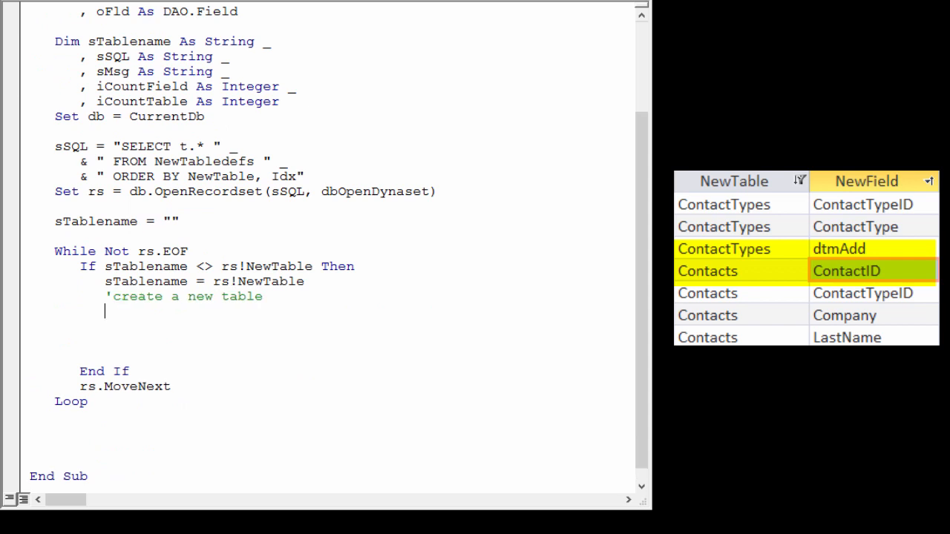
Add Set oTdf = db.CreateTableDef(sTablename) and begin Set oFld = oTdf.CreateField
{"action": "type", "text": "set otdf=db."}
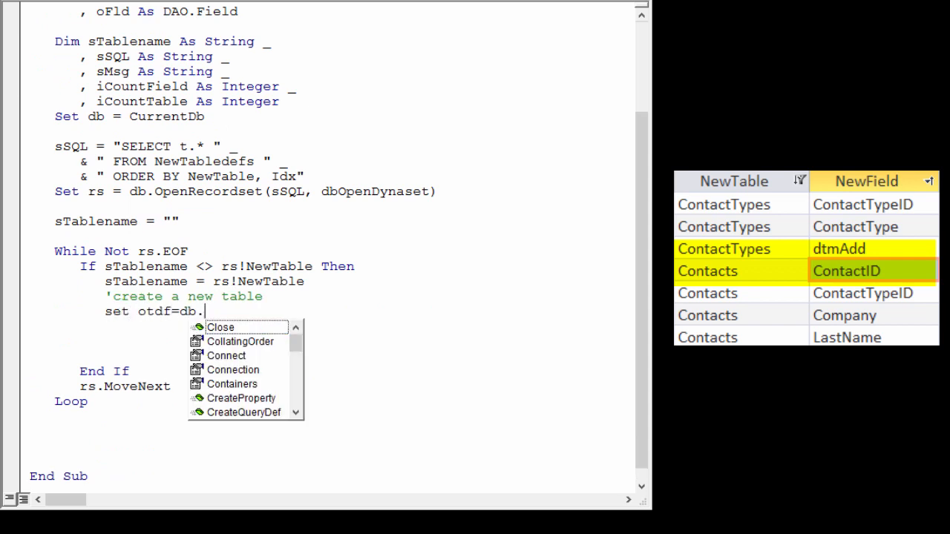
{"action": "type", "text": "CreateTableDef"}
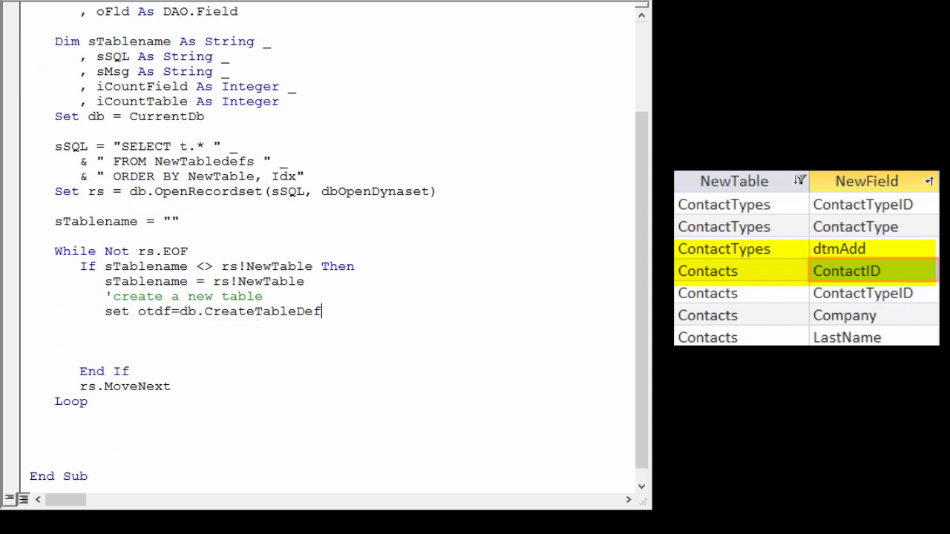
{"action": "type", "text": "create first field"}
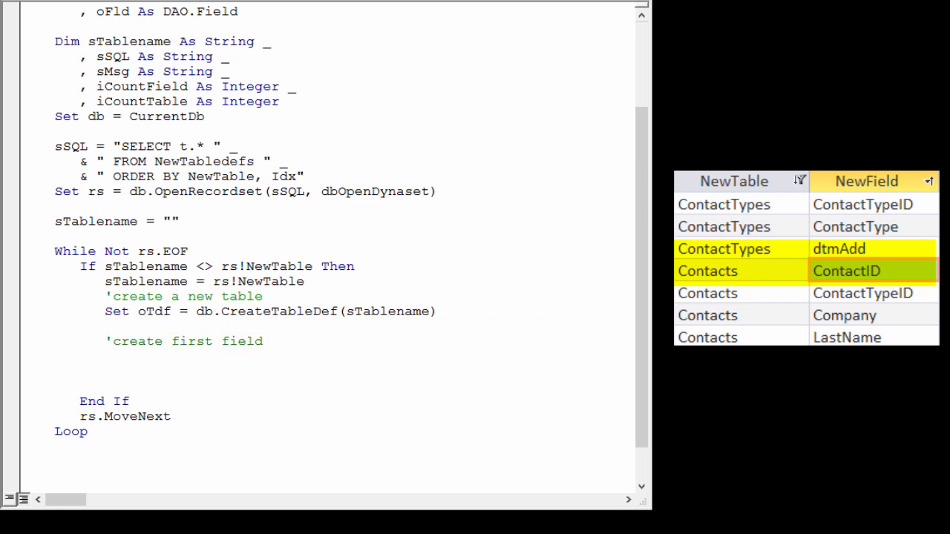
{"action": "type", "text": "set o"}
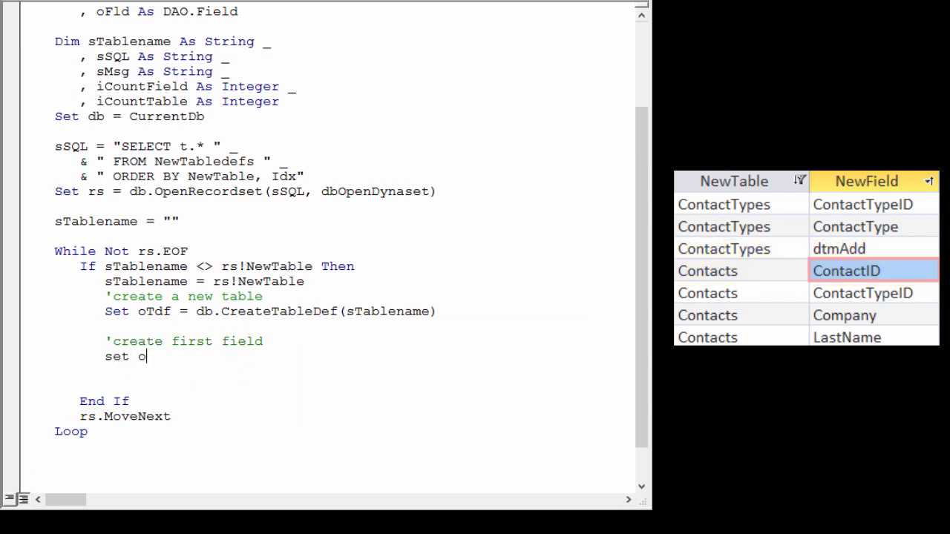
{"action": "type", "text": "fld=tdf.createfield"}
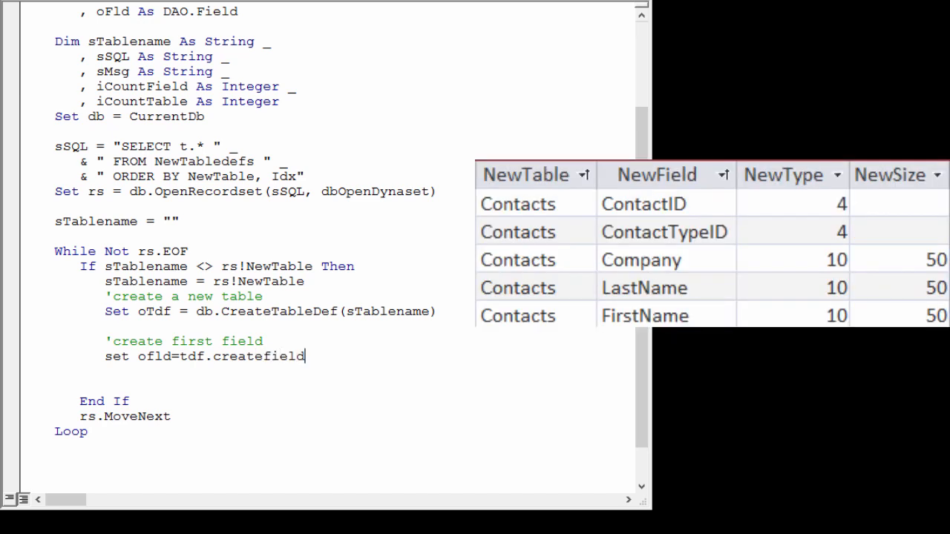
Pass rs!NewField and rs!NewType to CreateField, branching on If rs!NewType = 10 Then for text fields
{"action": "type", "text": "(rs!"}
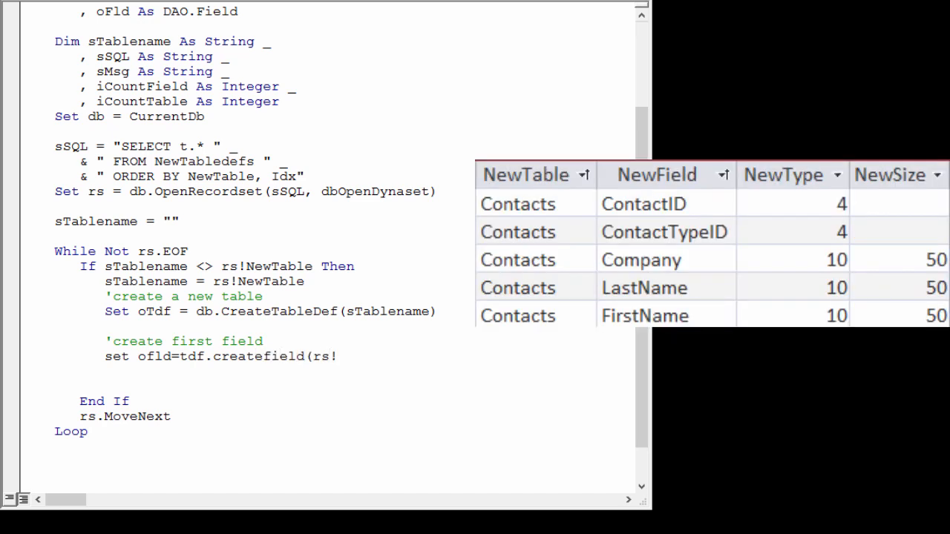
{"action": "type", "text": "NewField,"}
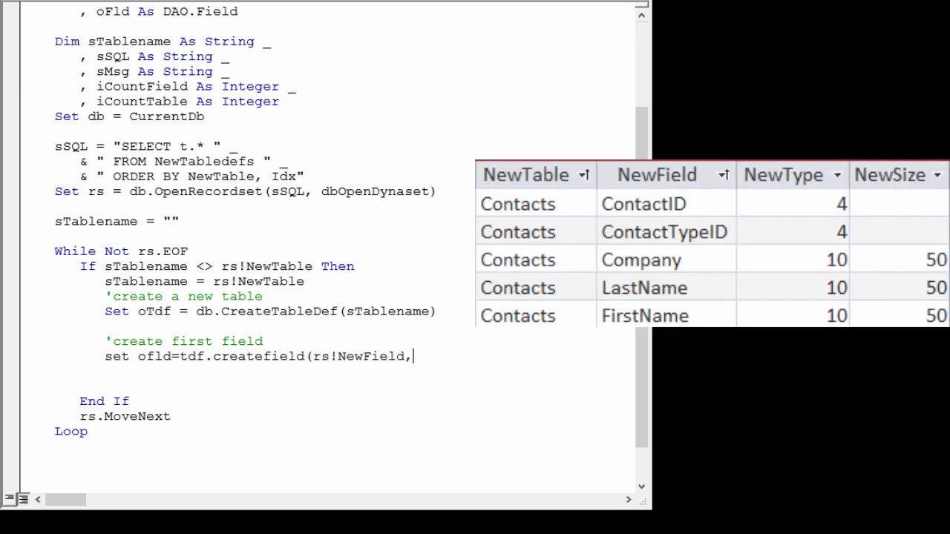
{"action": "type", "text": "rs!NewType"}
{"action": "type", "text": "i"}
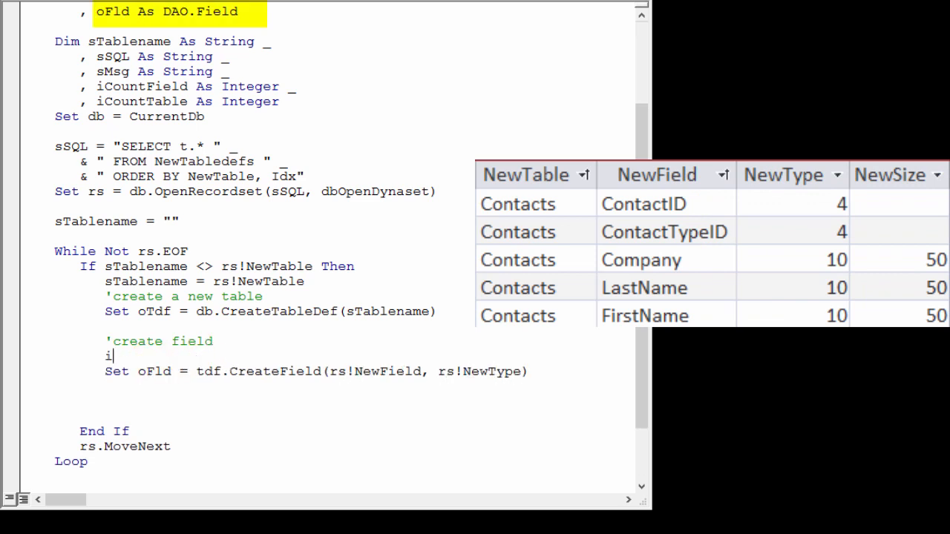
{"action": "type", "text": "f rs!NewTyp"}
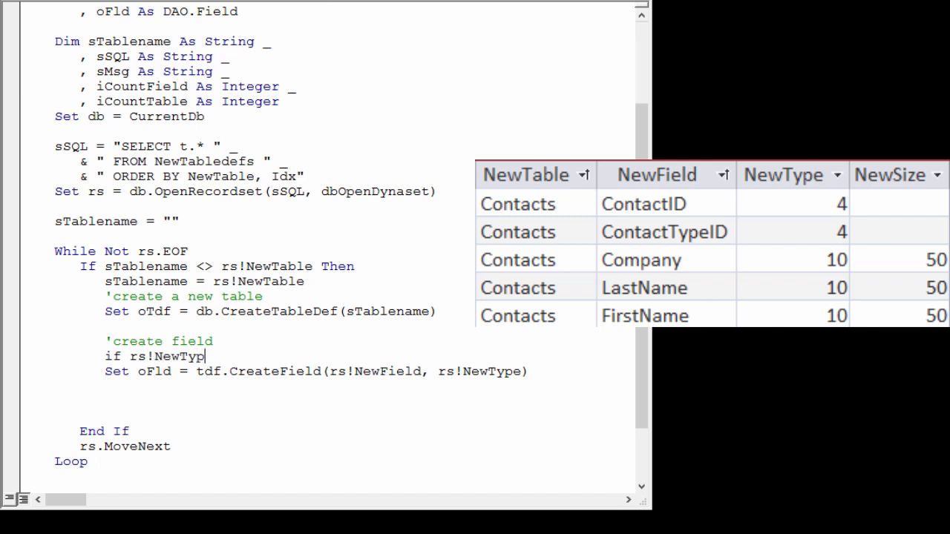
{"action": "type", "text": "e=10 then 'te"}
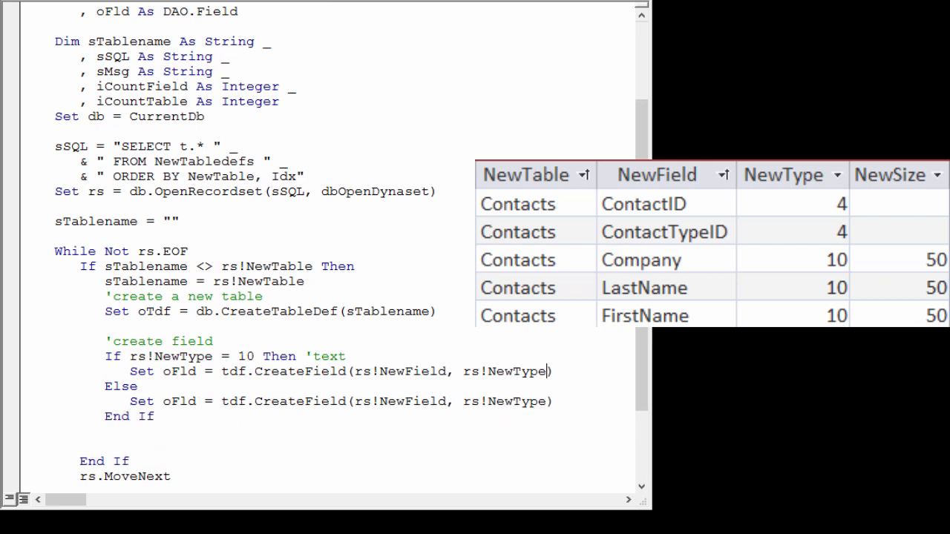
{"action": "type", "text": ", rs!NewSiz"}
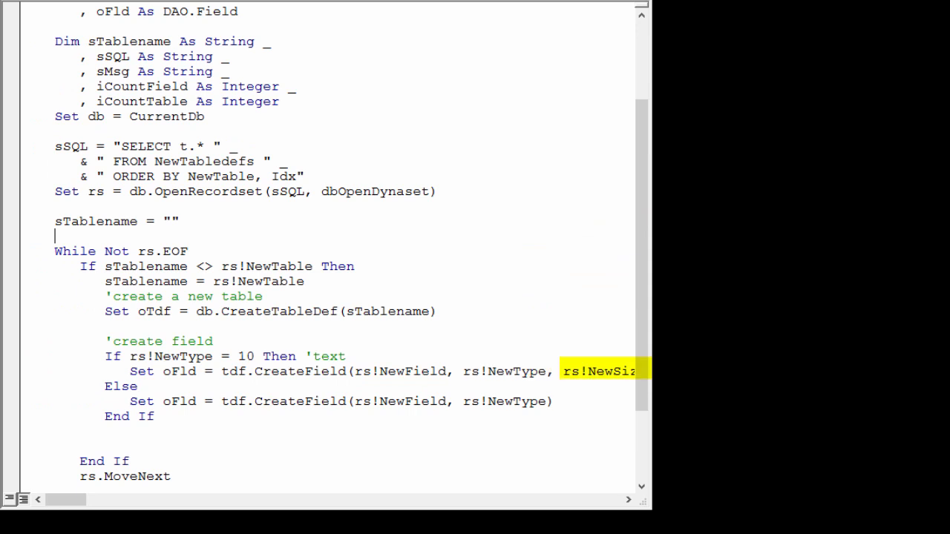
Wrap the loop in With rs ... End With 'rs and select the lines inside the block
{"action": "double_click", "coordinate": [401, 401]}
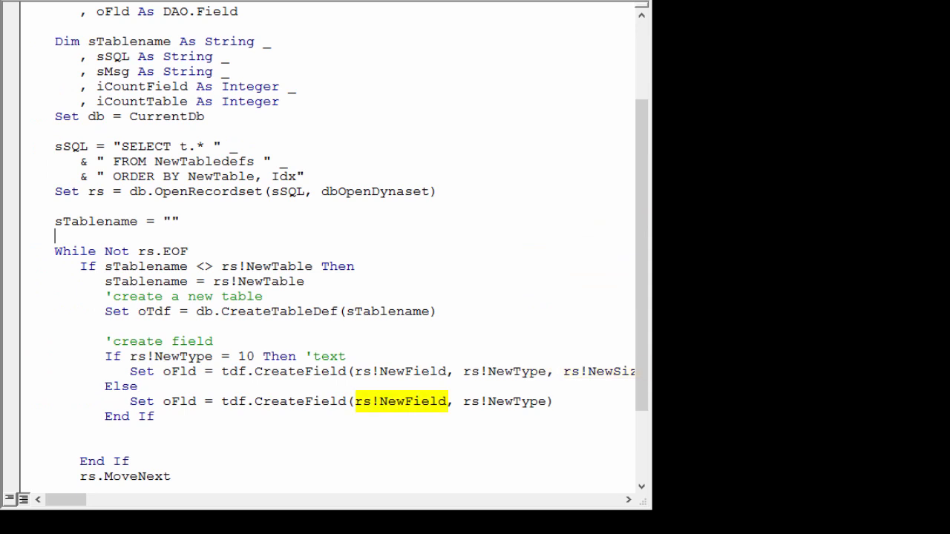
{"action": "type", "text": "with rs"}
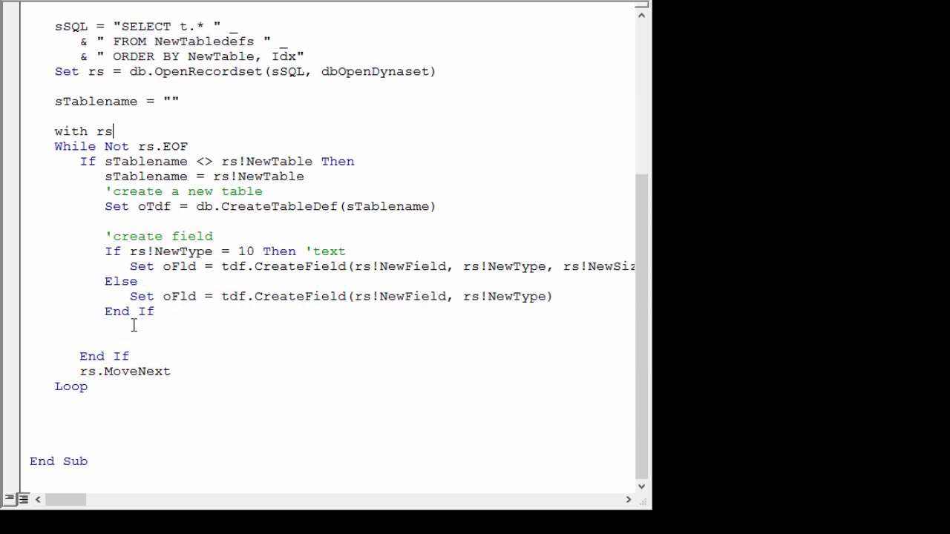
{"action": "type", "text": "end with 'r"}
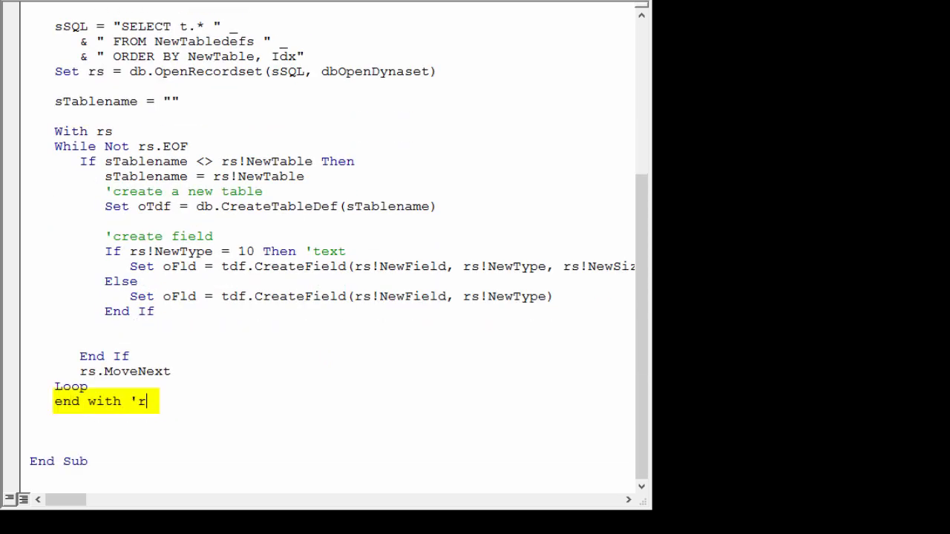
{"action": "type", "text": "s"}
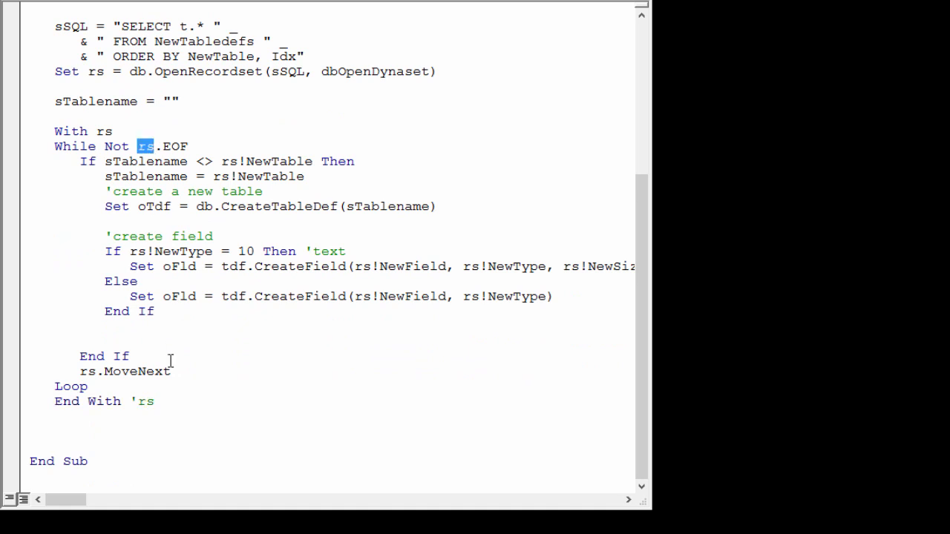
{"action": "left_click", "coordinate": [87, 386]}
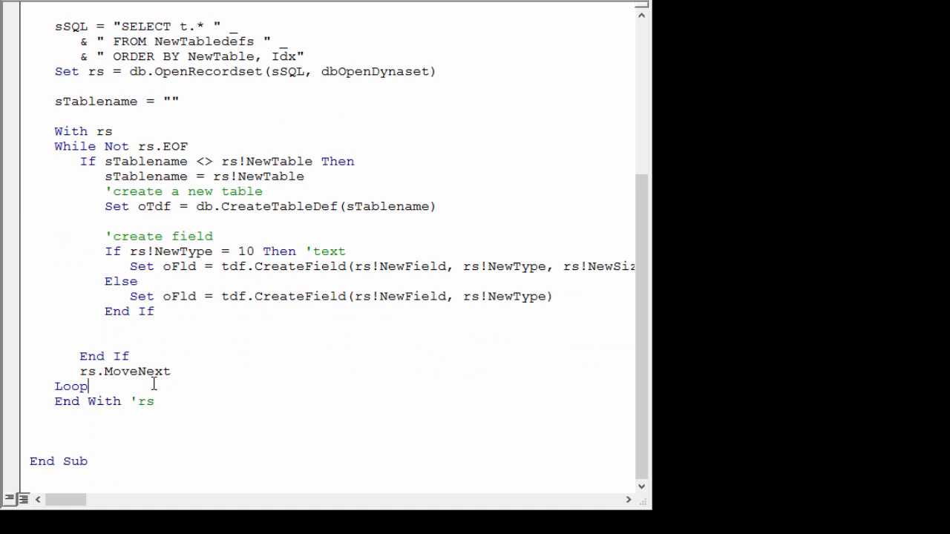
{"action": "left_click_drag", "start_coordinate": [54, 147], "coordinate": [86, 386]}
{"action": "type", "text": "rs"}
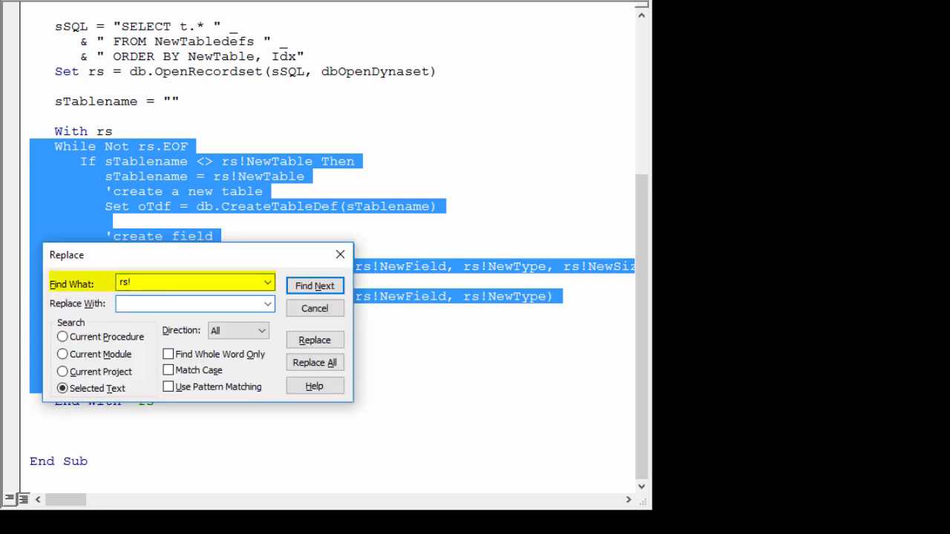
Replace every rs! in the selected block with !, confirming the eight replacements
{"action": "type", "text": "!"}
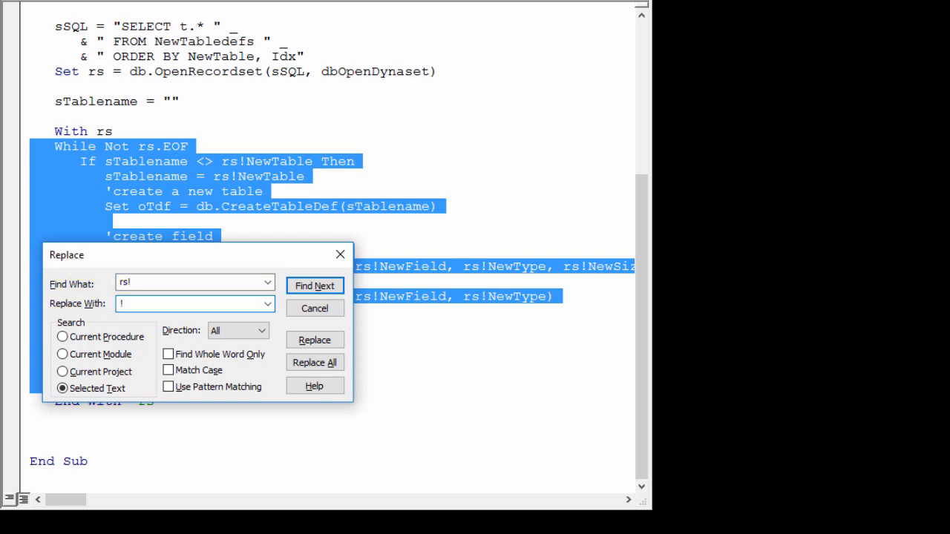
{"action": "left_click", "coordinate": [314, 362]}
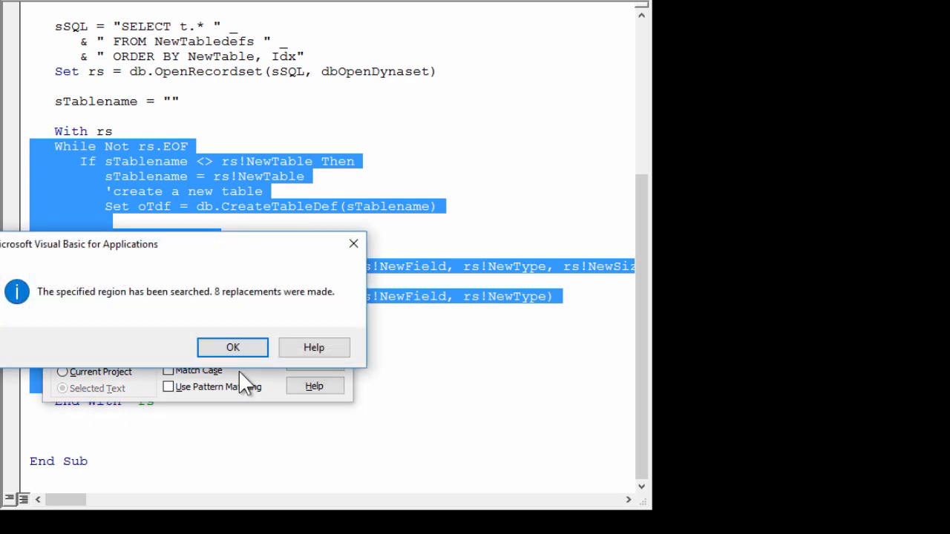
{"action": "left_click", "coordinate": [232, 347]}
{"action": "type", "text": "tdf."}
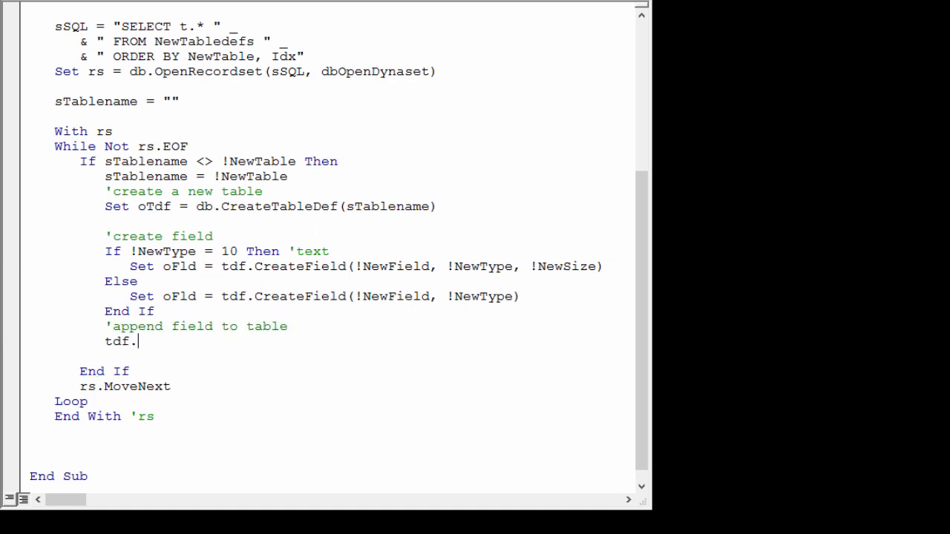
Append each field with oTdf.Fields.Append, close the End If and outdent the field-creation lines
{"action": "type", "text": "fields.append oFld"}
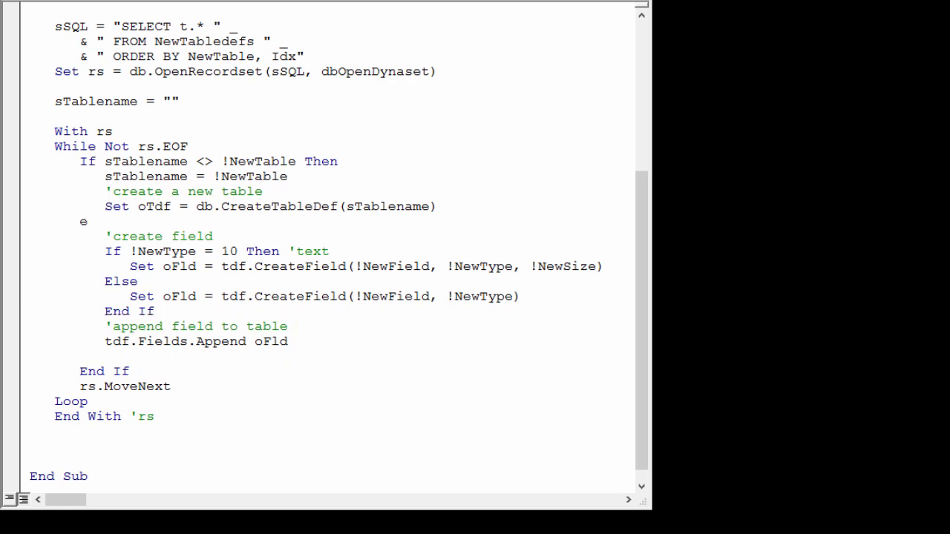
{"action": "type", "text": "ndif"}
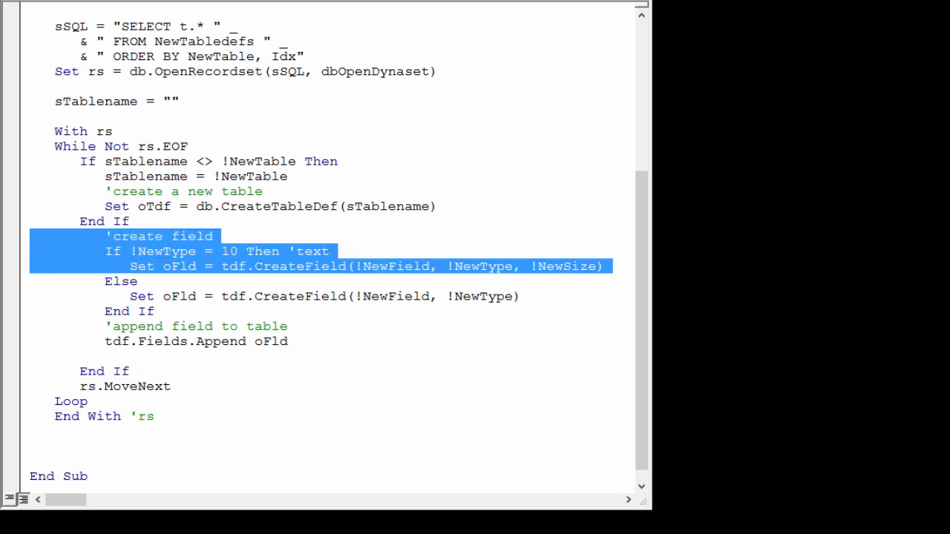
{"action": "key", "text": "shift+tab"}
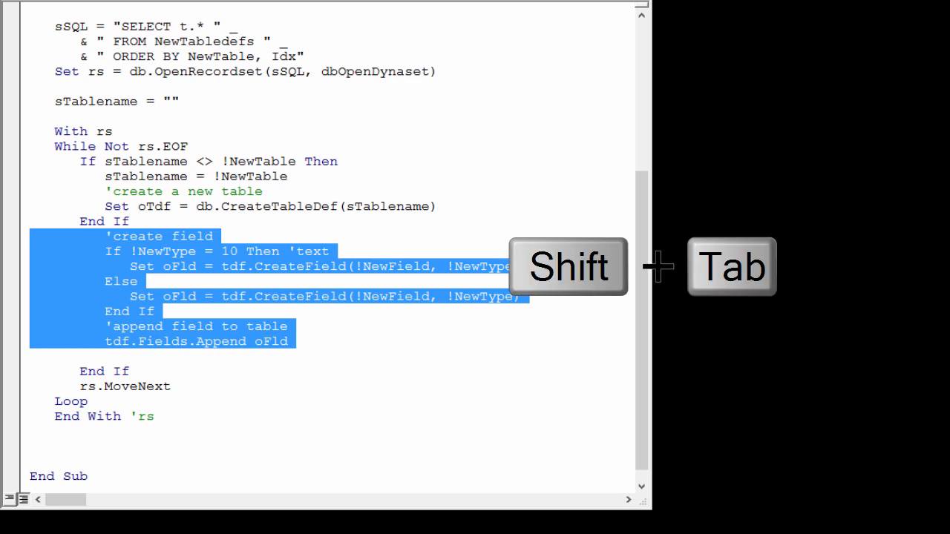
{"action": "key", "text": "shift+Tab"}
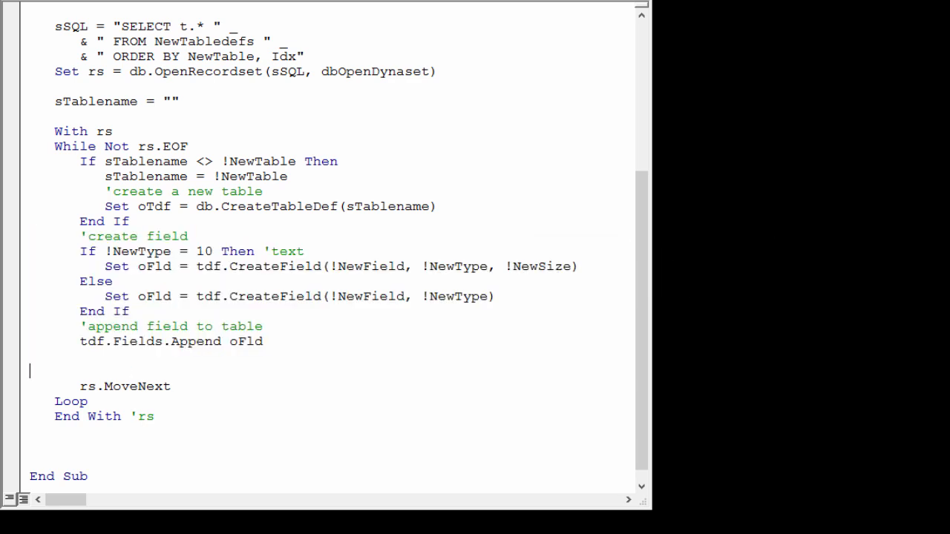
Add the NewDescr test calling oFld.CreateProperty("Description", dbText, !NewDescr)
{"action": "type", "text": "if !NewDes"}
{"action": "type", "text": "'se"}
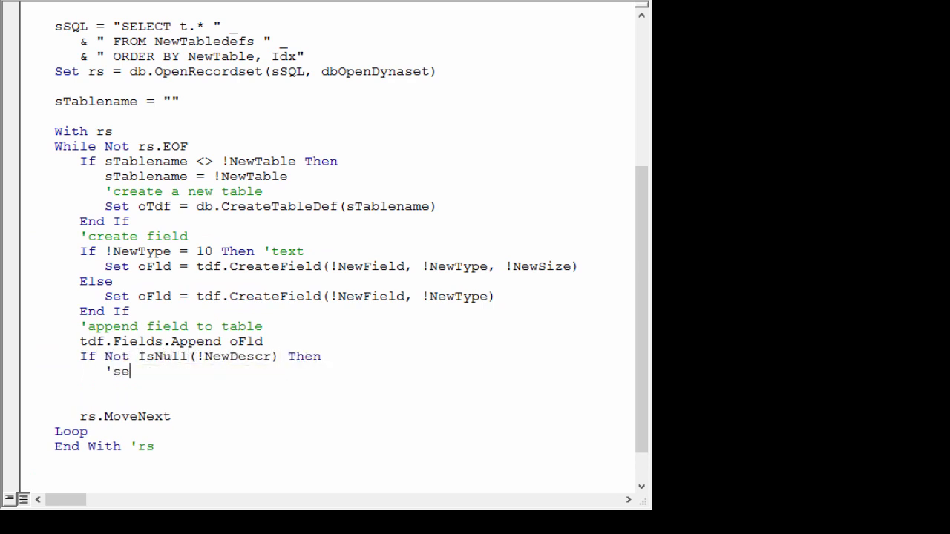
{"action": "type", "text": "t field description"}
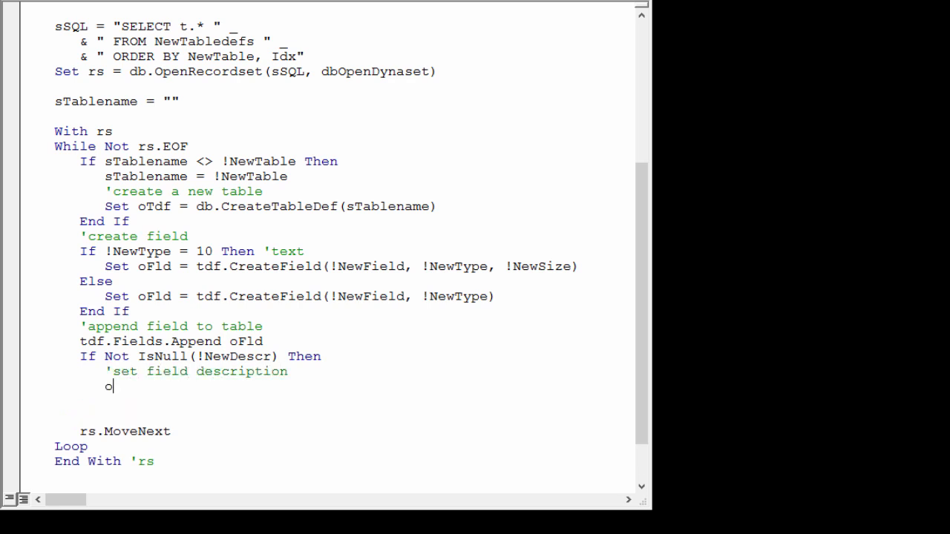
{"action": "type", "text": "fld.CreateProperty(\"Description"}
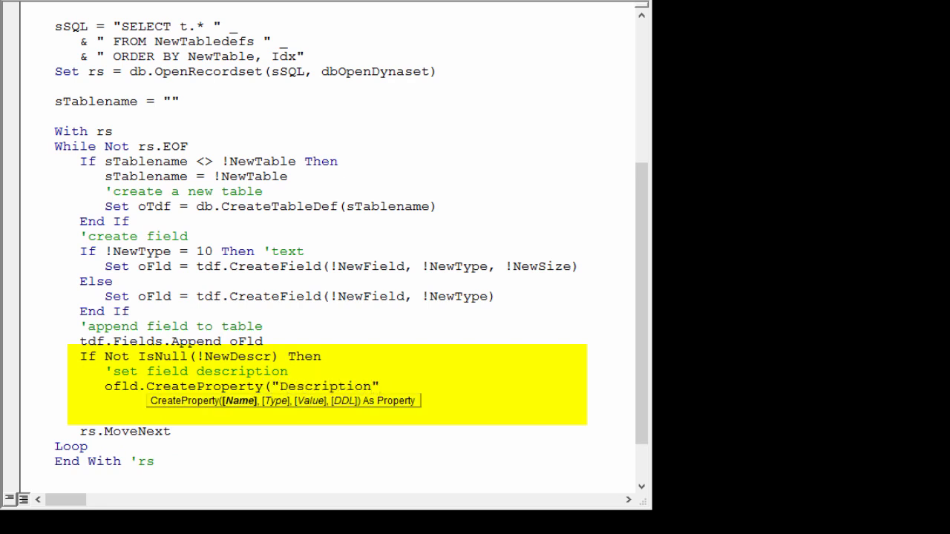
{"action": "type", "text": ",dbText,"}
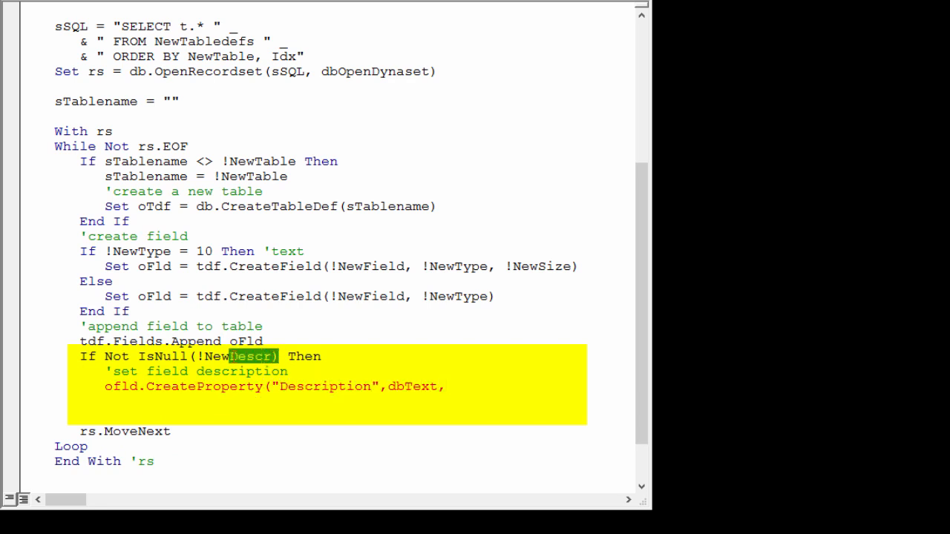
{"action": "type", "text": "!NewDescr)"}
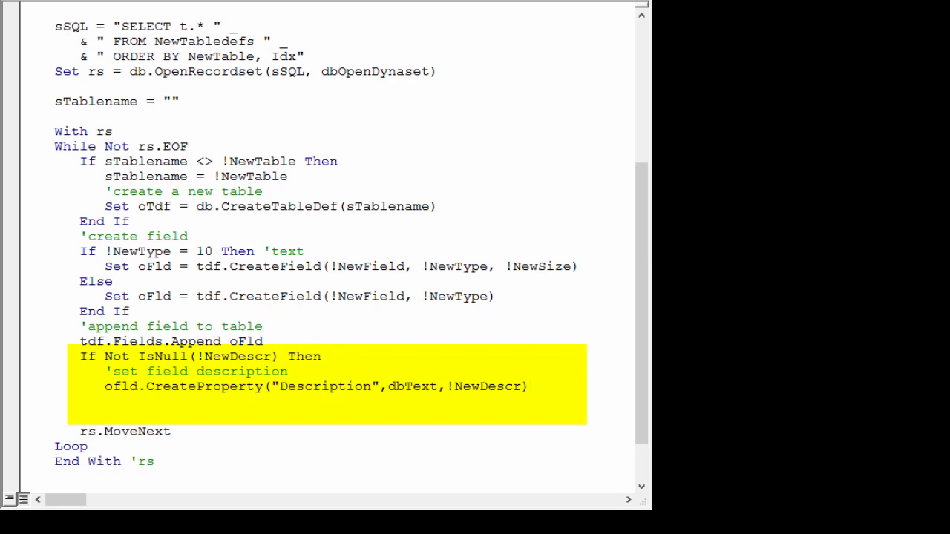
Add If sTablename <> "" with db.TableDefs.Append oTdf, plus iCountField and iCountTable increments
{"action": "left_click", "coordinate": [274, 386]}
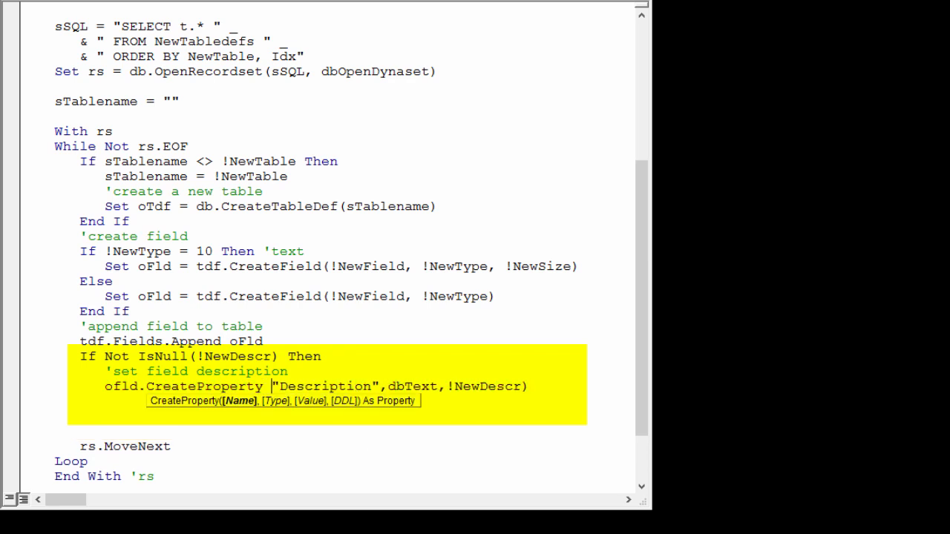
{"action": "type", "text": "en"}
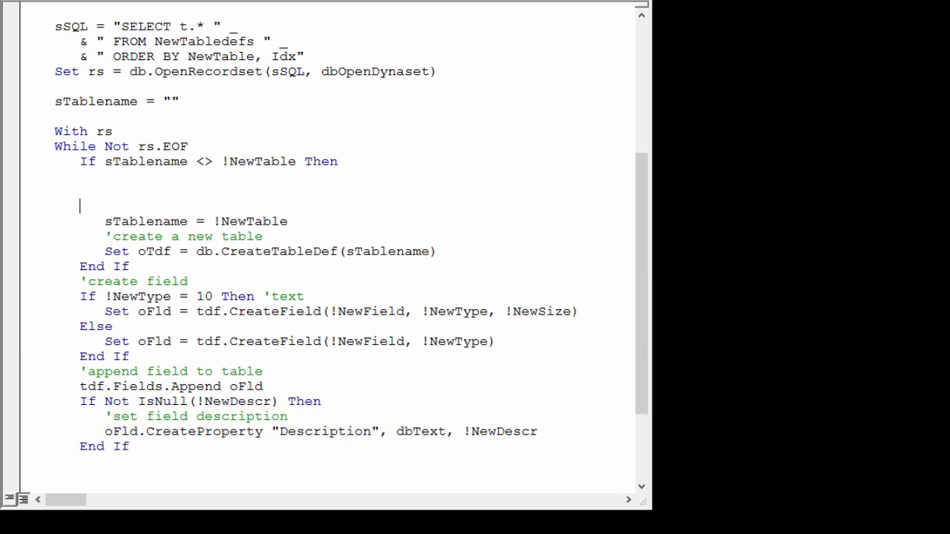
{"action": "type", "text": "if stab"}
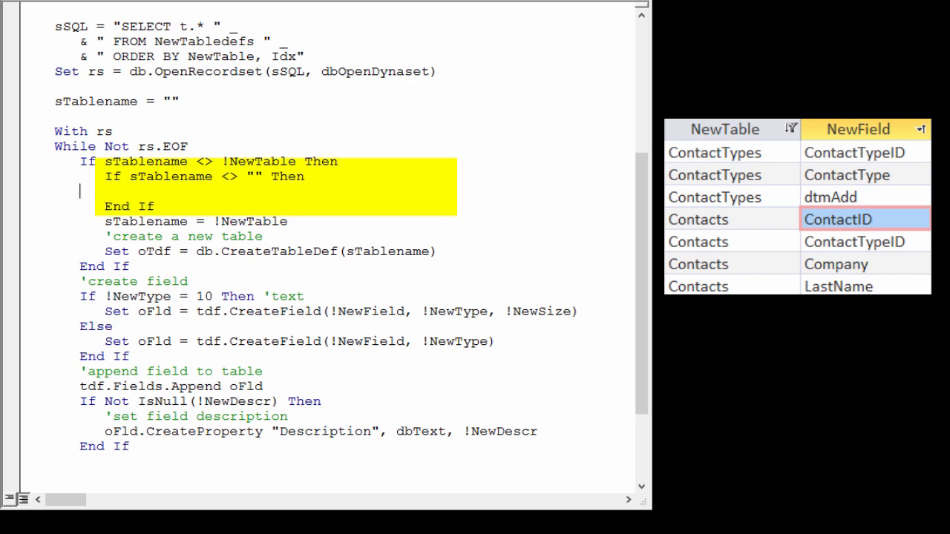
{"action": "type", "text": "'append table to collection of tables"}
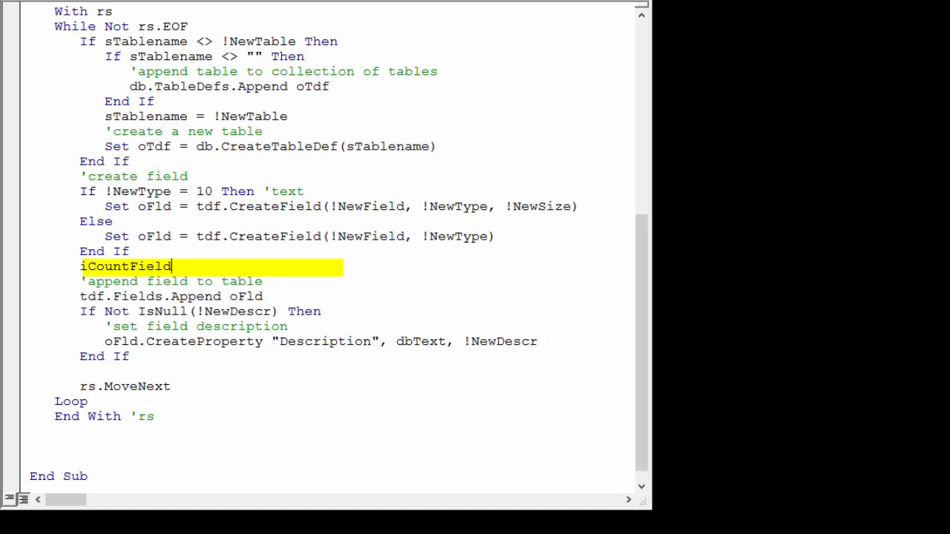
{"action": "type", "text": "=iCountField+1"}
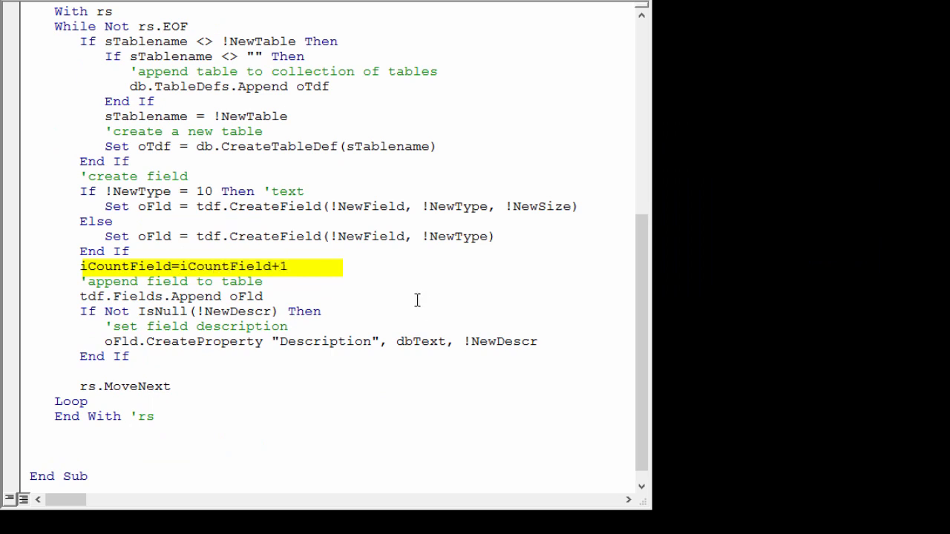
{"action": "type", "text": "iCountTable=ic"}
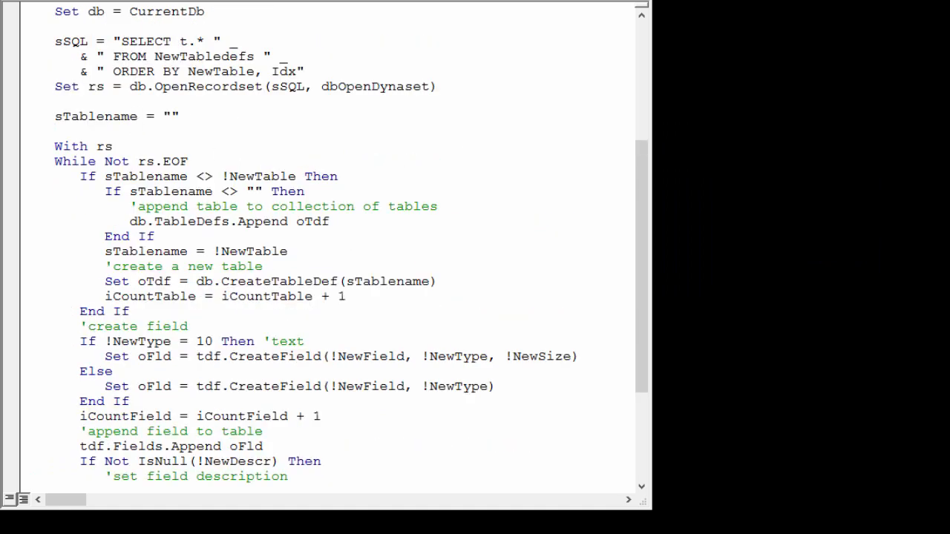
Initialise iCountField = 0 and iCountTable = 0 before the loop
{"action": "type", "text": "icountfield = 0"}
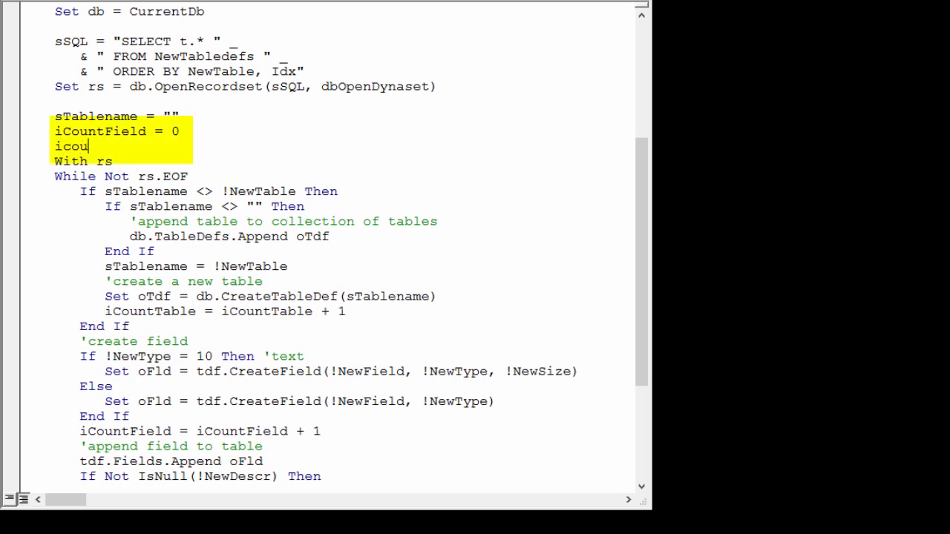
{"action": "type", "text": "iCountTable = 0"}
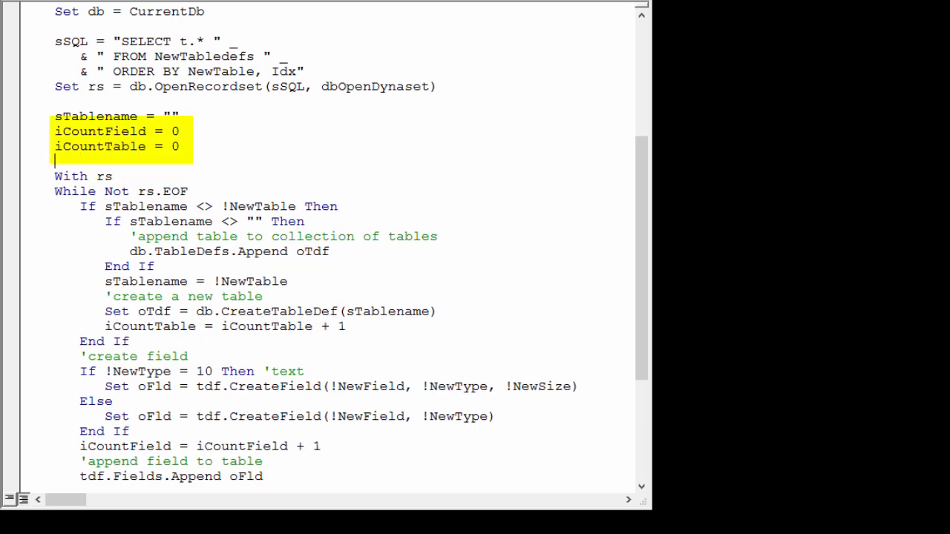
{"action": "scroll", "scroll_direction": "down", "scroll_amount": 3}
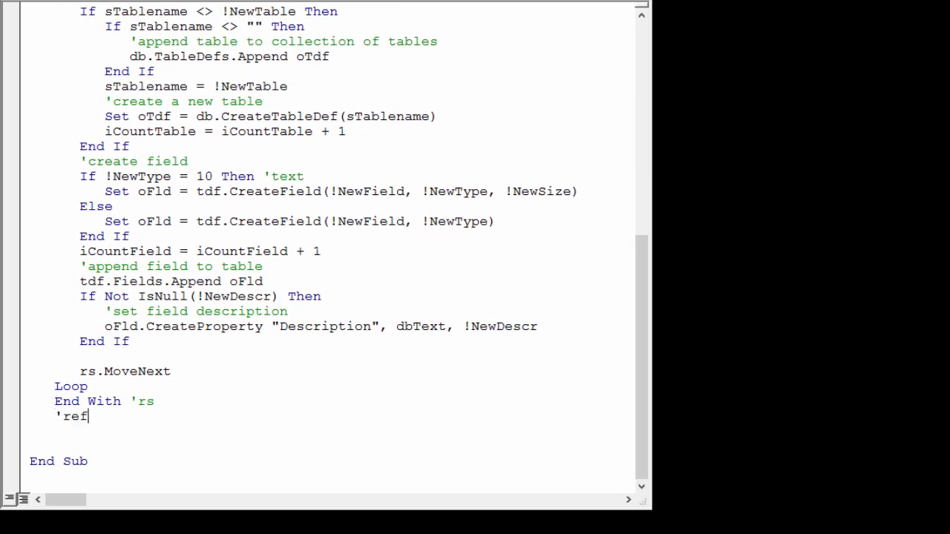
After the loop add db.TableDefs.Refresh and Application.RefreshDatabaseWindow with their comments
{"action": "type", "text": "resh tables in database"}
{"action": "type", "text": "db.TableDefs"}
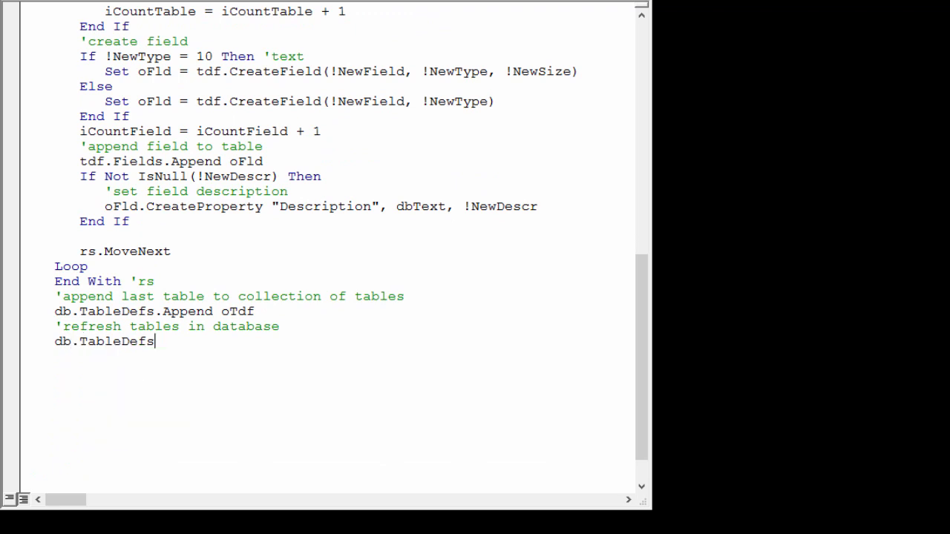
{"action": "type", "text": ".Refresh"}
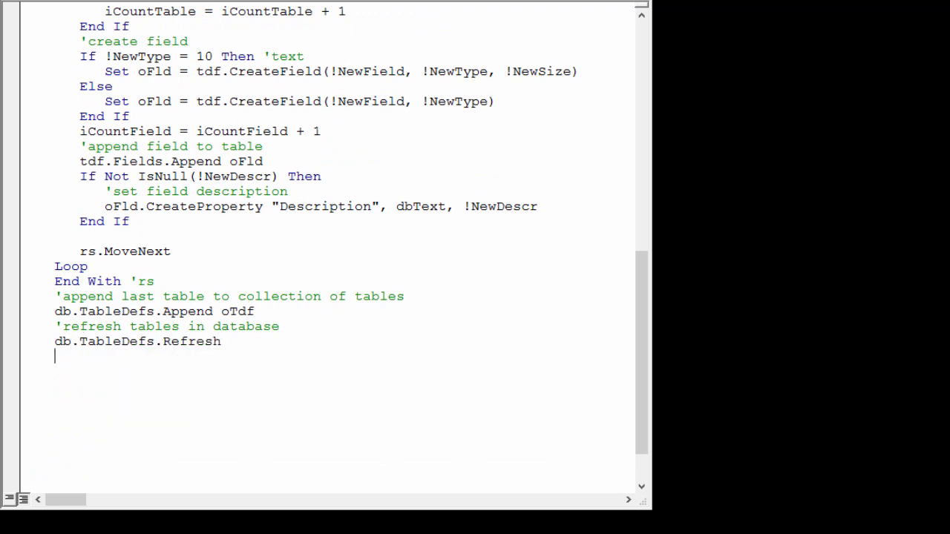
{"action": "type", "text": "'refresh Navi"}
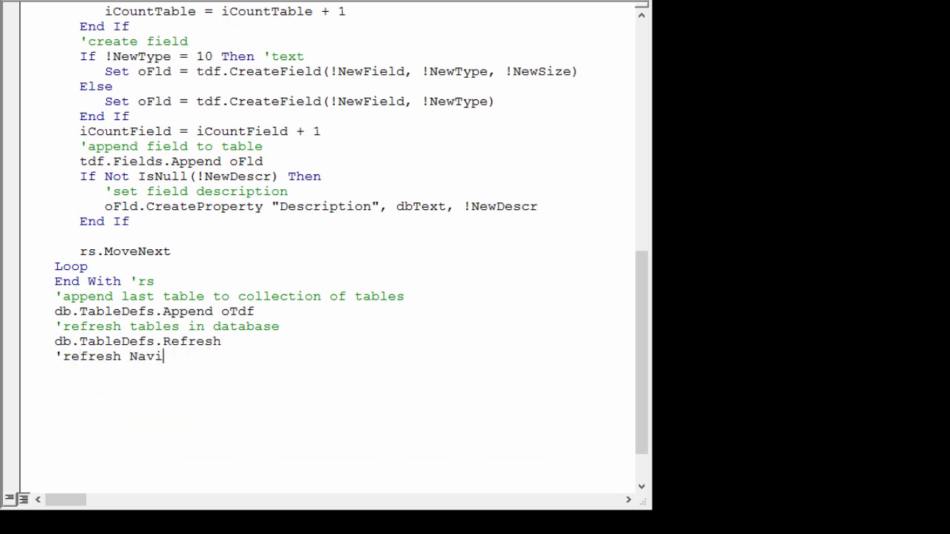
{"action": "type", "text": "gation Pane"}
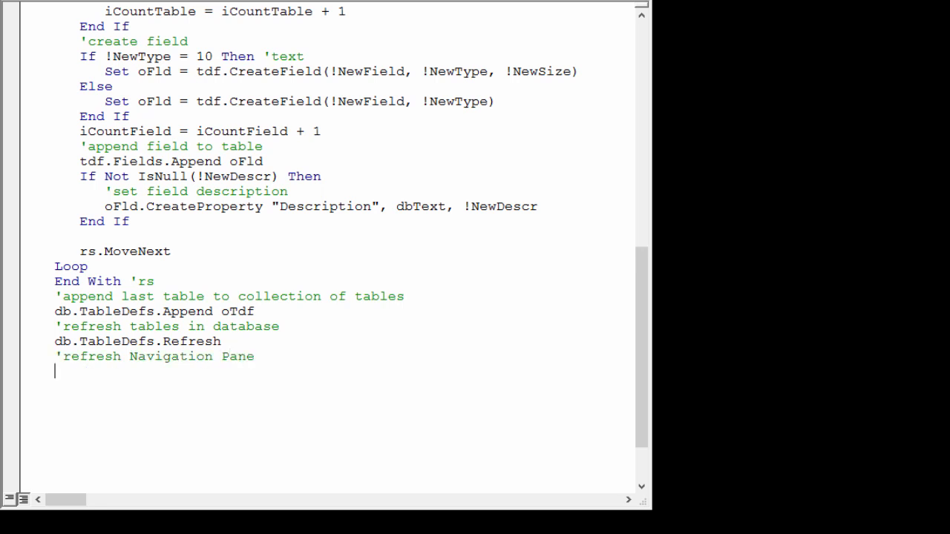
{"action": "type", "text": "Application.refreshDatabaseWindow"}
{"action": "type", "text": "'do it now"}
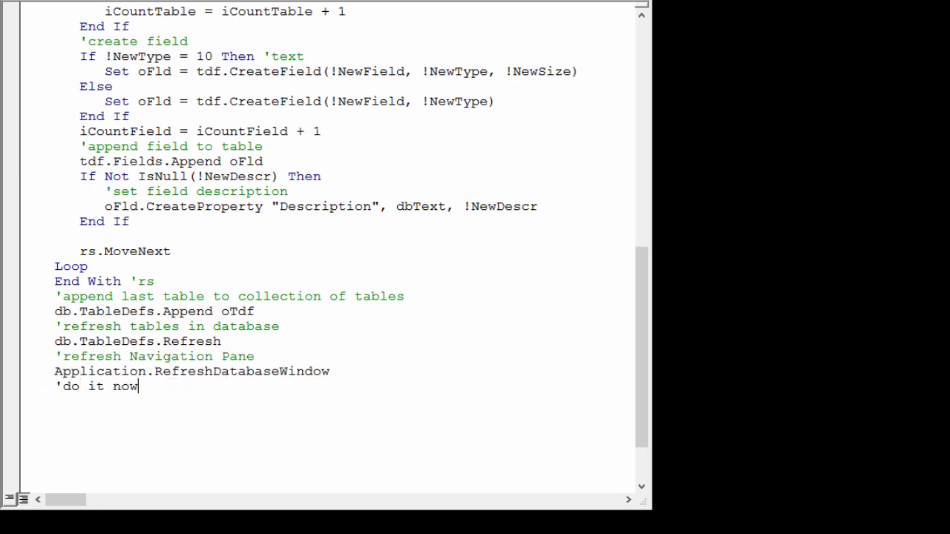
{"action": "scroll", "scroll_direction": "up", "scroll_amount": 3}
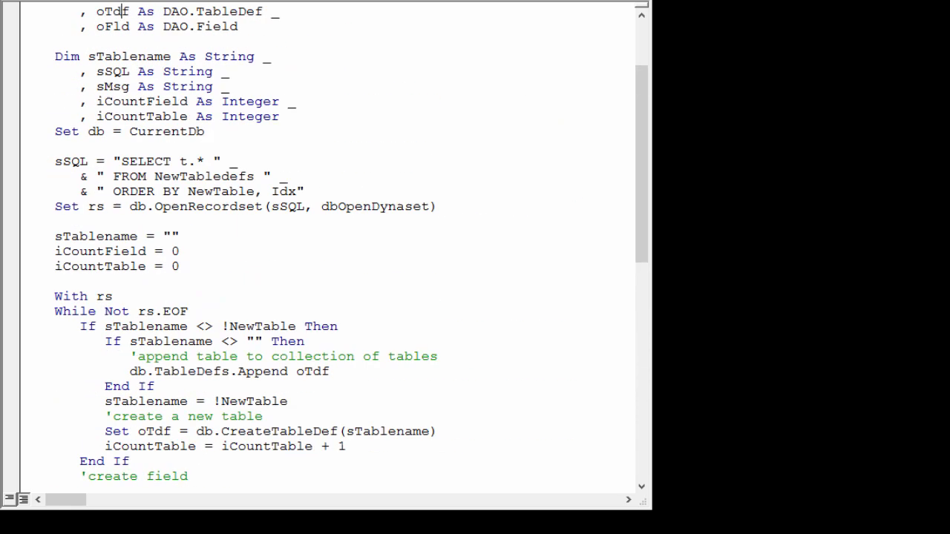
Add On Error GoTo Proc_Err with Proc_Exit cleanup setting rs = Nothing and a Proc_Err handler
{"action": "key", "text": "ctrl+c"}
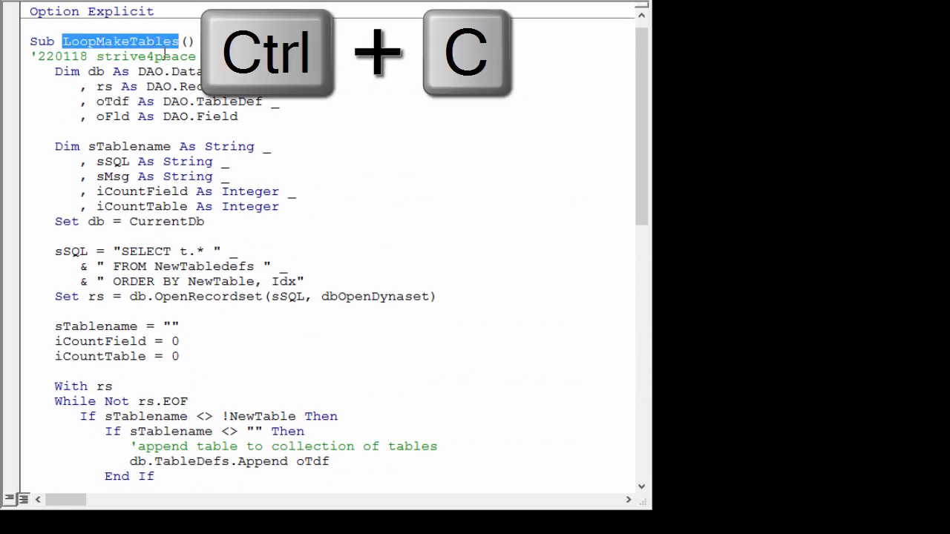
{"action": "type", "text": "on error"}
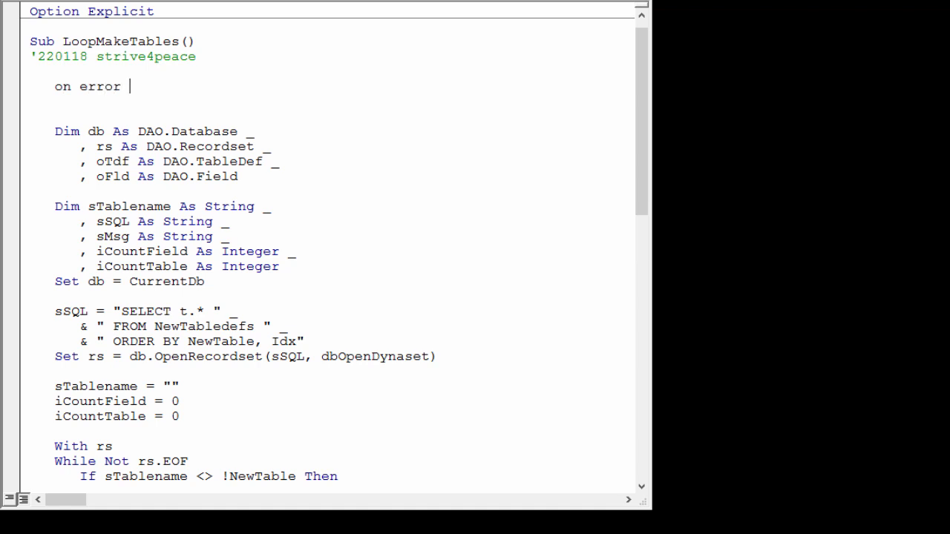
{"action": "type", "text": "GoTo Proc_Err"}
{"action": "type", "text": "set"}
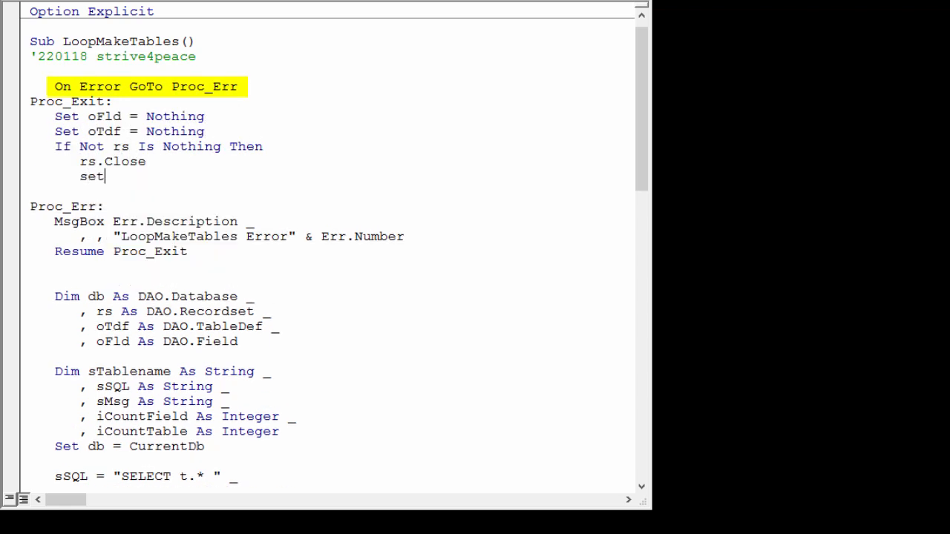
{"action": "type", "text": "rs = Nothing"}
{"action": "type", "text": "On Error Resume Next"}
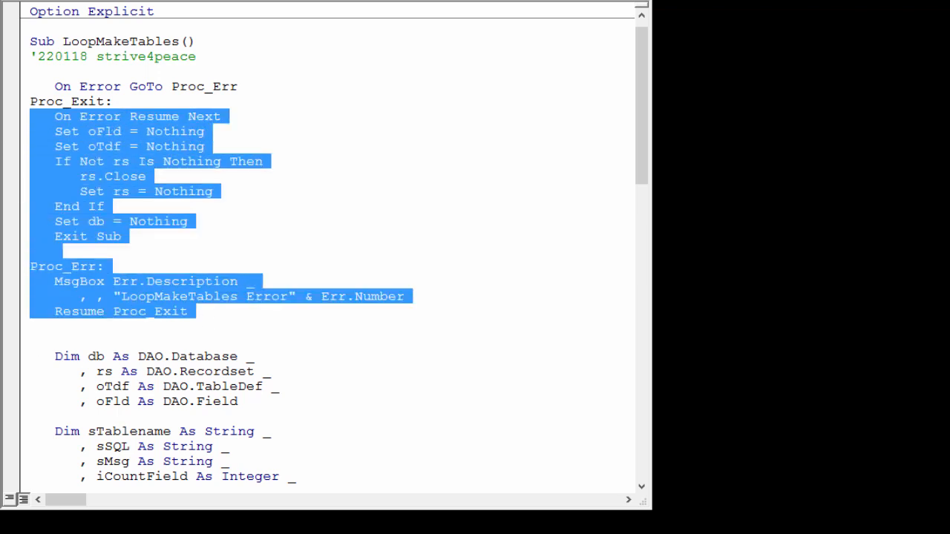
Move the Proc_Exit/Proc_Err block to the procedure's end and rename Module1 to mod_LoopMakeTables
{"action": "key", "text": "ctrl+x"}
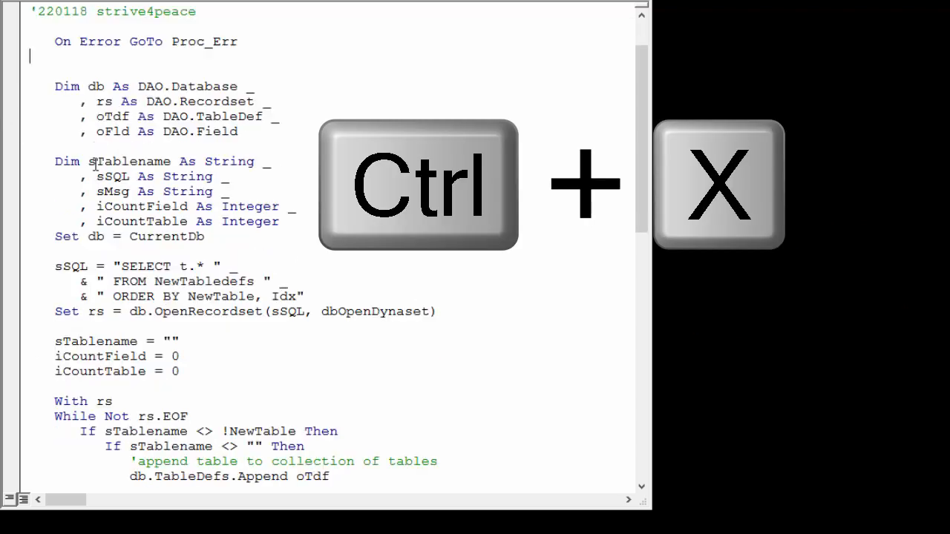
{"action": "key", "text": "ctrl+v"}
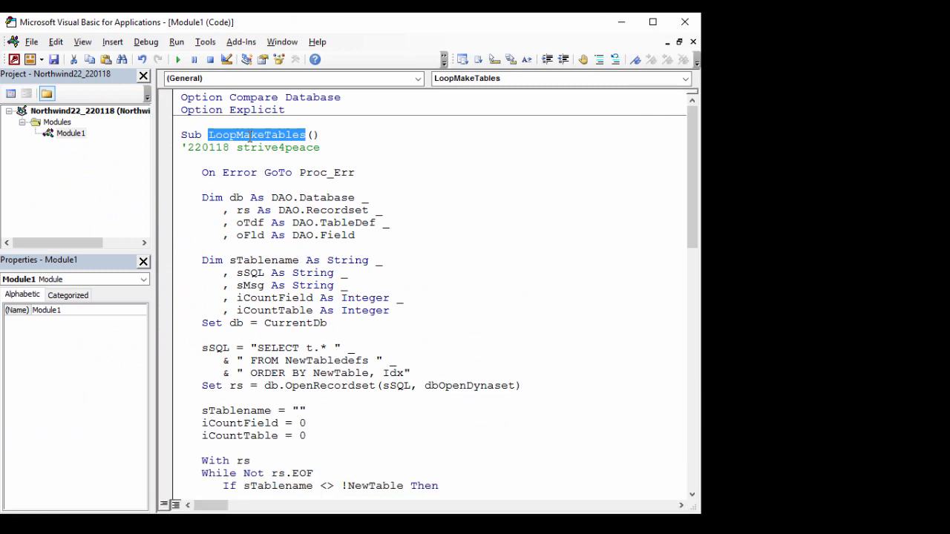
{"action": "key", "text": "ctrl+c"}
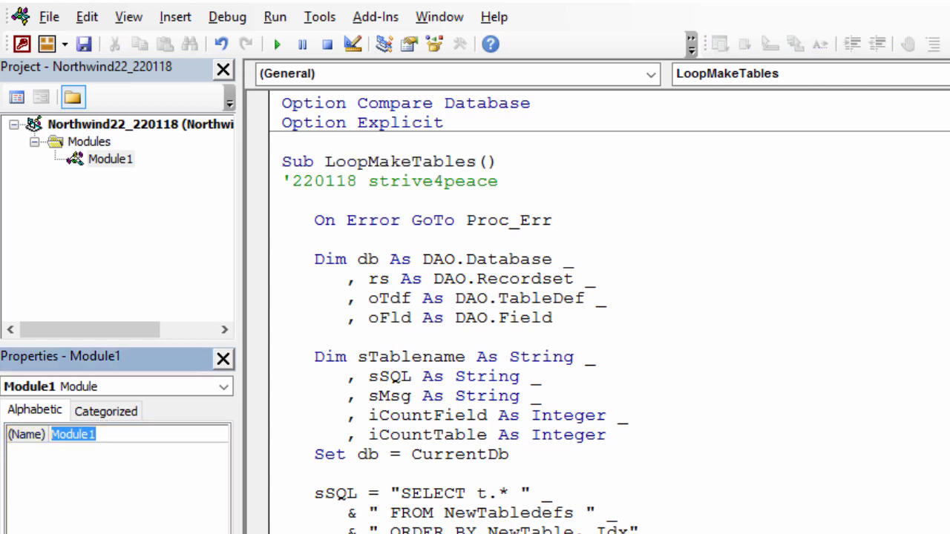
{"action": "key", "text": "ctrl+v"}
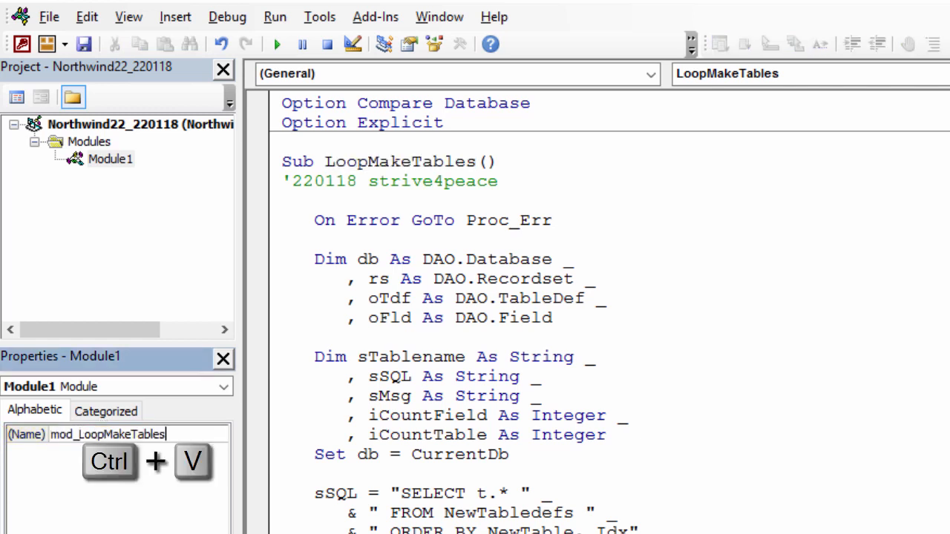
Compile the project and correct the misspelled oTdf table variable flagged as undefined
{"action": "left_click", "coordinate": [227, 16]}
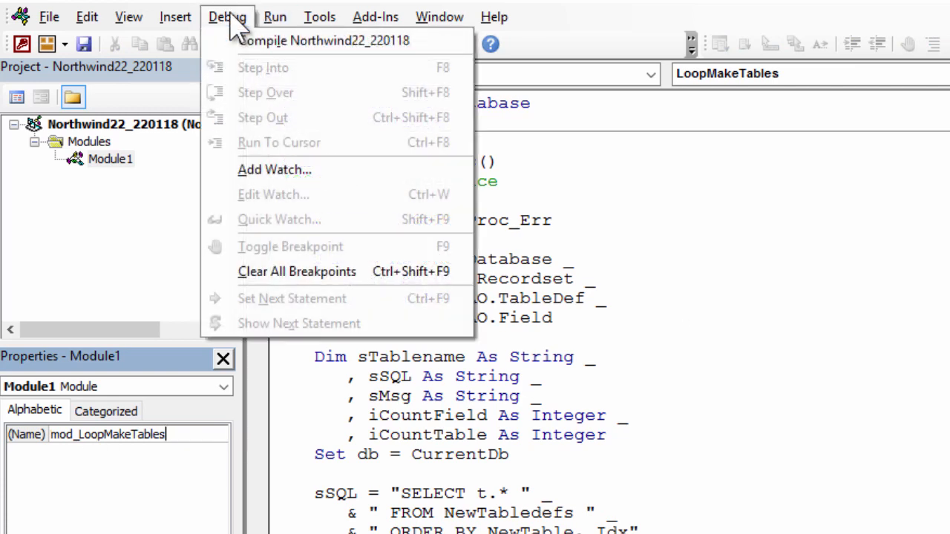
{"action": "mouse_move", "coordinate": [324, 40]}
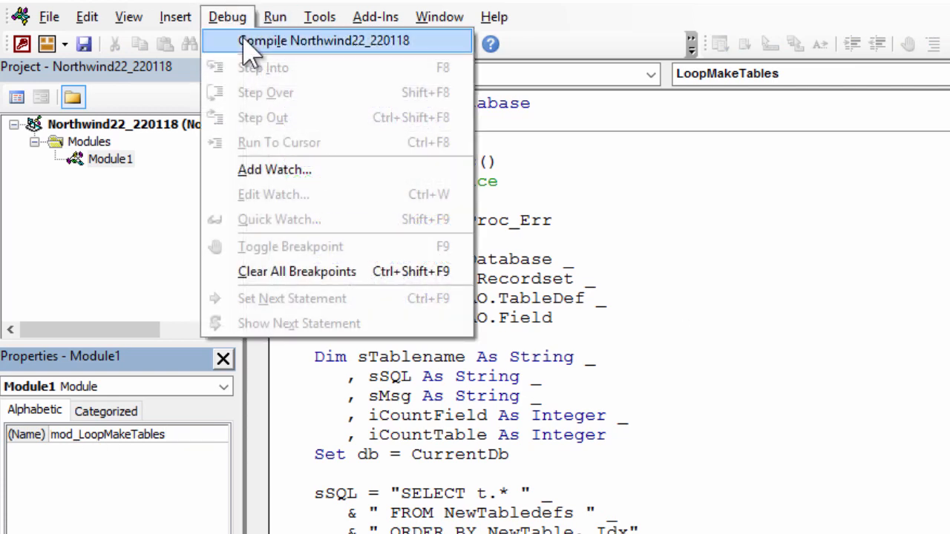
{"action": "left_click", "coordinate": [324, 41]}
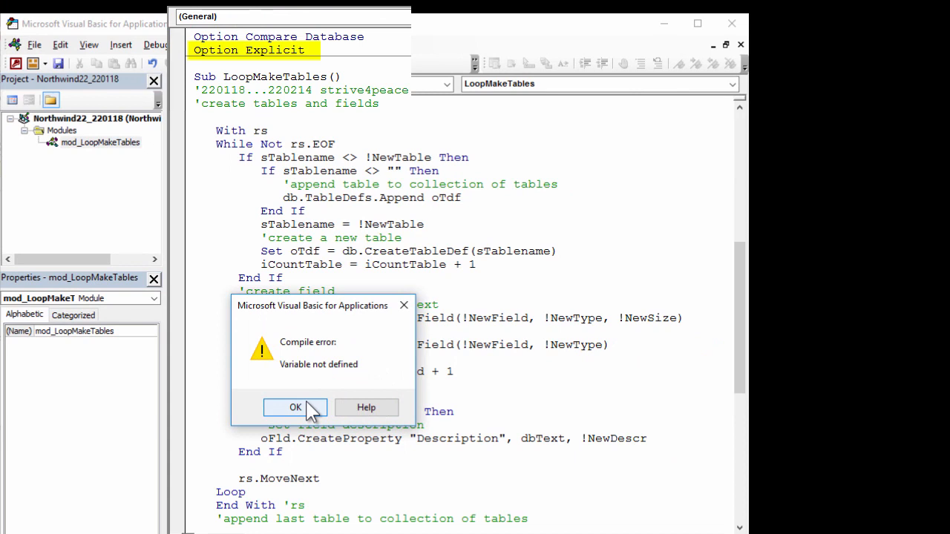
{"action": "left_click", "coordinate": [294, 406]}
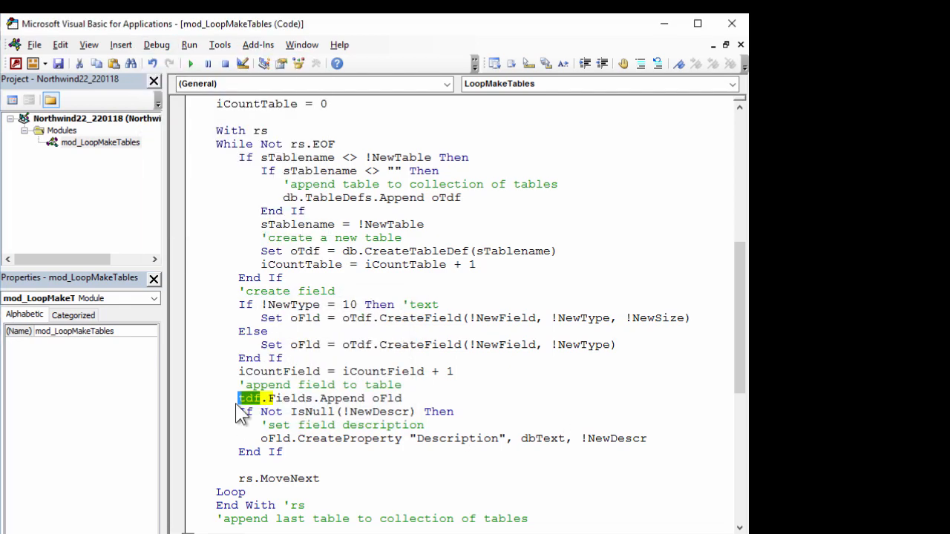
{"action": "left_click", "coordinate": [158, 45]}
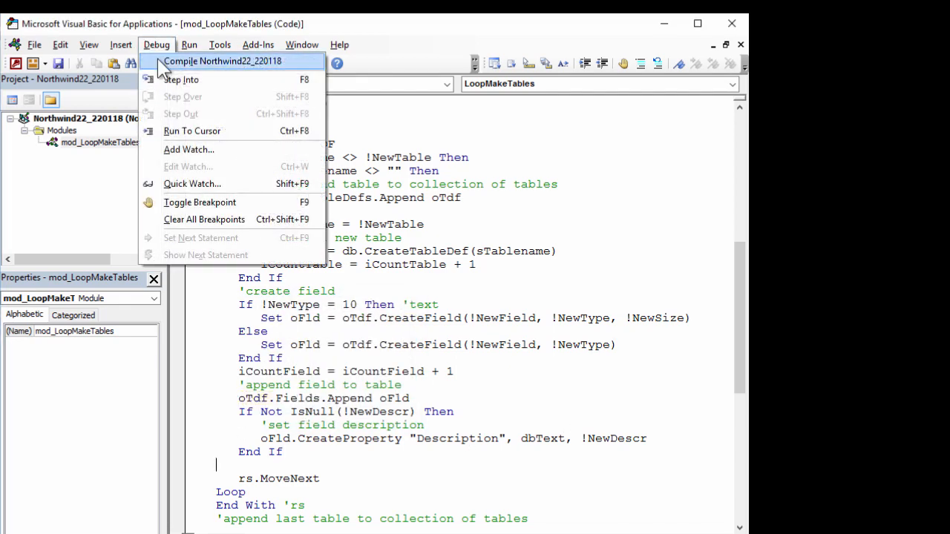
Recompile, turn the loop into Do While, and save the module as mod_LoopMakeTables
{"action": "left_click", "coordinate": [223, 60]}
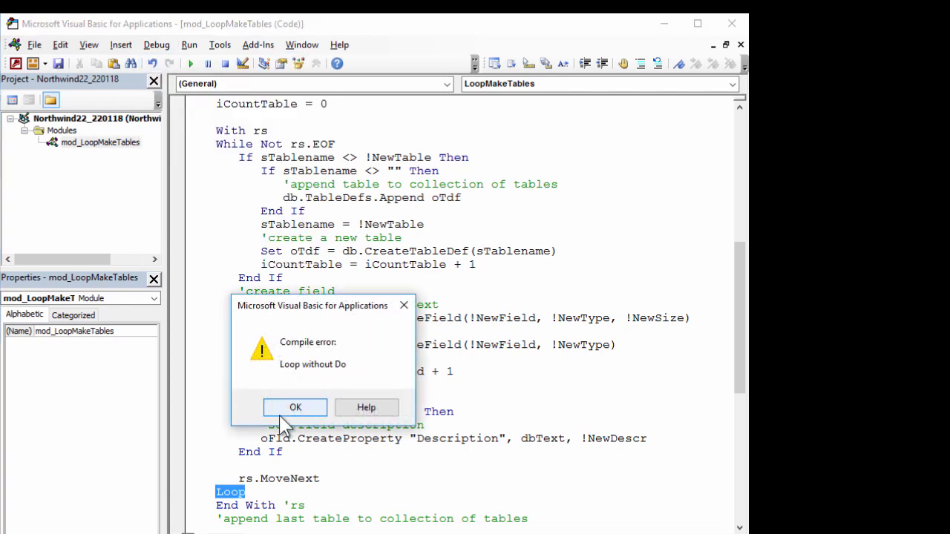
{"action": "left_click", "coordinate": [294, 406]}
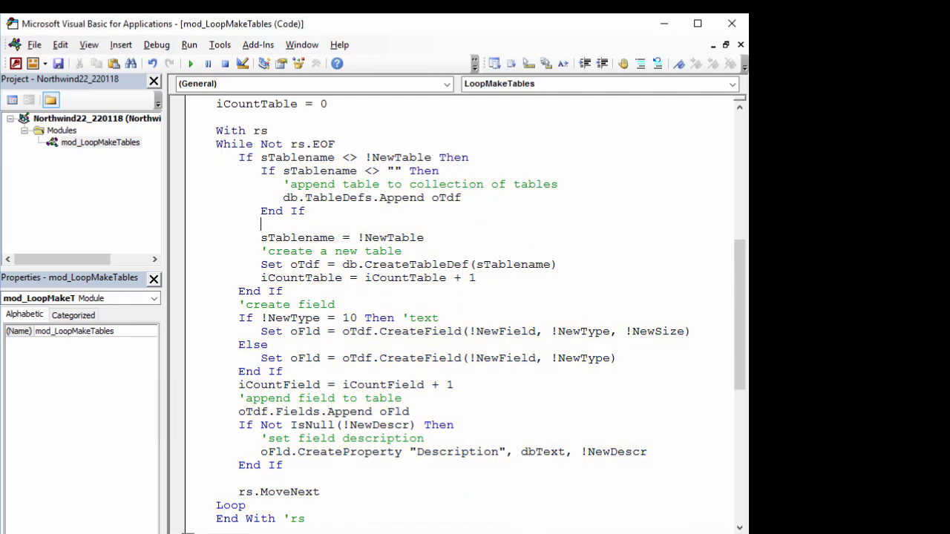
{"action": "type", "text": "endif"}
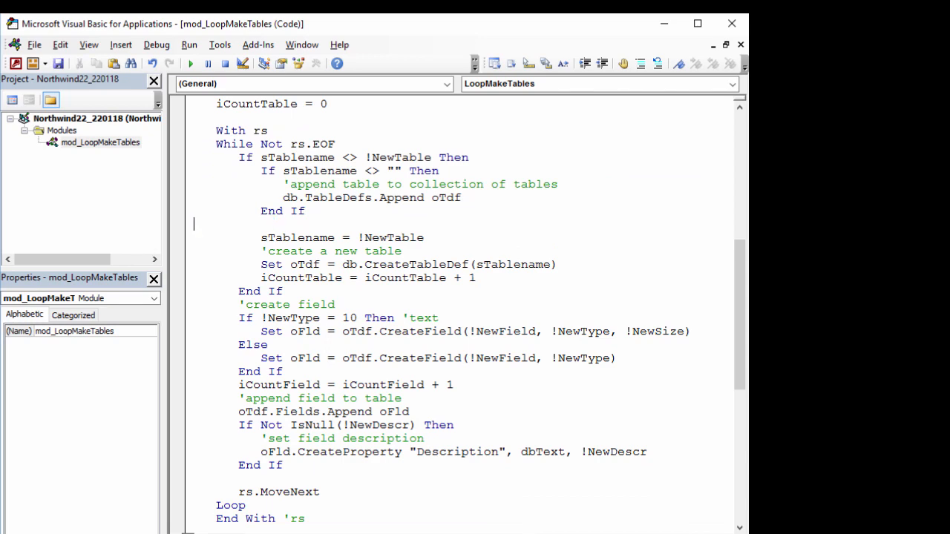
{"action": "left_click", "coordinate": [157, 45]}
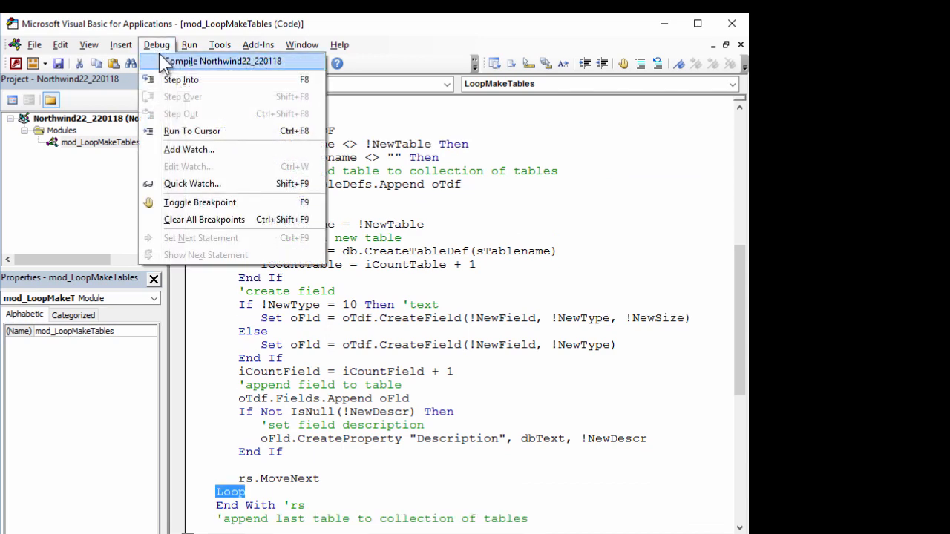
{"action": "left_click", "coordinate": [225, 61]}
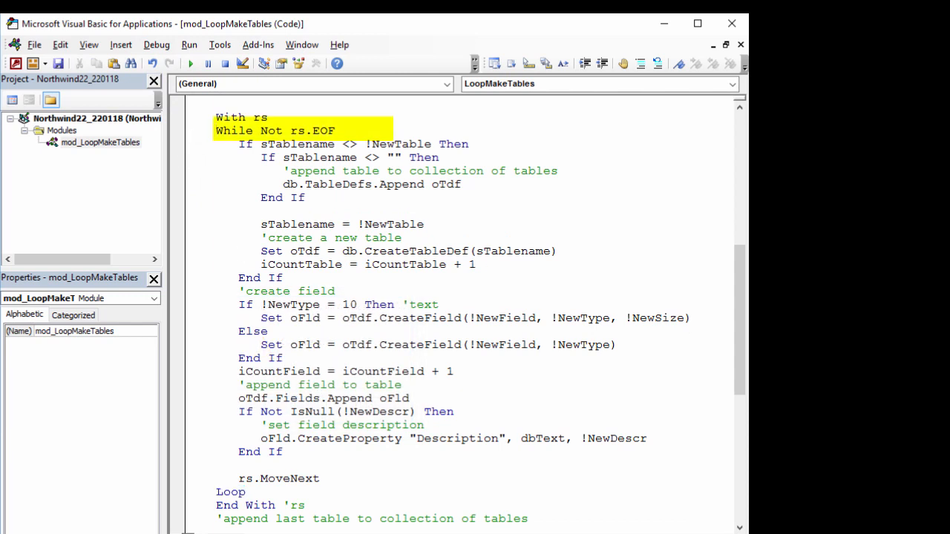
{"action": "type", "text": "do"}
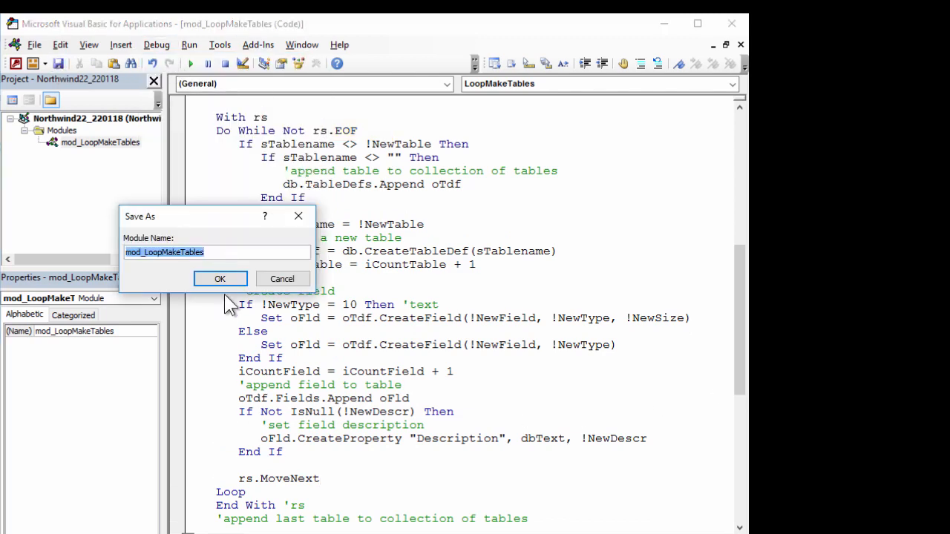
{"action": "left_click", "coordinate": [220, 279]}
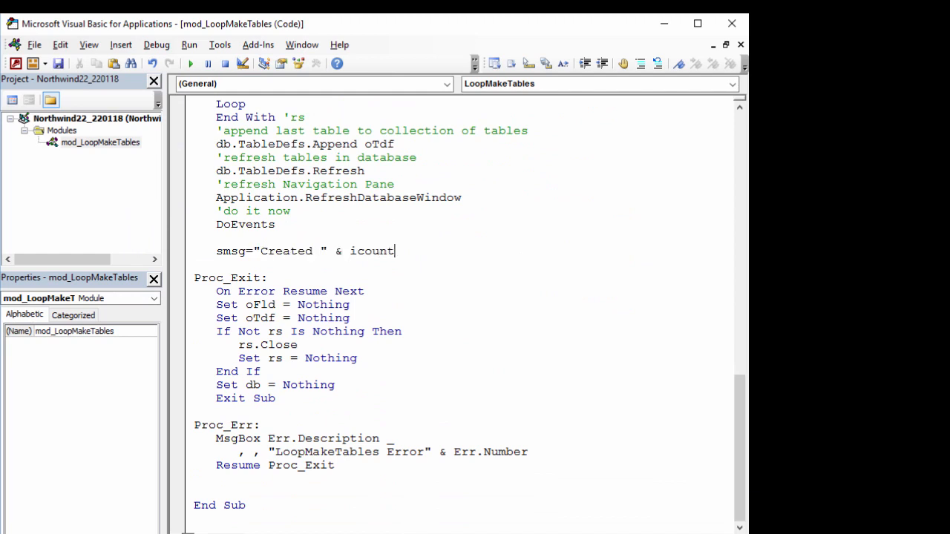
Add the totals message line counting fields and tables, then run LoopMakeTables
{"action": "type", "text": "Field & \" fields in \" _"}
{"action": "type", "text": "& iCountTable & \" tables\""}
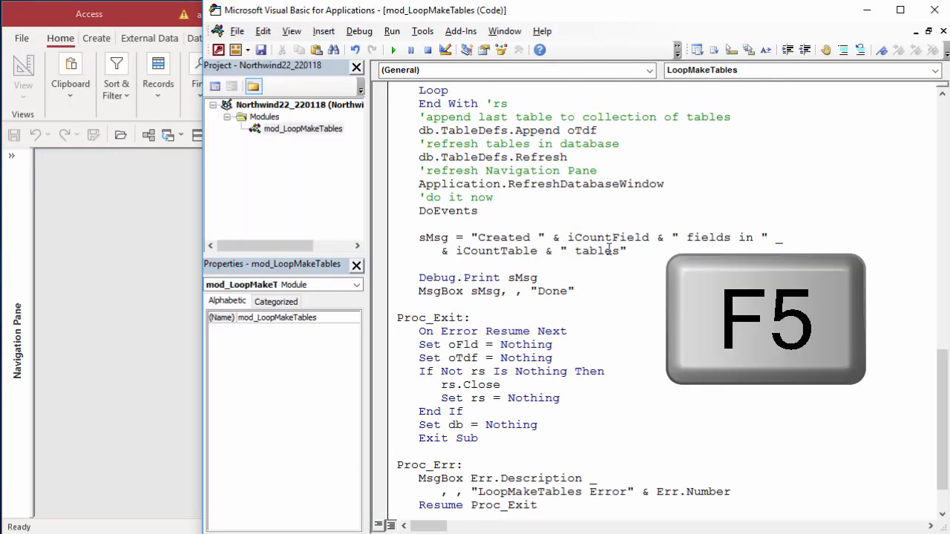
{"action": "key", "text": "f5"}
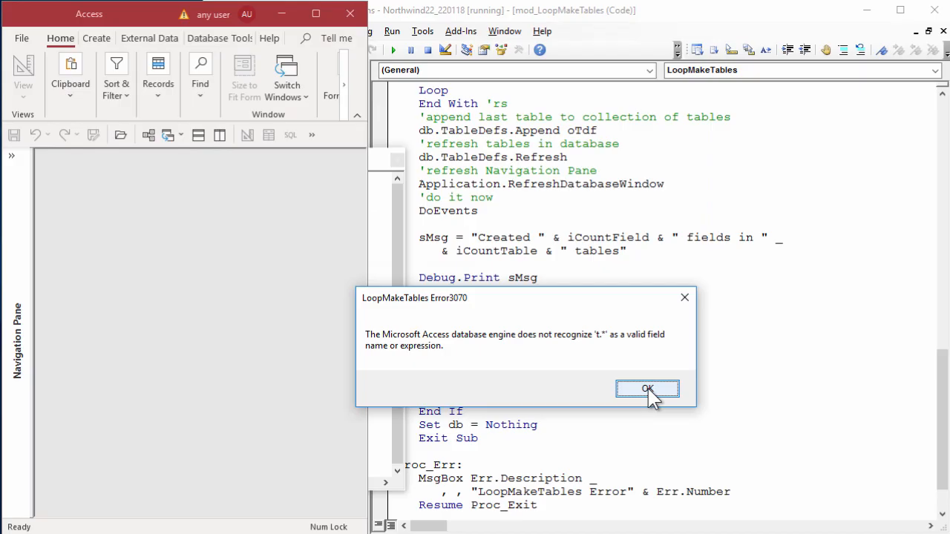
{"action": "left_click", "coordinate": [647, 389]}
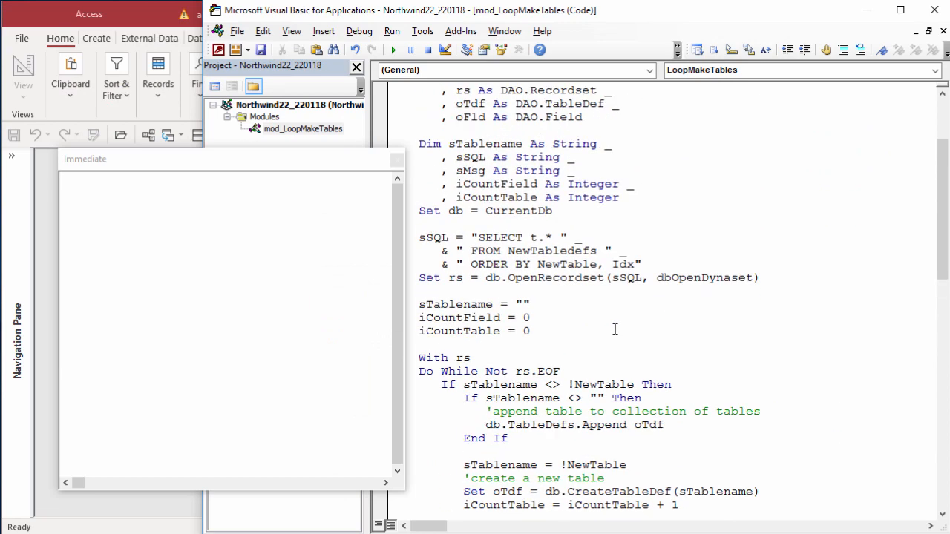
{"action": "mouse_move", "coordinate": [624, 313]}
{"action": "type", "text": "t "}
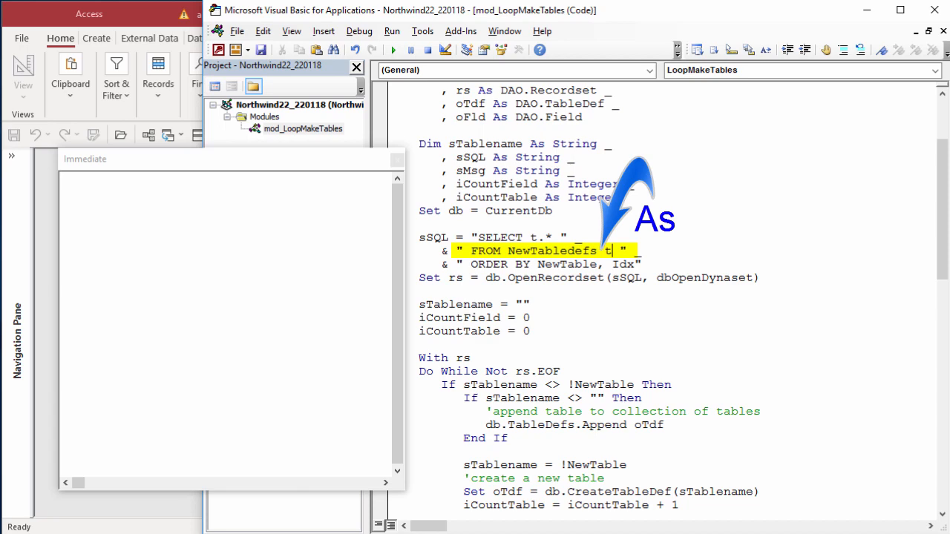
Run the corrected procedure with alias t, creating 22 fields in 2 tables
{"action": "key", "text": "f5"}
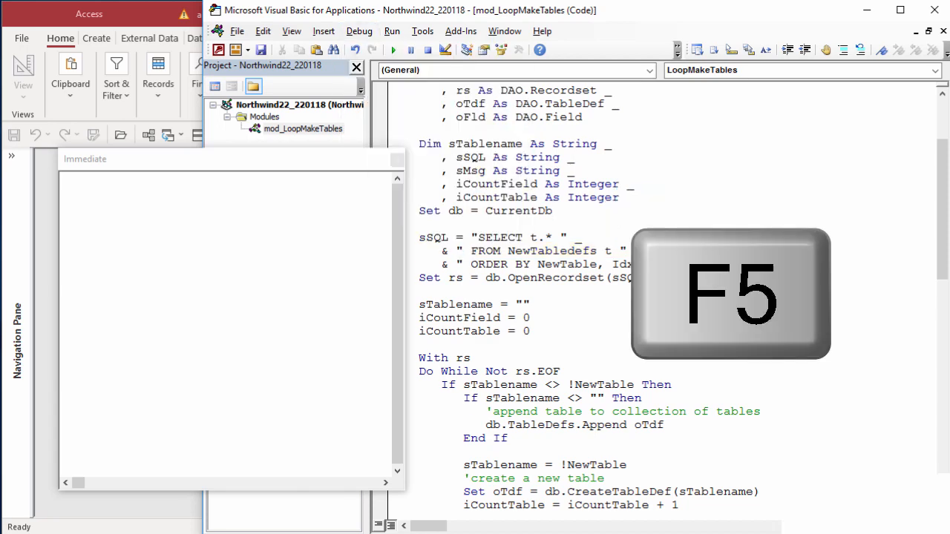
{"action": "key", "text": "f5"}
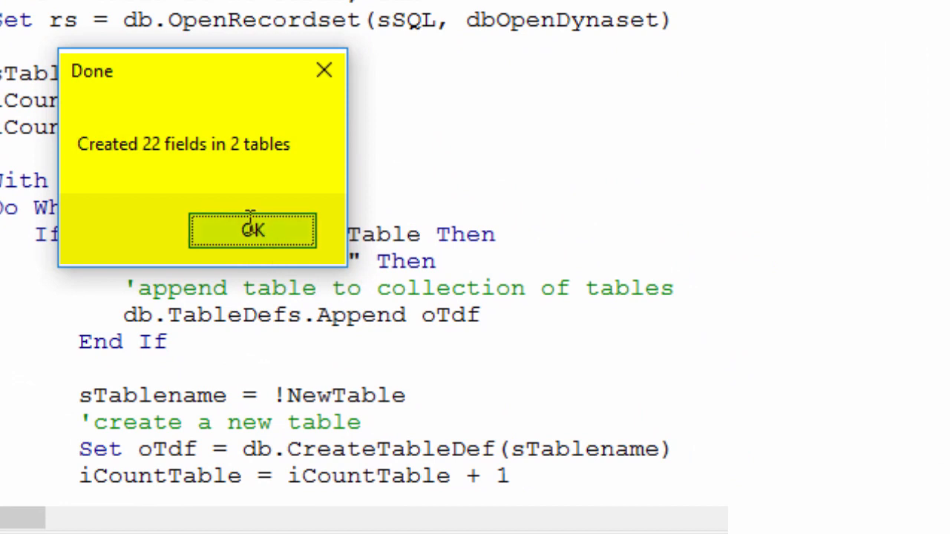
{"action": "left_click", "coordinate": [252, 230]}
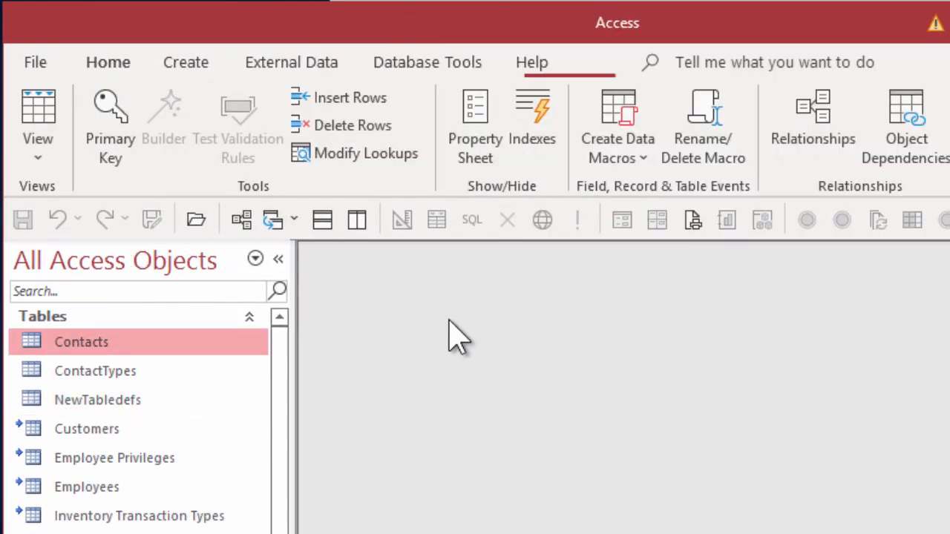
In Contacts design, give the dtmAdd field a Default Value of Now()
{"action": "double_click", "coordinate": [80, 342]}
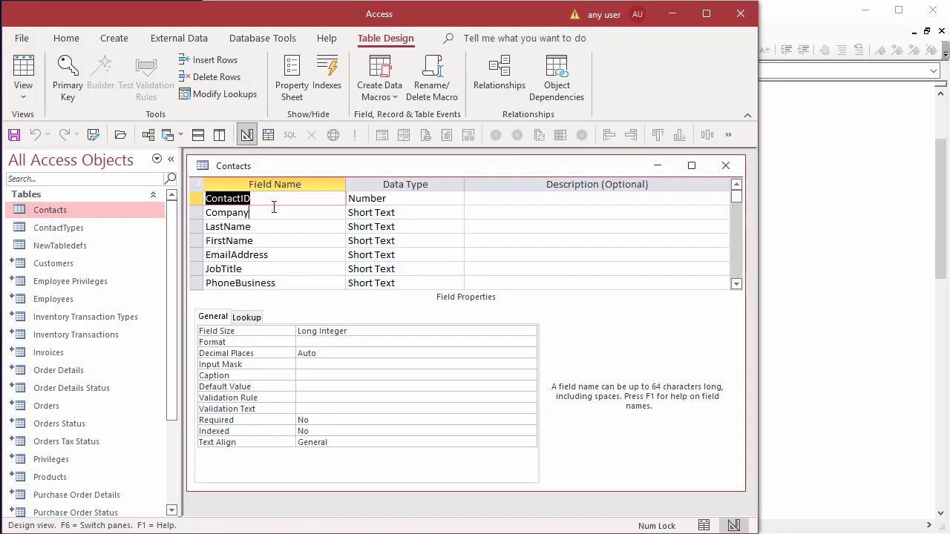
{"action": "left_click", "coordinate": [229, 226]}
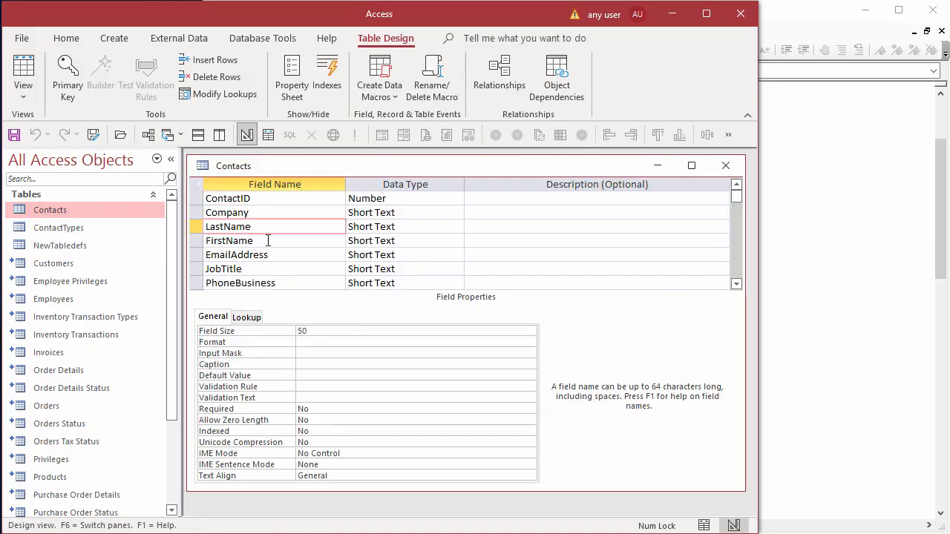
{"action": "left_click", "coordinate": [223, 269]}
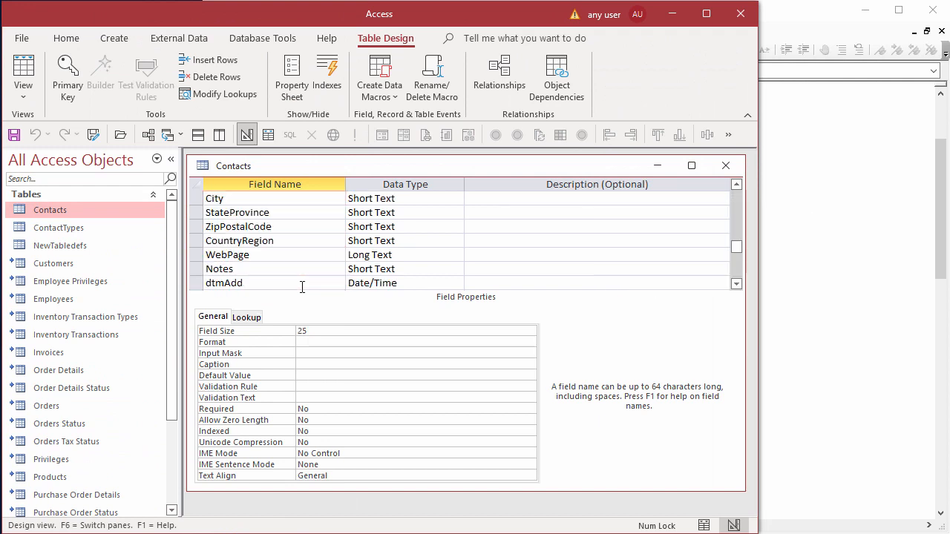
{"action": "left_click", "coordinate": [222, 282]}
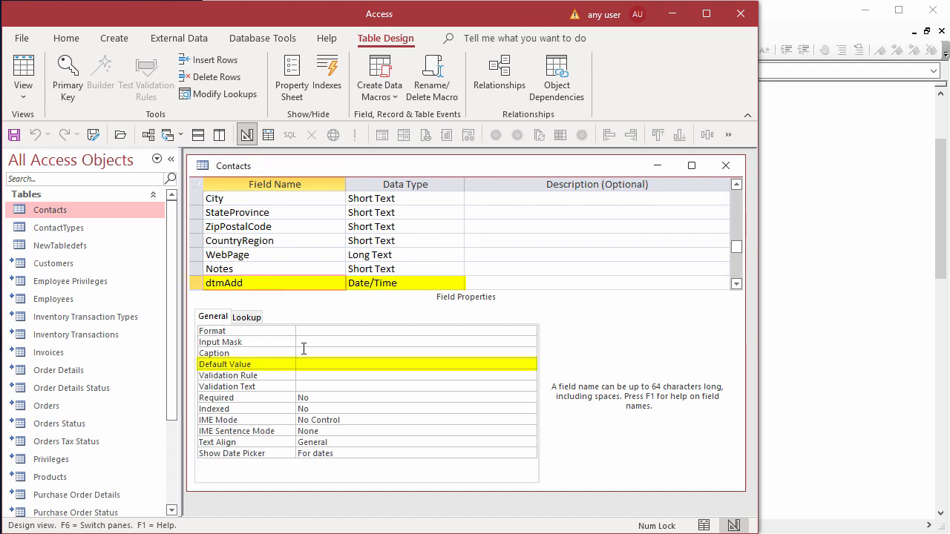
{"action": "type", "text": "no"}
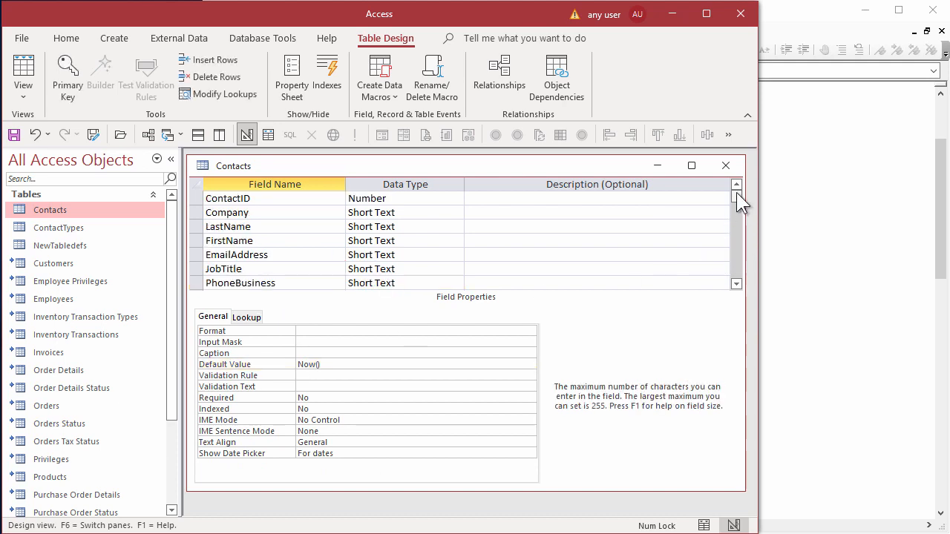
{"action": "mouse_move", "coordinate": [460, 213]}
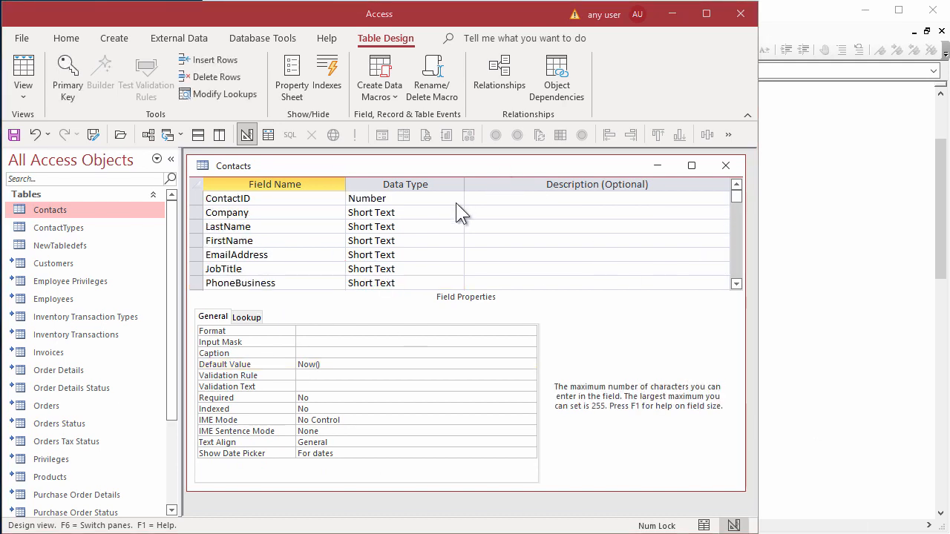
Change ContactID's data type to AutoNumber
{"action": "left_click", "coordinate": [403, 198]}
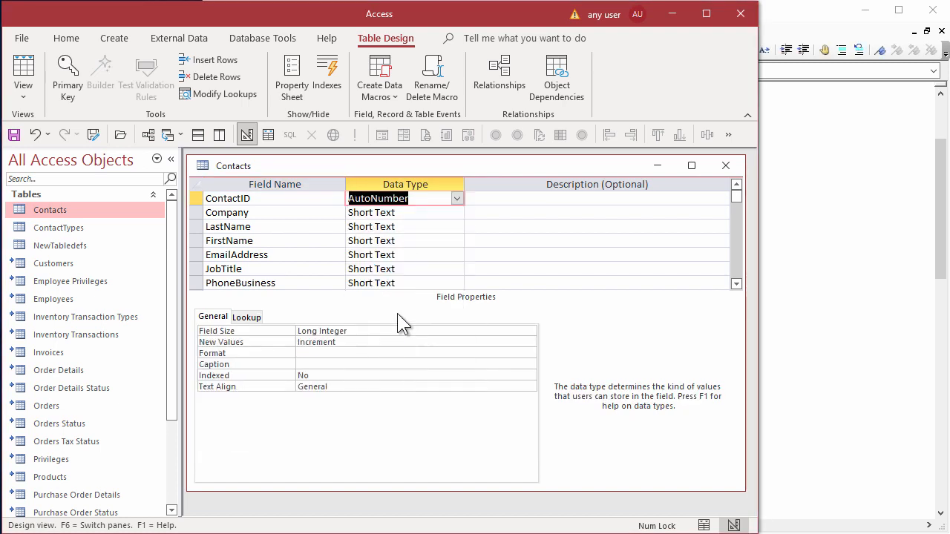
{"action": "left_click", "coordinate": [68, 77]}
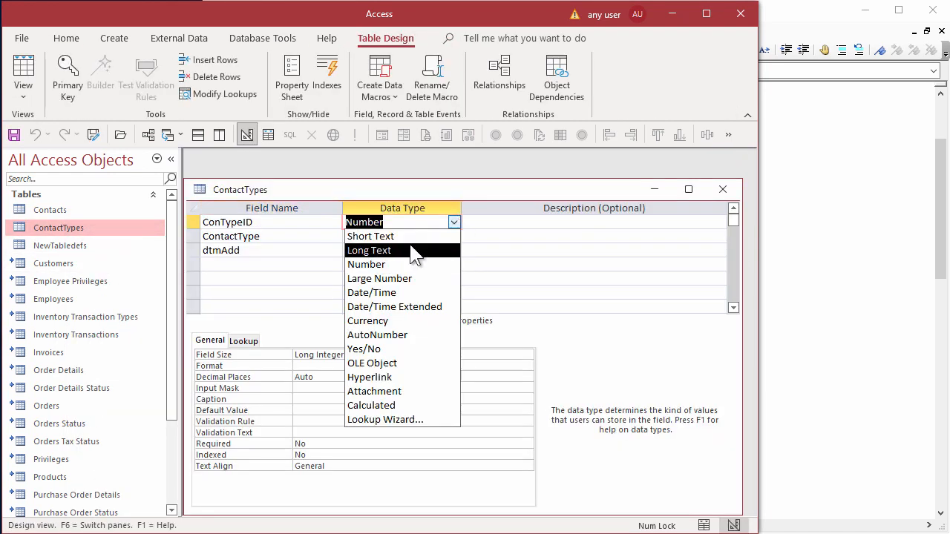
Make ConTypeID AutoNumber and index ContactType as Yes (No Duplicates), checking the Indexes window
{"action": "left_click", "coordinate": [377, 335]}
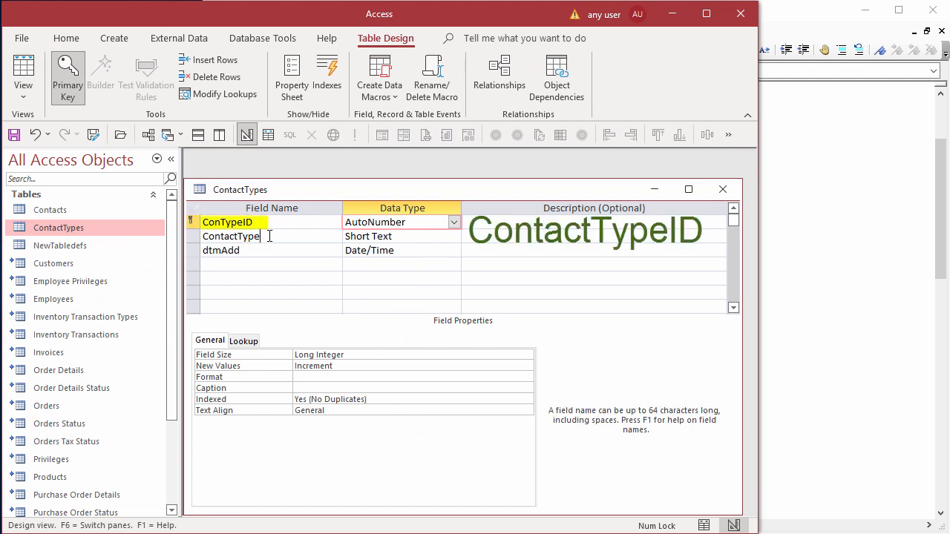
{"action": "left_click", "coordinate": [230, 236]}
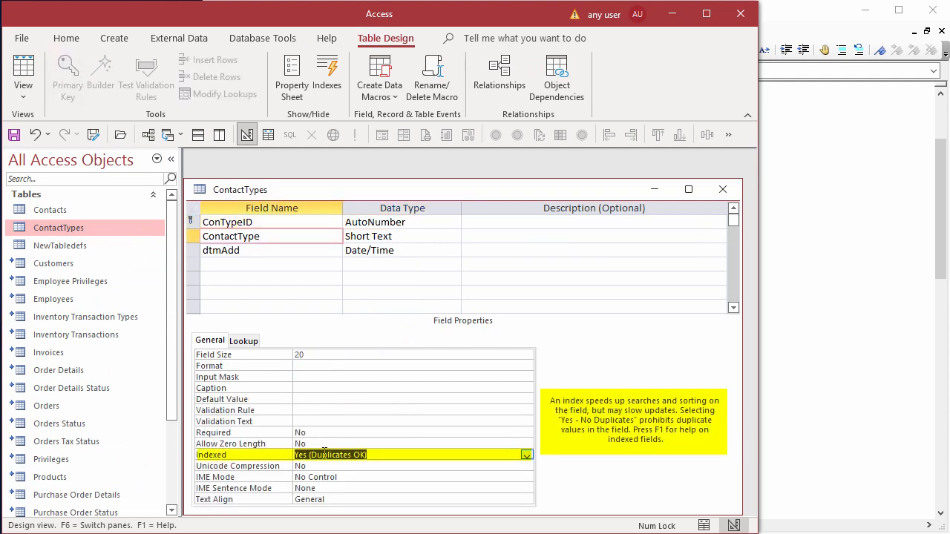
{"action": "left_click", "coordinate": [526, 454]}
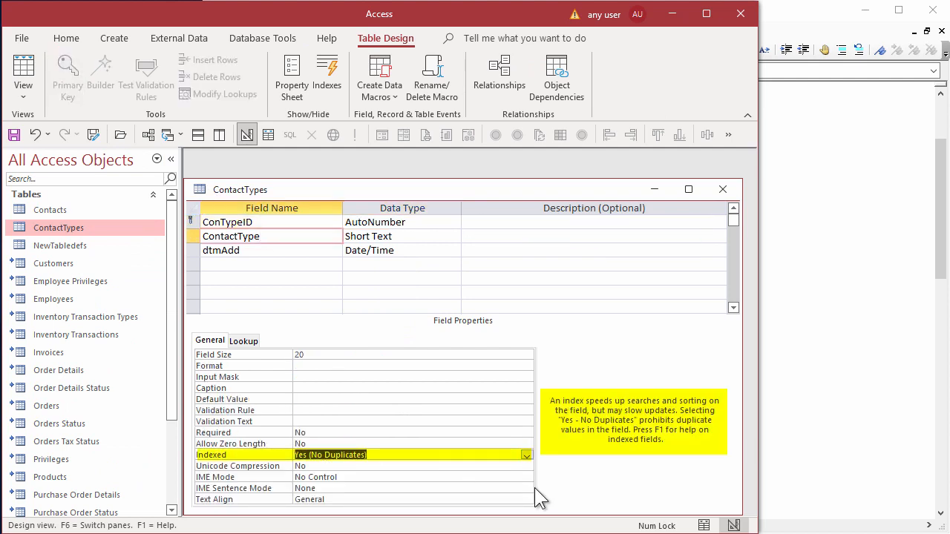
{"action": "left_click", "coordinate": [327, 77]}
{"action": "type", "text": "now"}
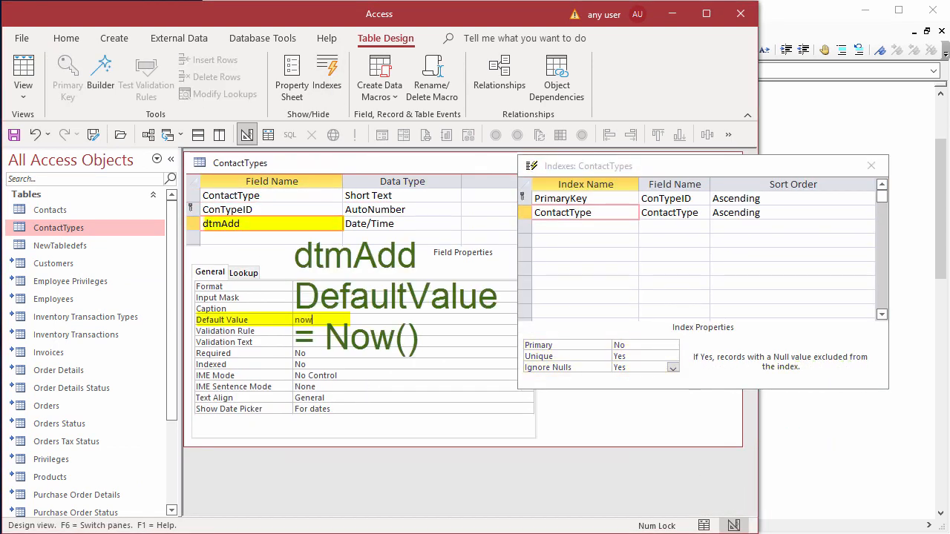
Enter the contact types Employee, Customer, Shipper, Supplier in Datasheet View
{"action": "left_click", "coordinate": [14, 133]}
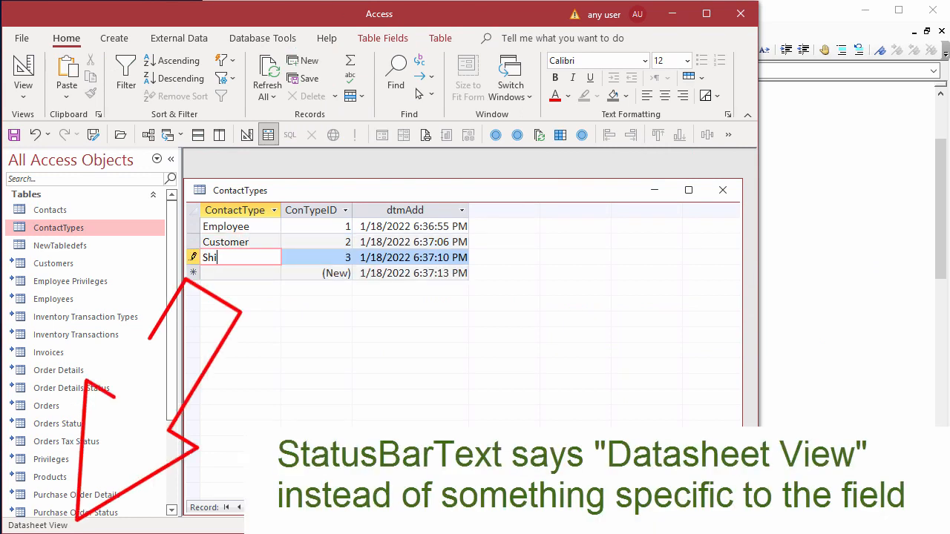
{"action": "type", "text": "Supp"}
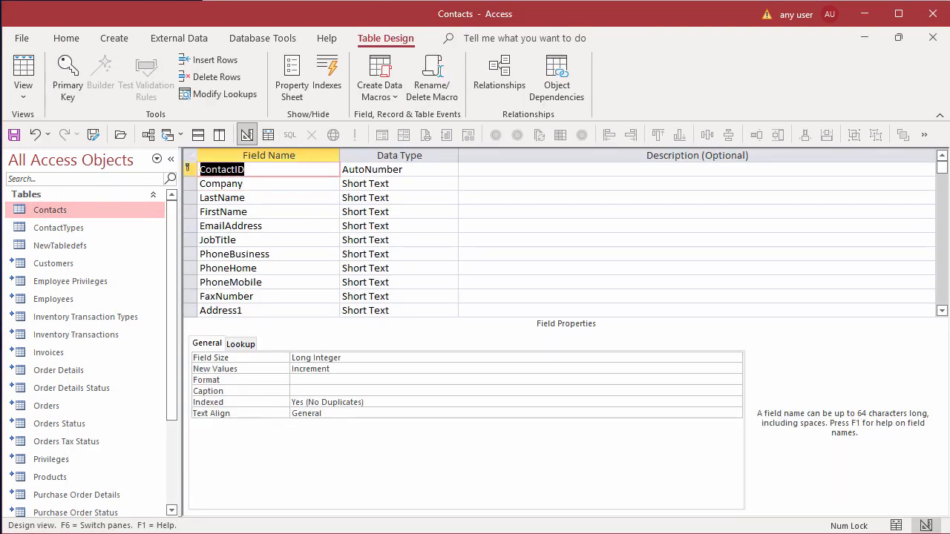
Copy ContactID, move the ContactTypes datasheet to the right, and start a new Query Design
{"action": "key", "text": "ctrl+c"}
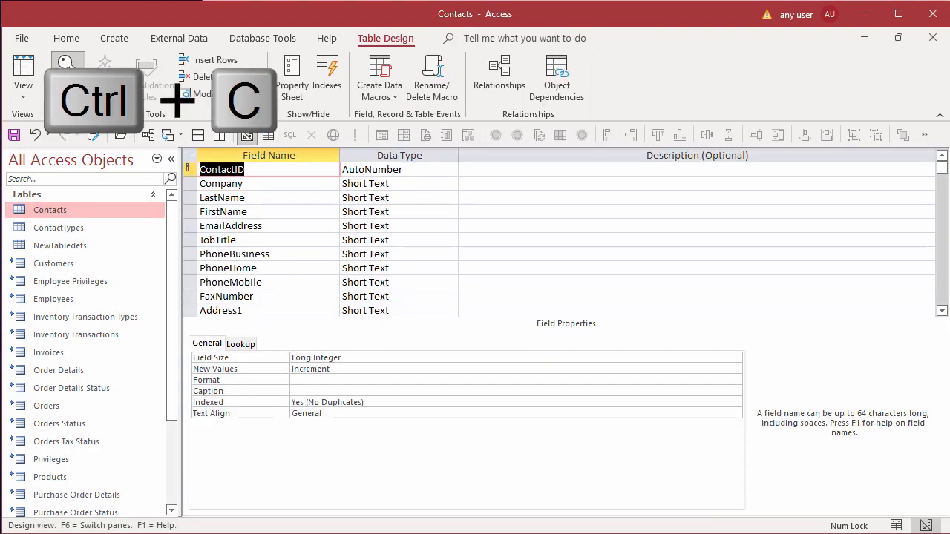
{"action": "key", "text": "Tab"}
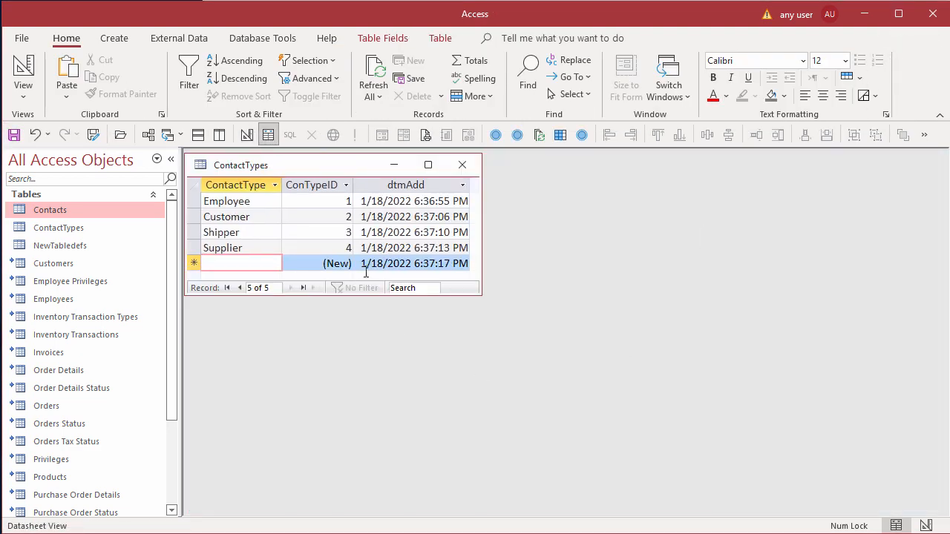
{"action": "left_click_drag", "start_coordinate": [241, 165], "coordinate": [681, 166]}
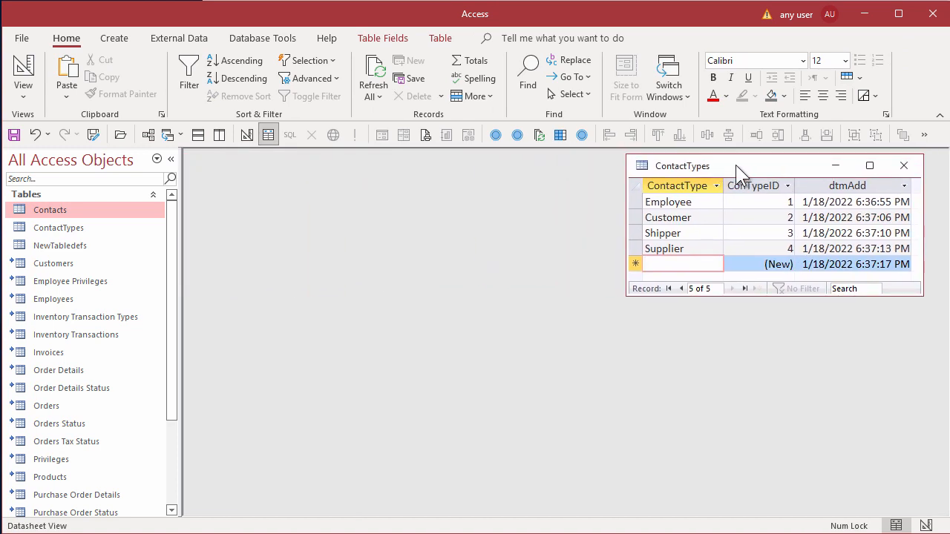
{"action": "left_click", "coordinate": [115, 38]}
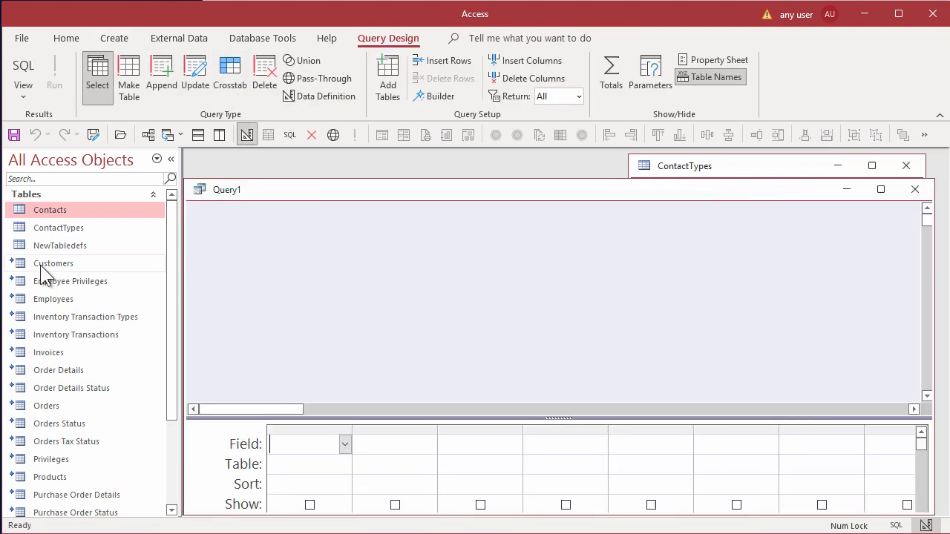
Add all Customers fields to Query1 and make it an append query into Contacts
{"action": "left_click", "coordinate": [54, 265]}
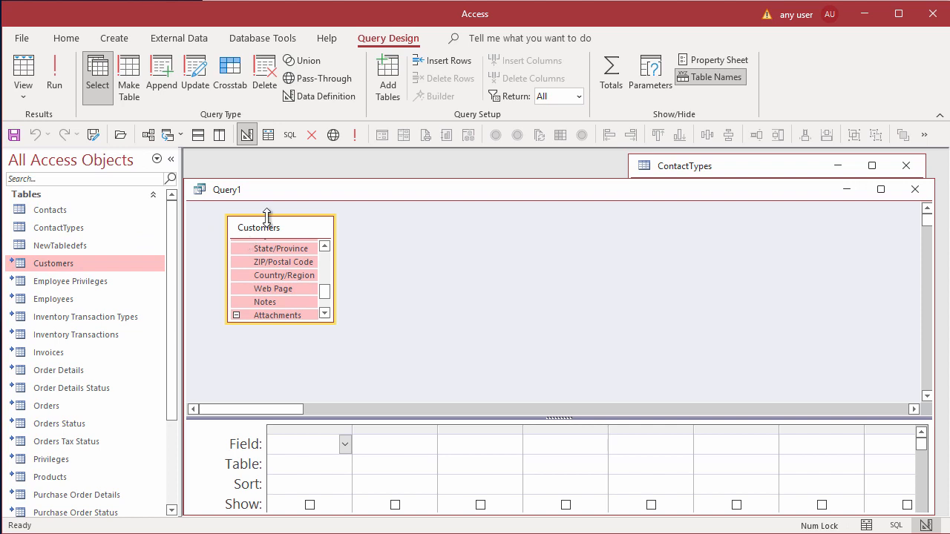
{"action": "left_click_drag", "start_coordinate": [280, 323], "coordinate": [270, 394]}
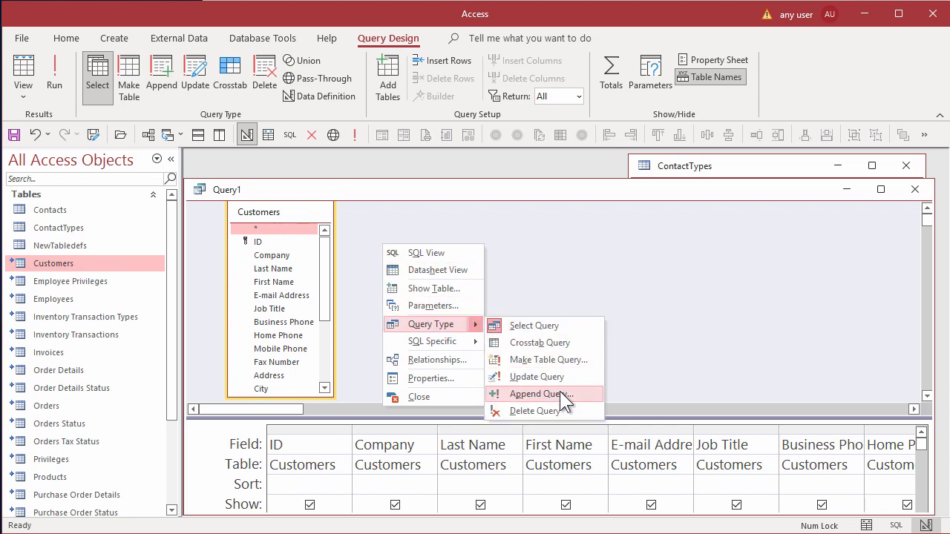
{"action": "left_click", "coordinate": [540, 393]}
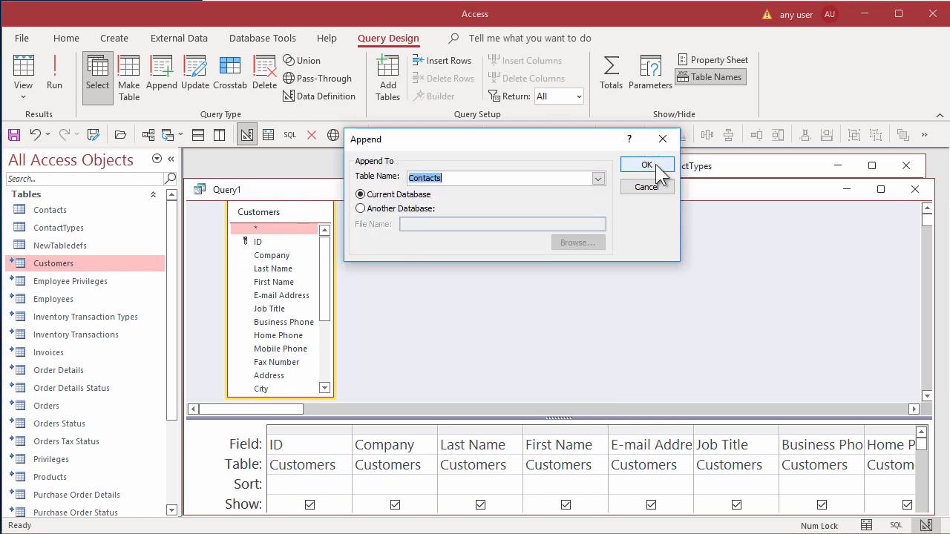
{"action": "left_click", "coordinate": [647, 165]}
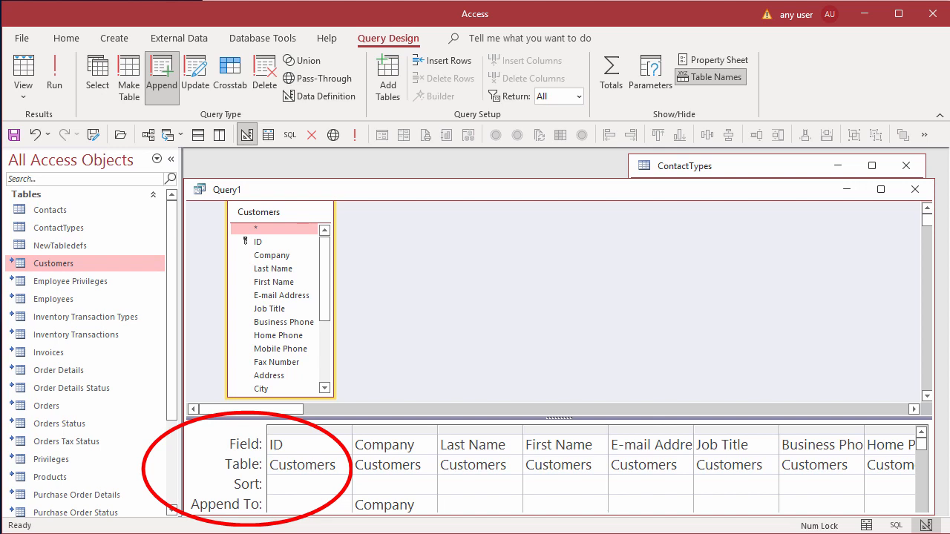
{"action": "right_click", "coordinate": [50, 209]}
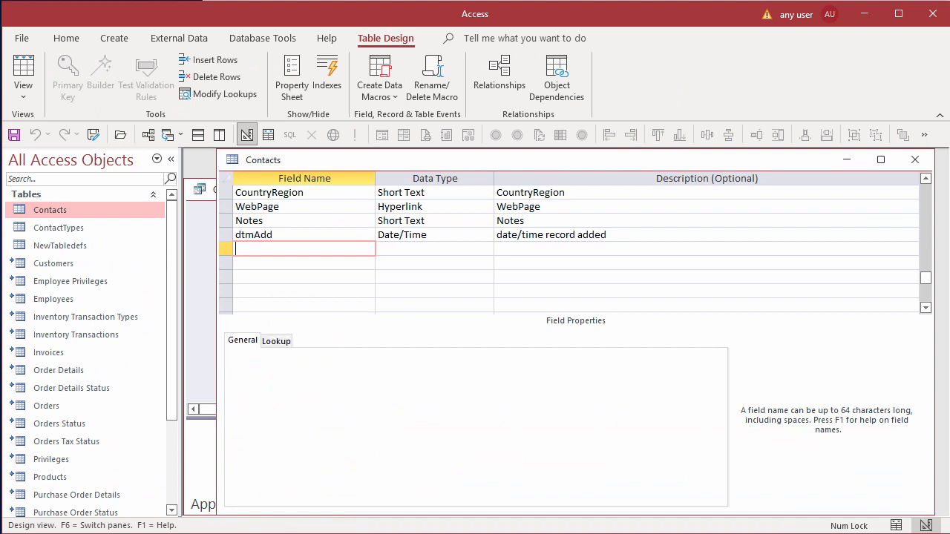
Add an importID Number field described as the source ID for reference, then reapply the append query type
{"action": "type", "text": "importID"}
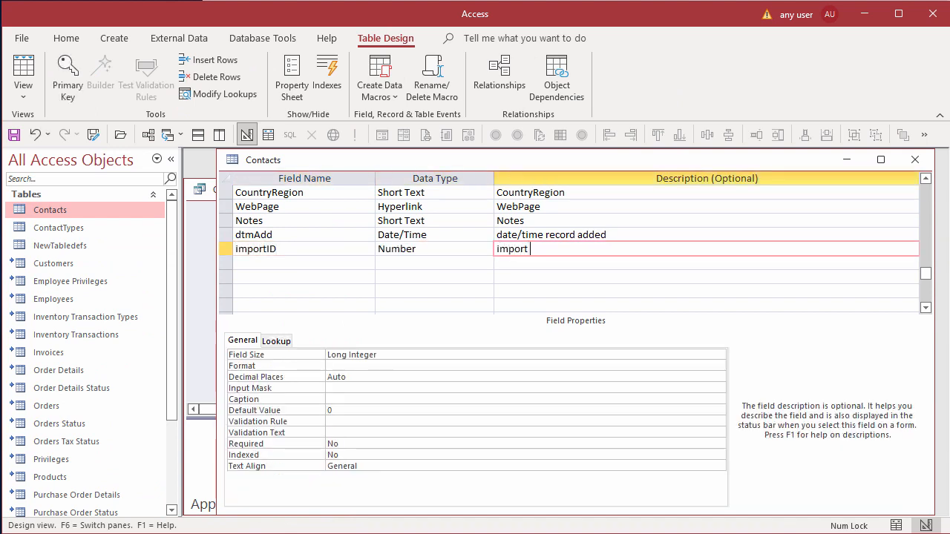
{"action": "type", "text": "ID for refere"}
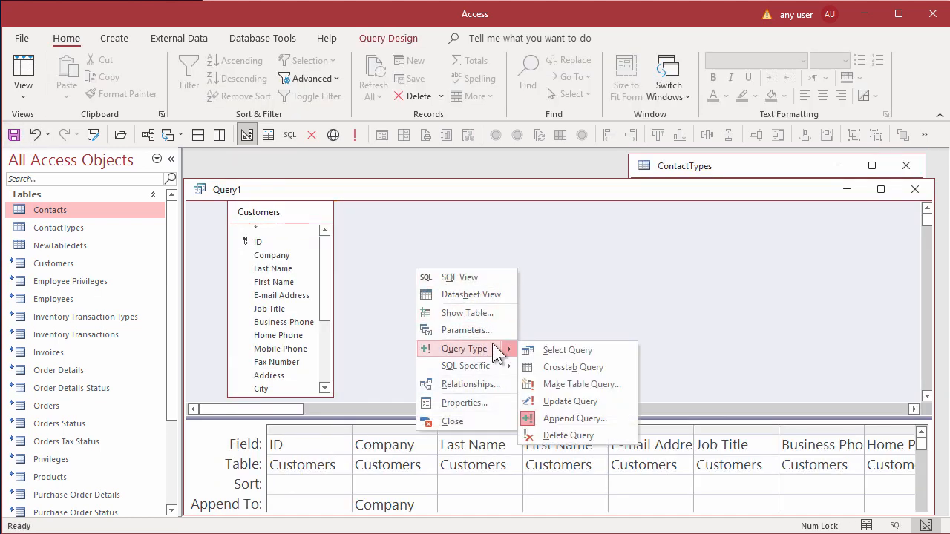
{"action": "mouse_move", "coordinate": [574, 418]}
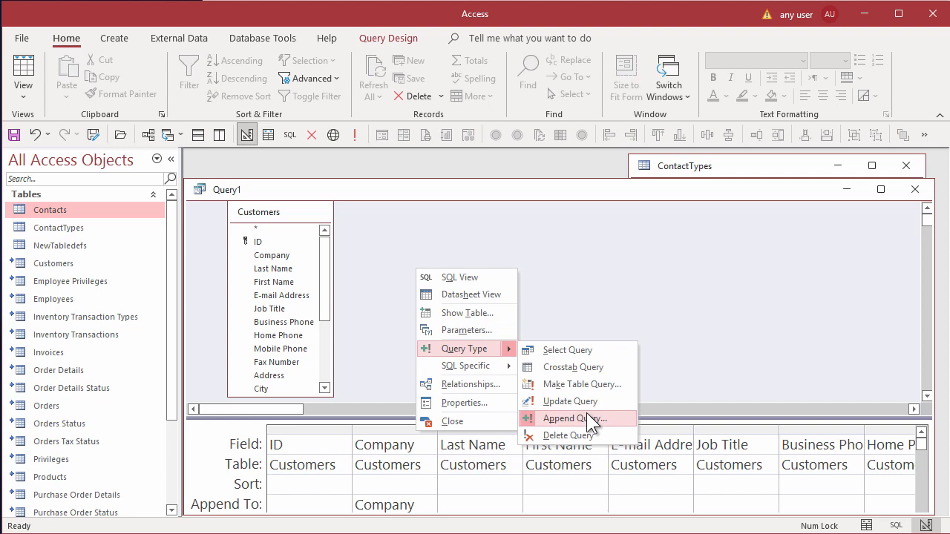
{"action": "left_click", "coordinate": [573, 419]}
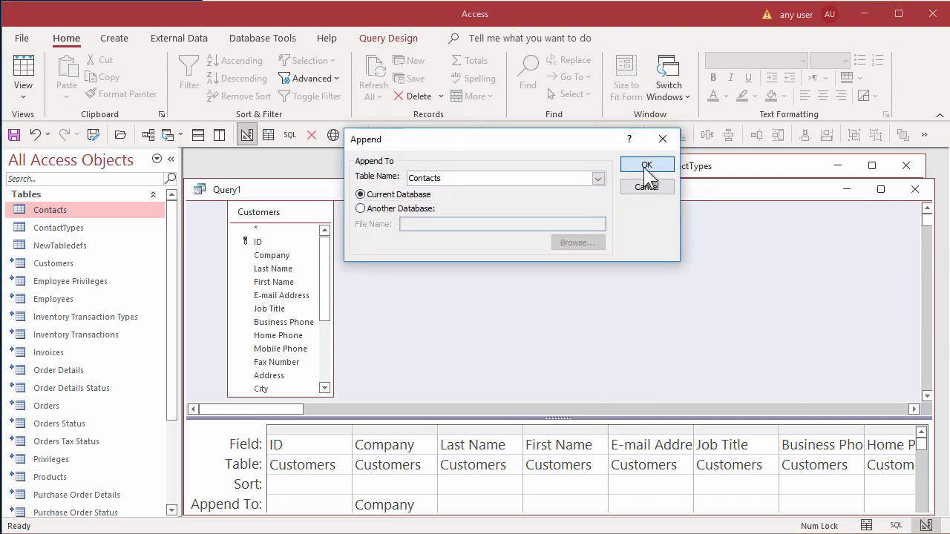
Confirm Contacts as the append target and insert a ConTypeID Number contact type field
{"action": "left_click", "coordinate": [647, 163]}
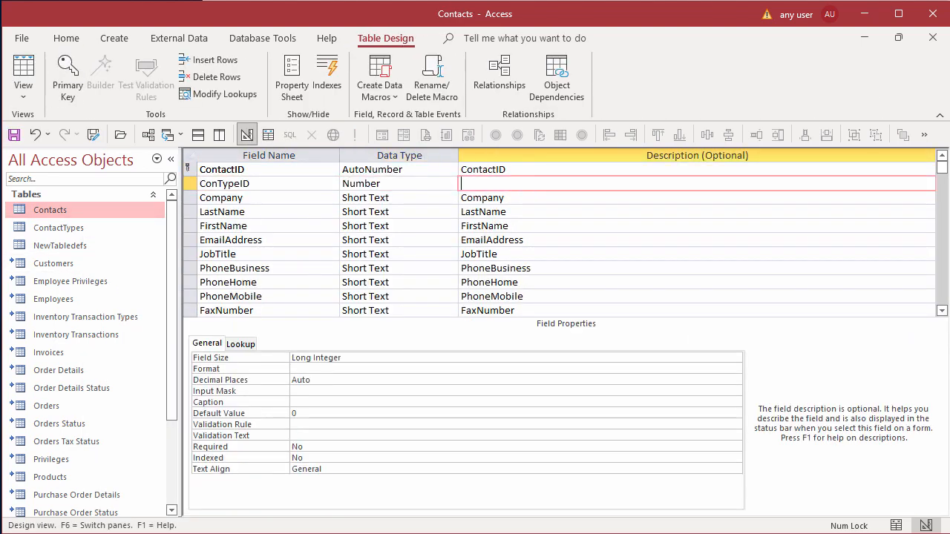
{"action": "type", "text": "contact type"}
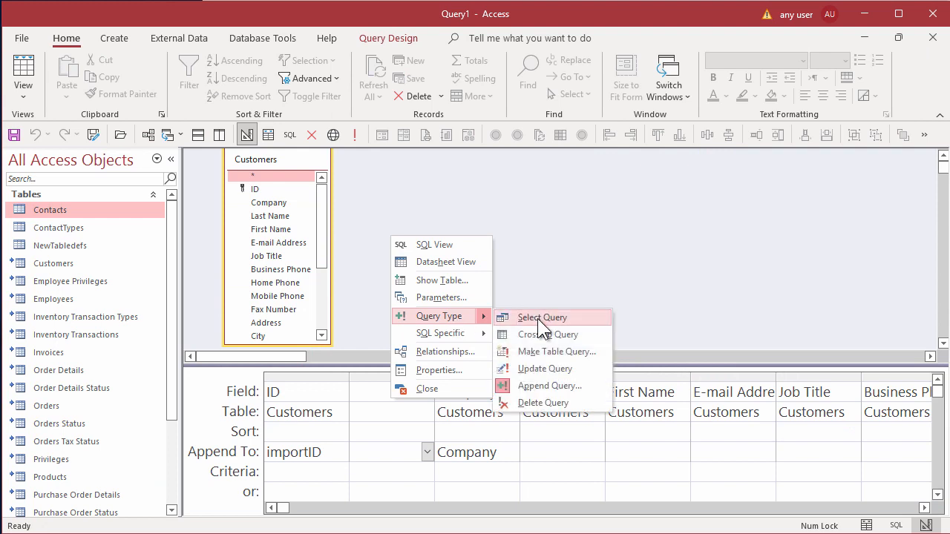
Refresh the target field list and start a column appending contact type 2 into ConTypeID
{"action": "left_click", "coordinate": [549, 386]}
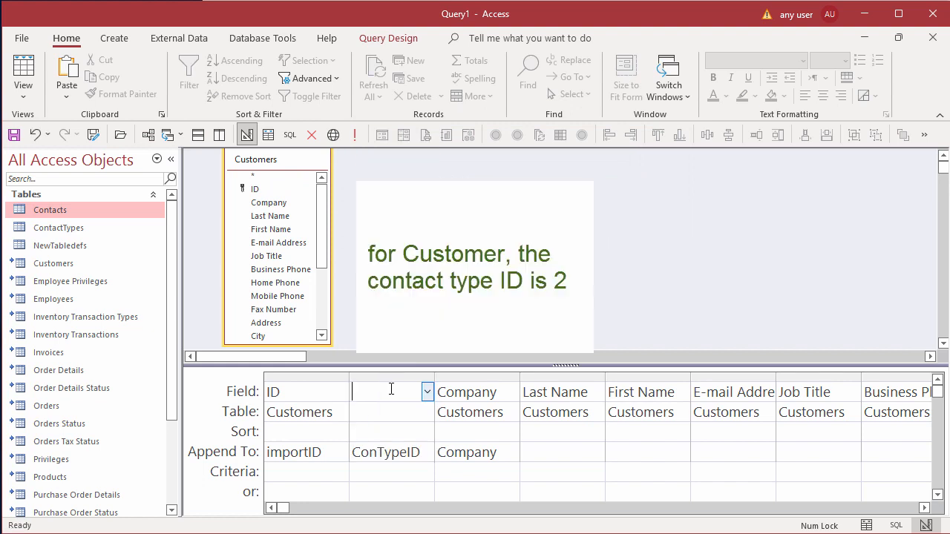
{"action": "left_click", "coordinate": [600, 451]}
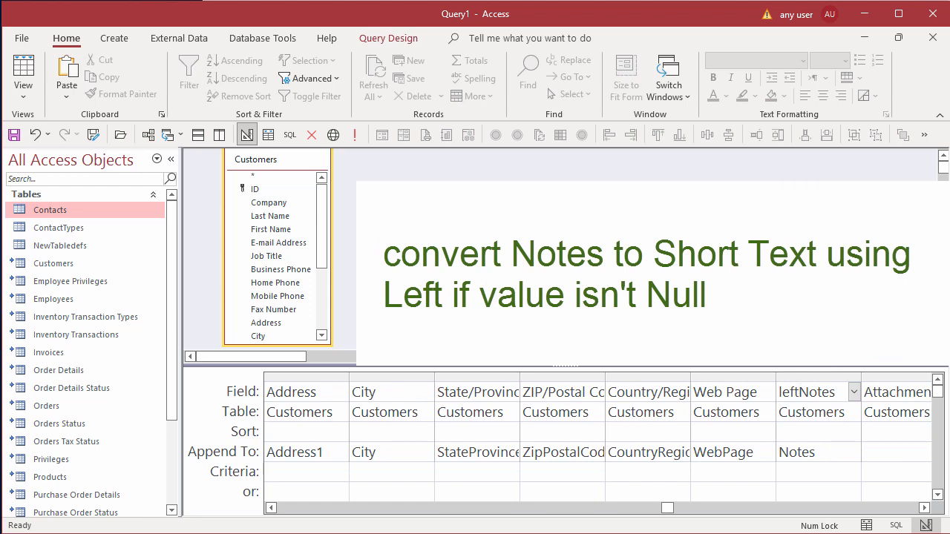
Set leftNotes to iif(not isnull(notes), left(Notes,255), null) in the Zoom box
{"action": "key", "text": "shift+f2"}
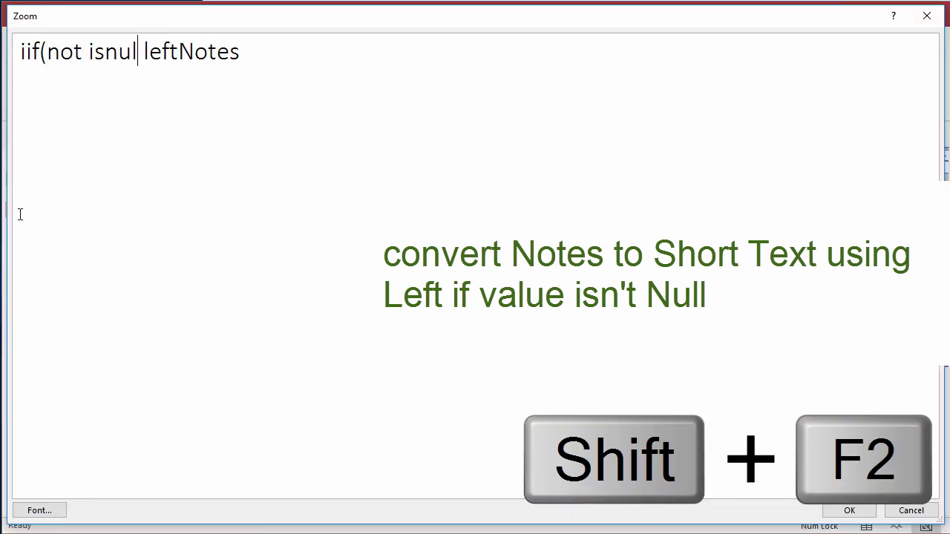
{"action": "type", "text": "l(notes),"}
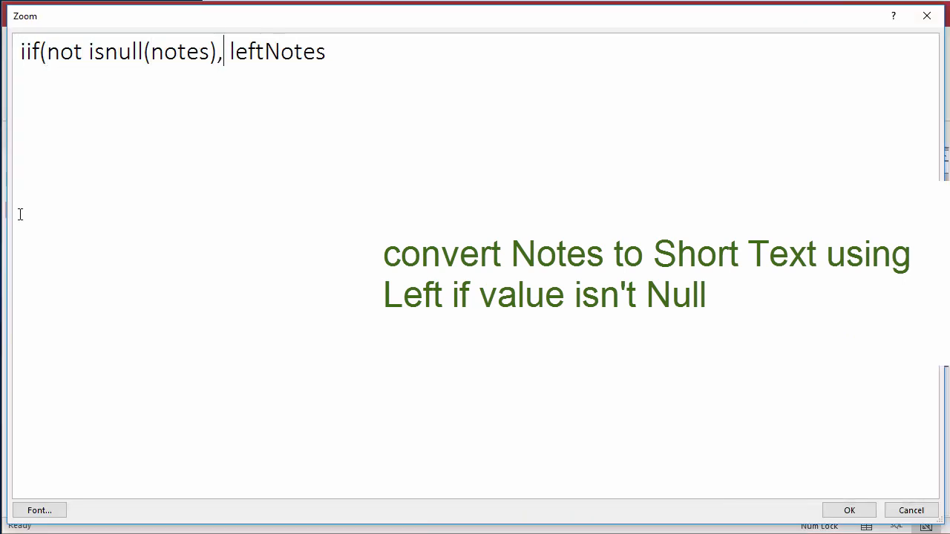
{"action": "type", "text": "(Notes,255),null)"}
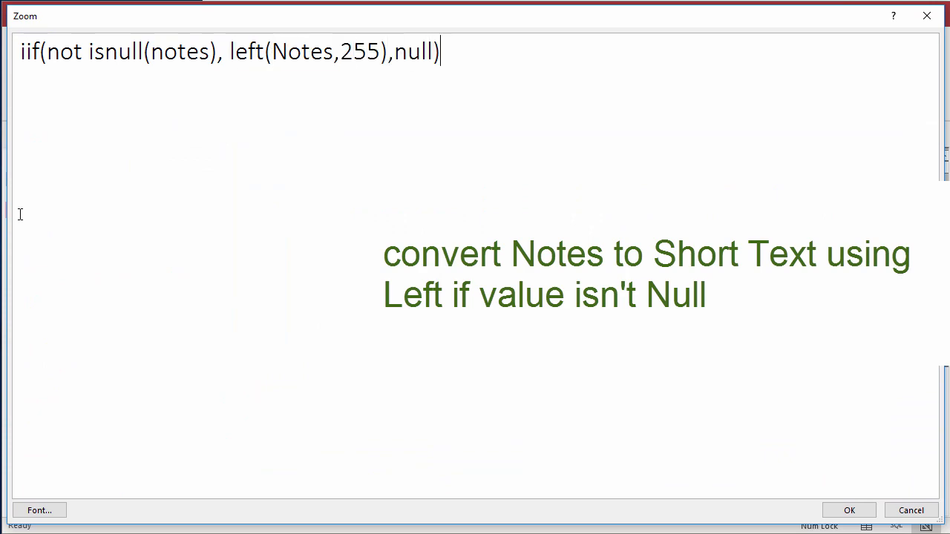
{"action": "left_click", "coordinate": [849, 511]}
{"action": "type", "text": "qAppen"}
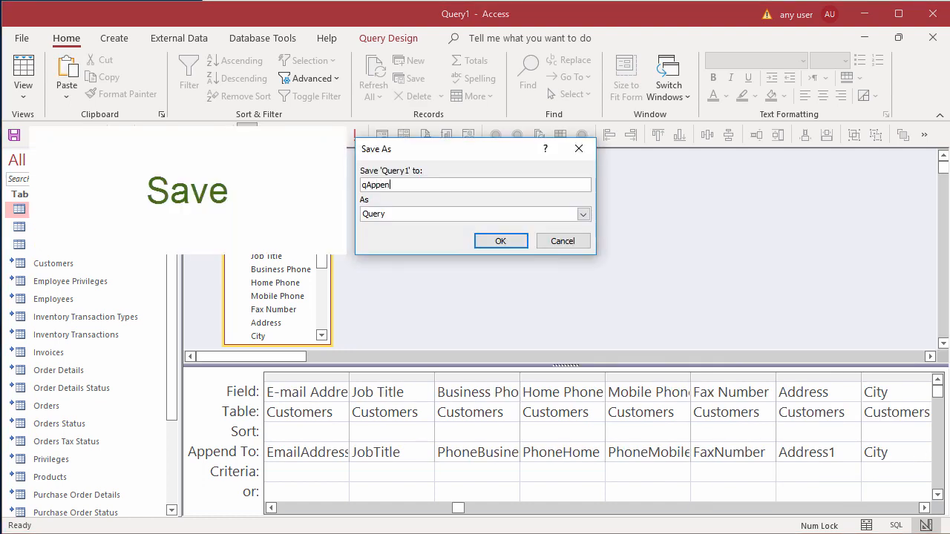
Save the query as qAppend_Contacts and confirm appending the 29 Customers rows into Contacts
{"action": "type", "text": "d_C"}
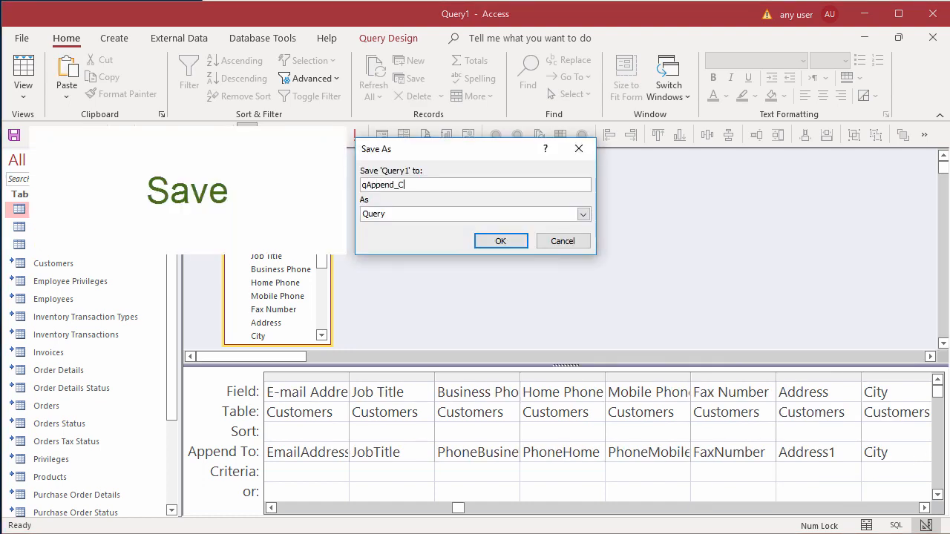
{"action": "type", "text": "ontacts"}
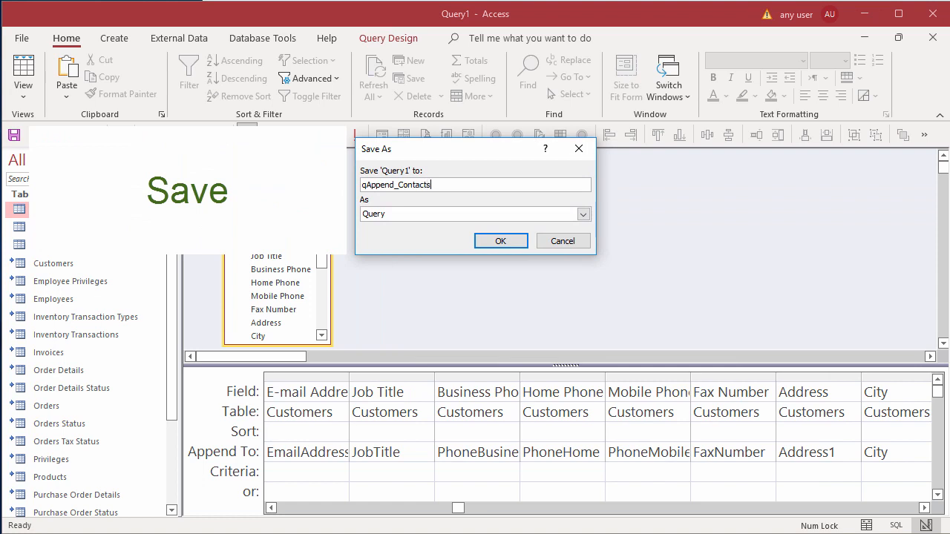
{"action": "left_click", "coordinate": [500, 240]}
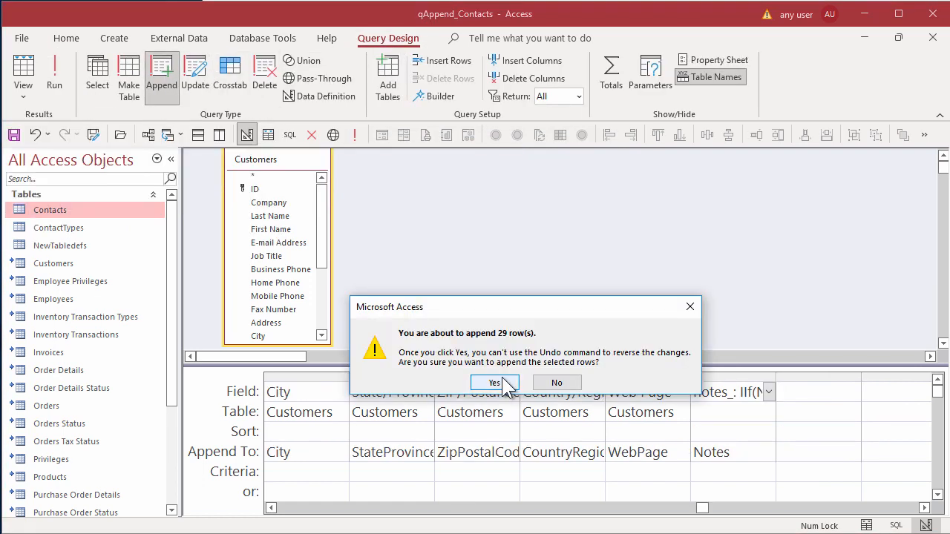
{"action": "left_click", "coordinate": [494, 382]}
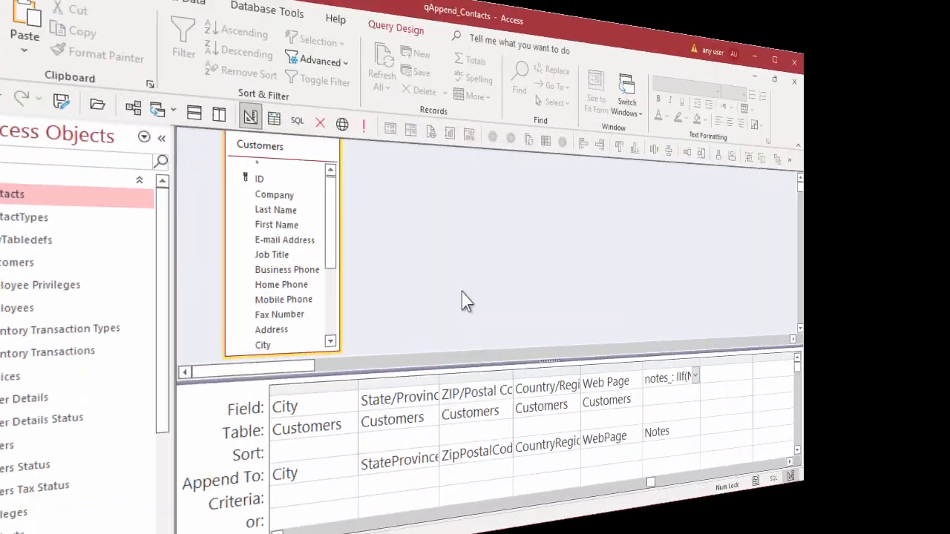
Alias the source table as t, swap the SQL source to Employees with contact type 1, and run the append
{"action": "right_click", "coordinate": [255, 159]}
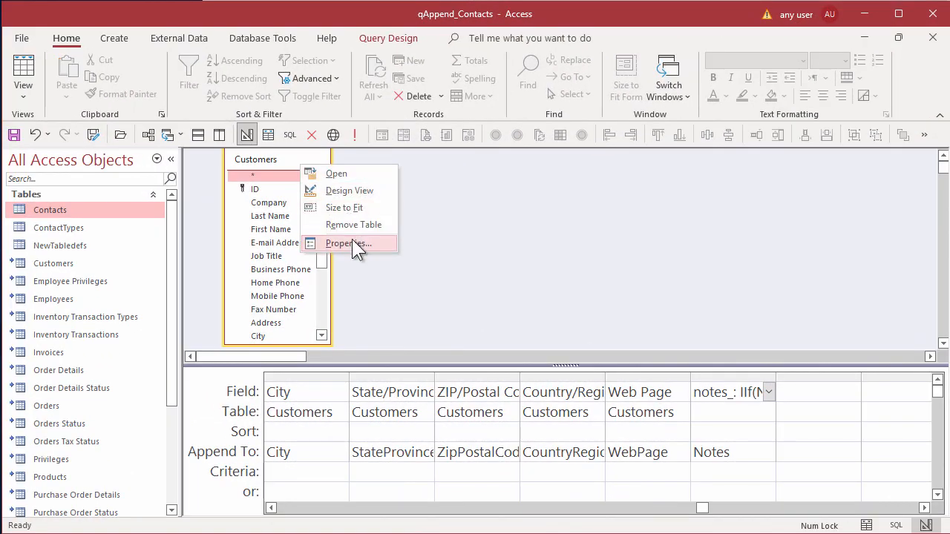
{"action": "left_click", "coordinate": [348, 243]}
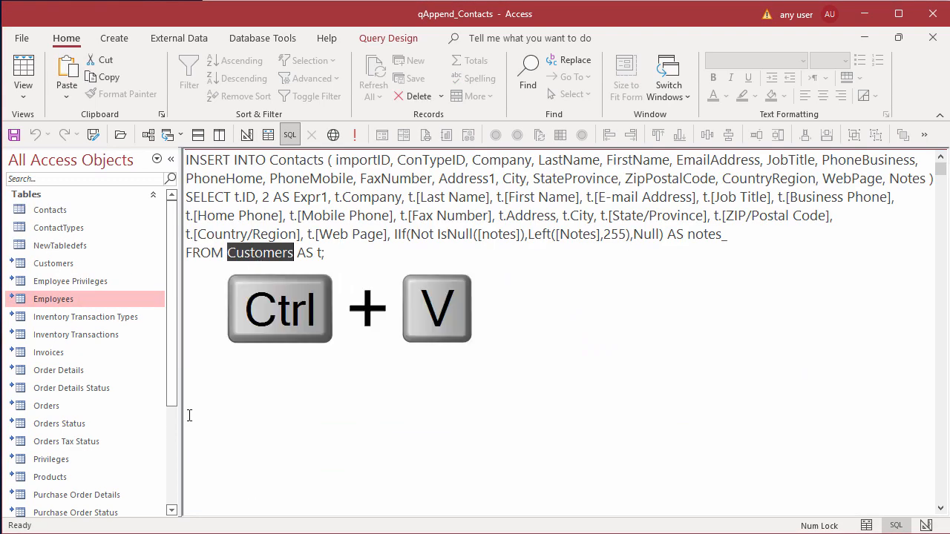
{"action": "key", "text": "ctrl+v"}
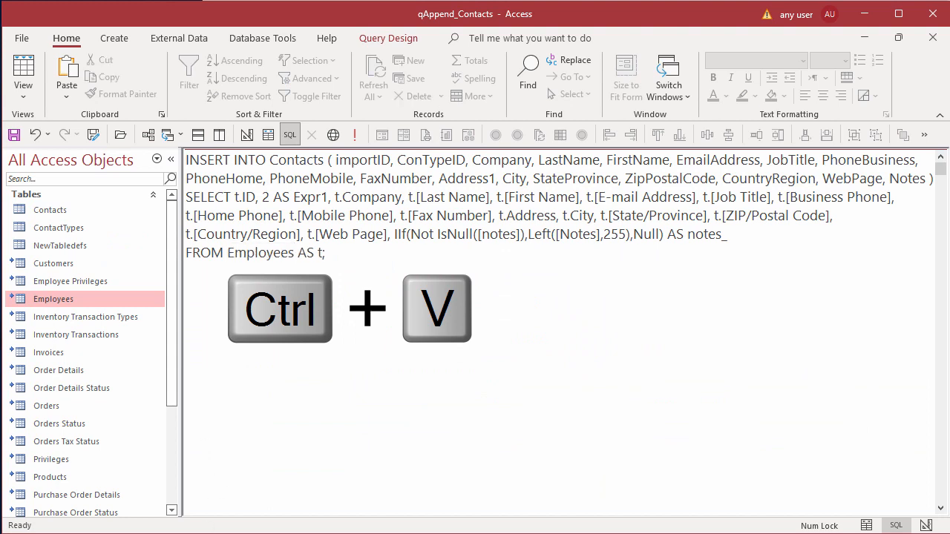
{"action": "key", "text": "ctrl+v"}
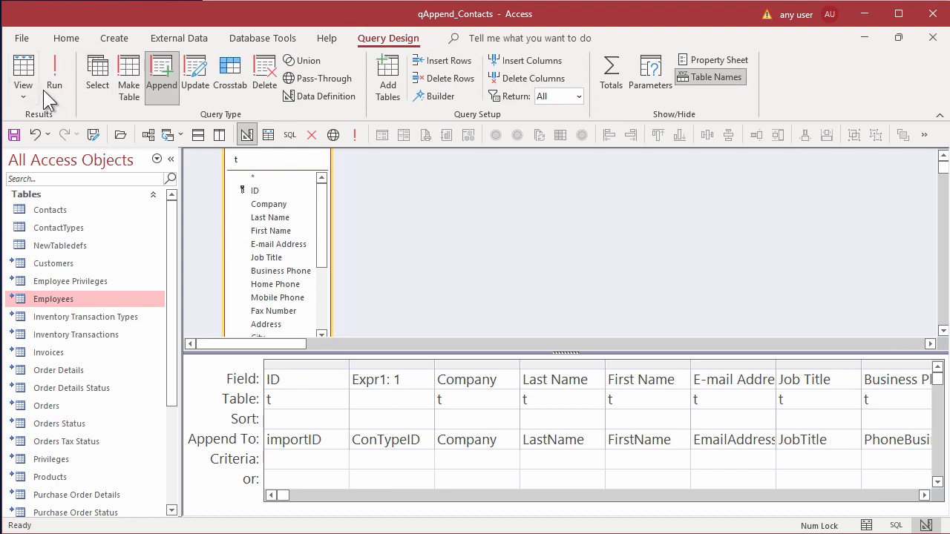
{"action": "mouse_move", "coordinate": [54, 67]}
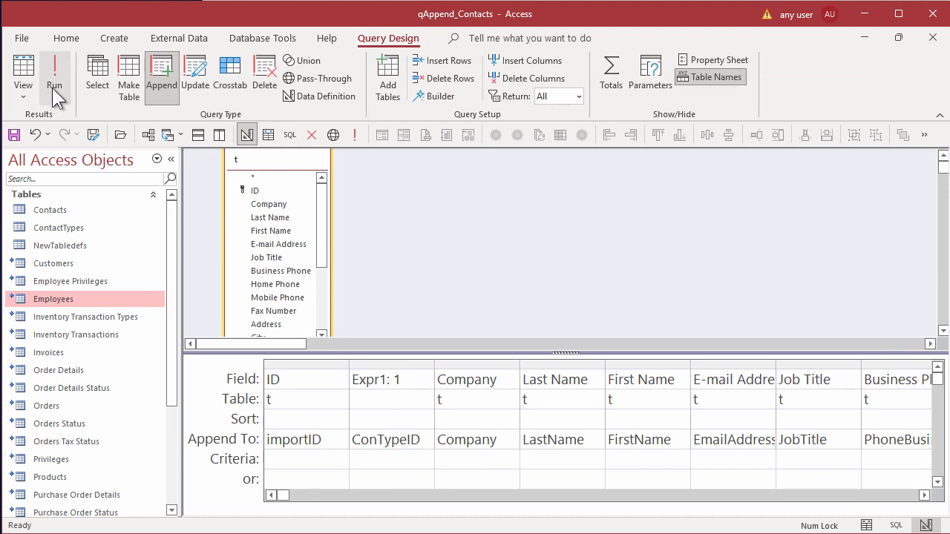
{"action": "left_click", "coordinate": [55, 71]}
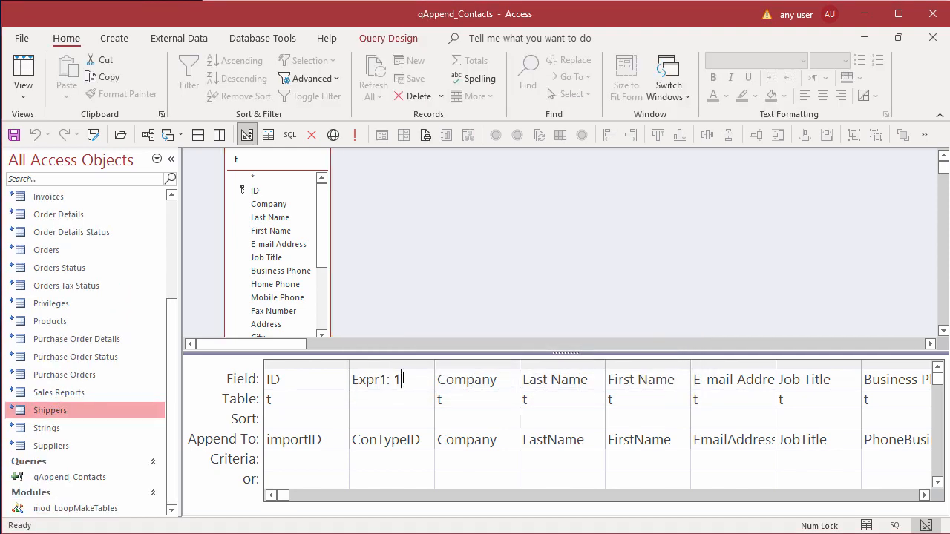
Run the append for the 3 Shippers rows as type 3, then rerun it for Suppliers as type 4
{"action": "left_click", "coordinate": [288, 134]}
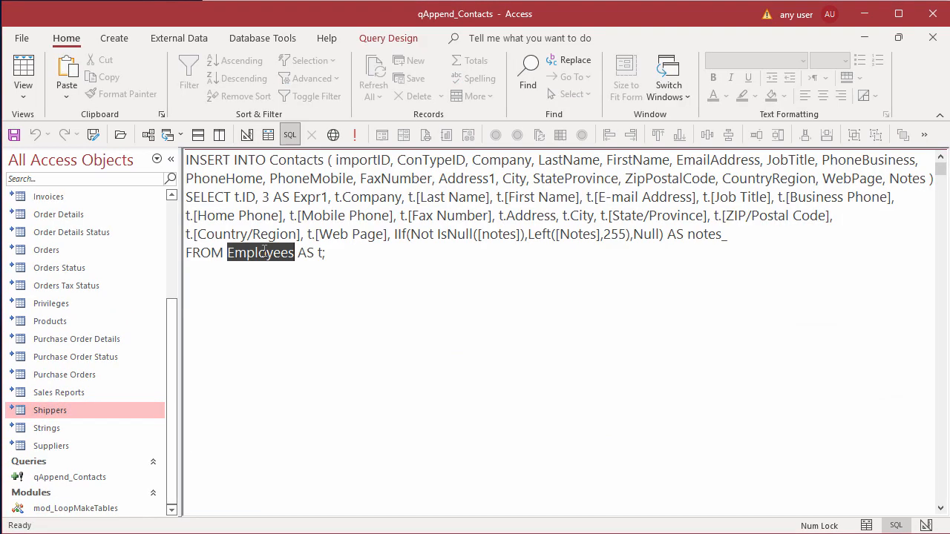
{"action": "left_click", "coordinate": [54, 71]}
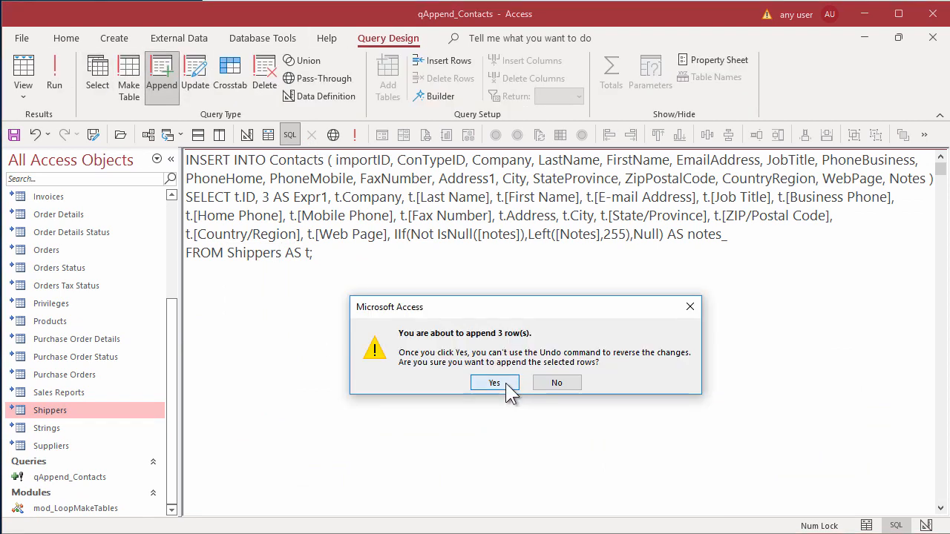
{"action": "left_click", "coordinate": [495, 383]}
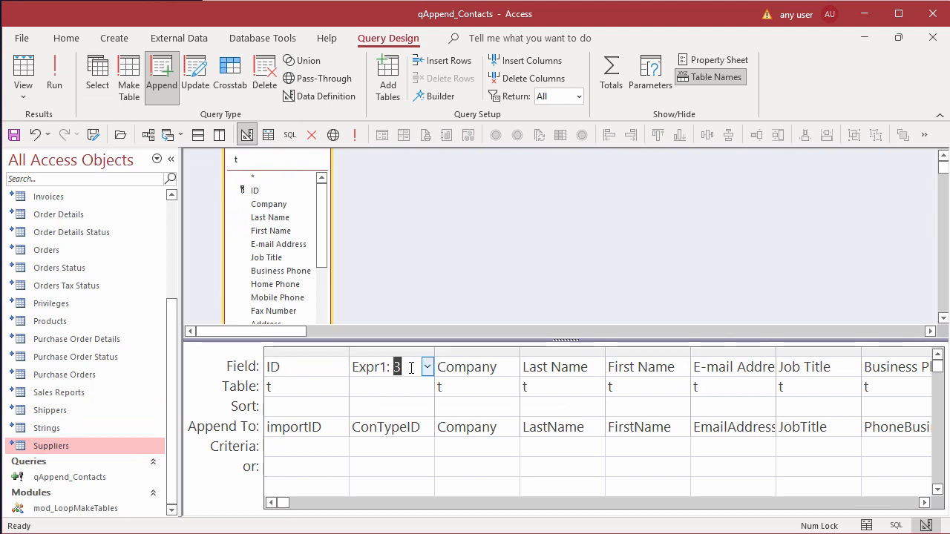
{"action": "left_click", "coordinate": [54, 71]}
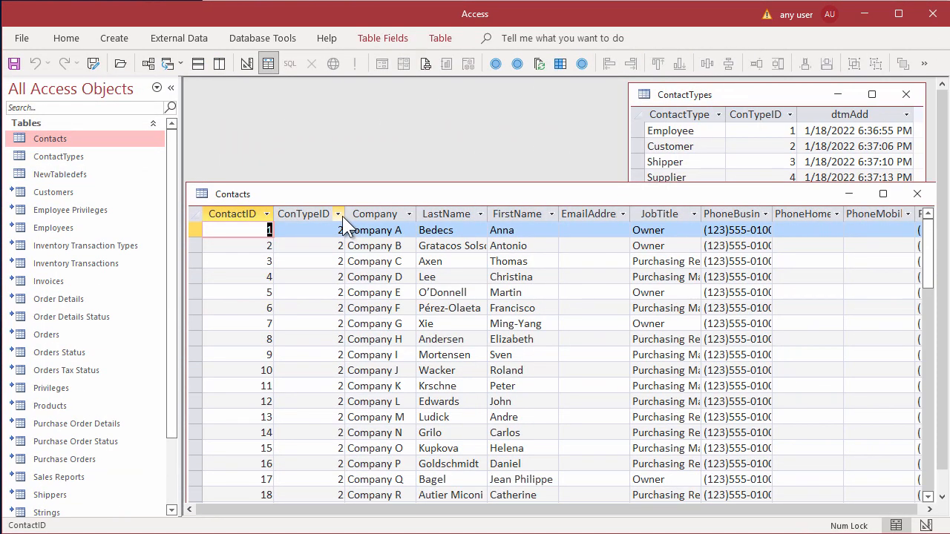
{"action": "left_click", "coordinate": [339, 214]}
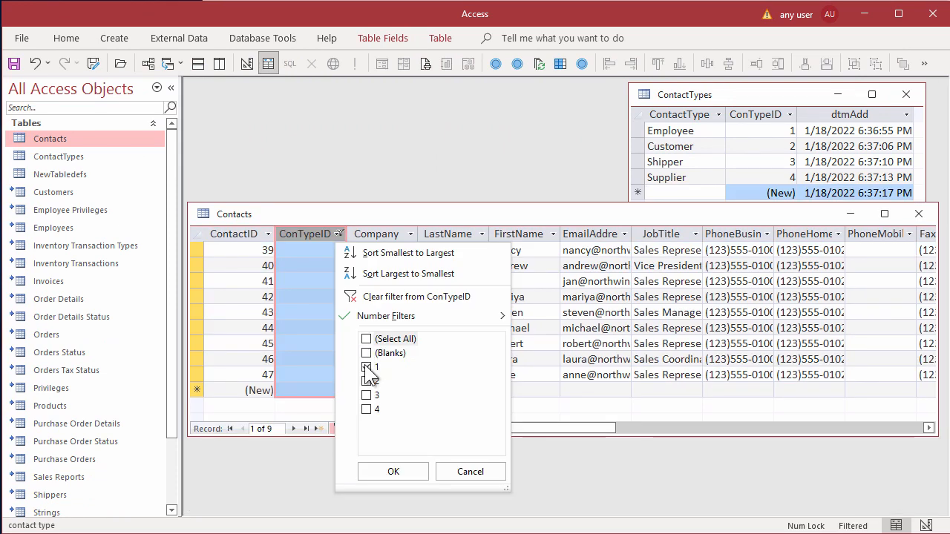
{"action": "left_click", "coordinate": [391, 471]}
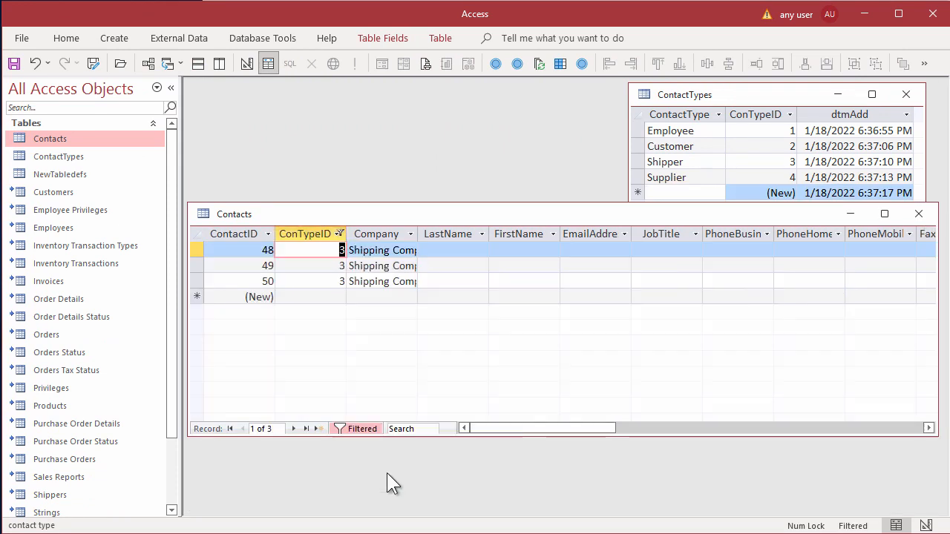
{"action": "left_click", "coordinate": [340, 234]}
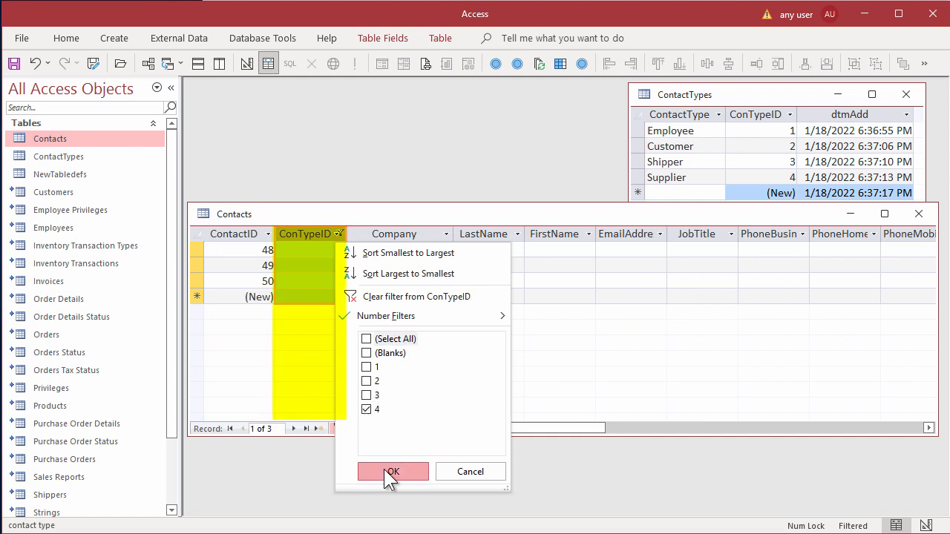
{"action": "left_click", "coordinate": [392, 472]}
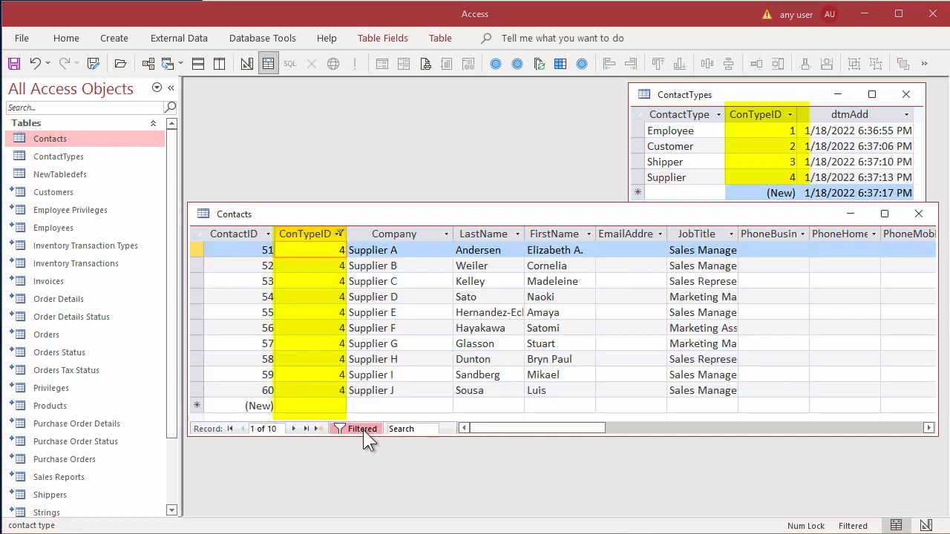
{"action": "left_click", "coordinate": [445, 234]}
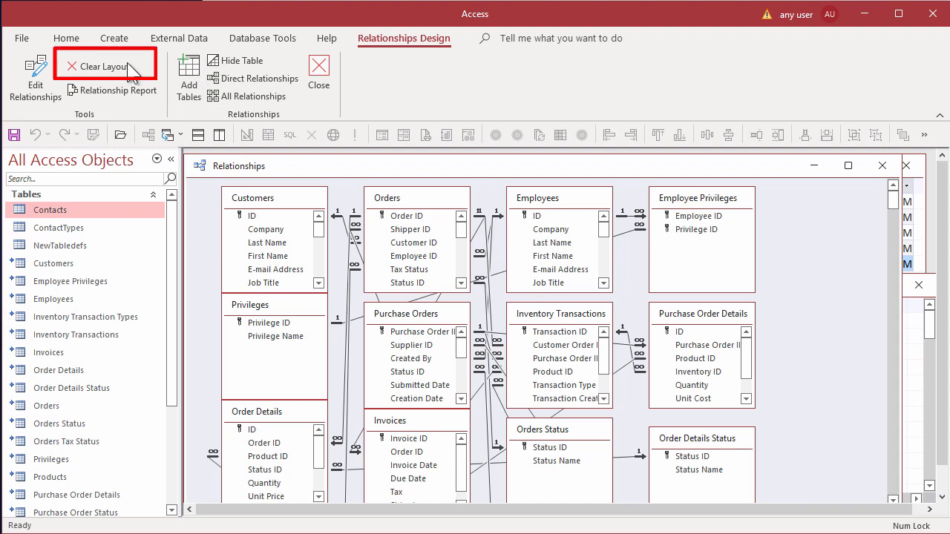
Clear the layout and create an enforced one-to-many link from ContactTypes to Contacts on ConTypeID
{"action": "left_click", "coordinate": [101, 66]}
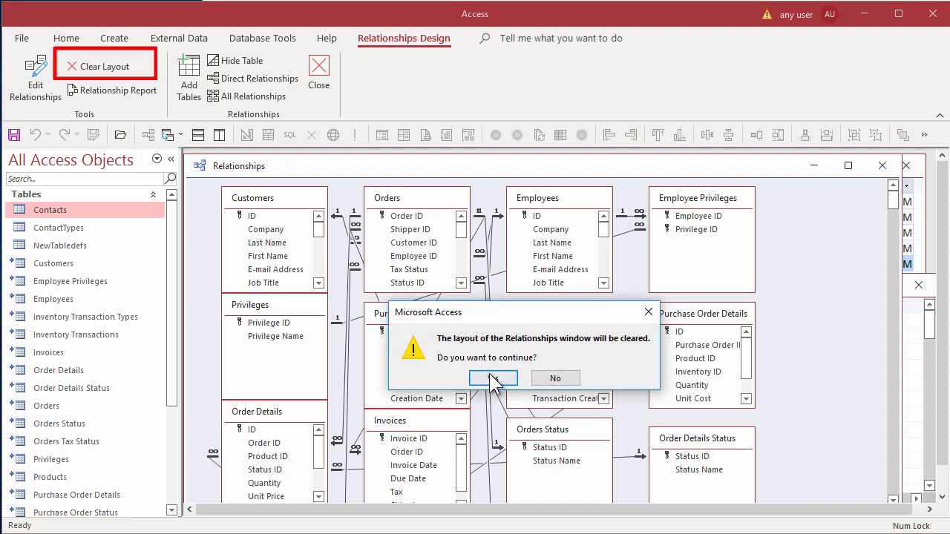
{"action": "left_click", "coordinate": [493, 379]}
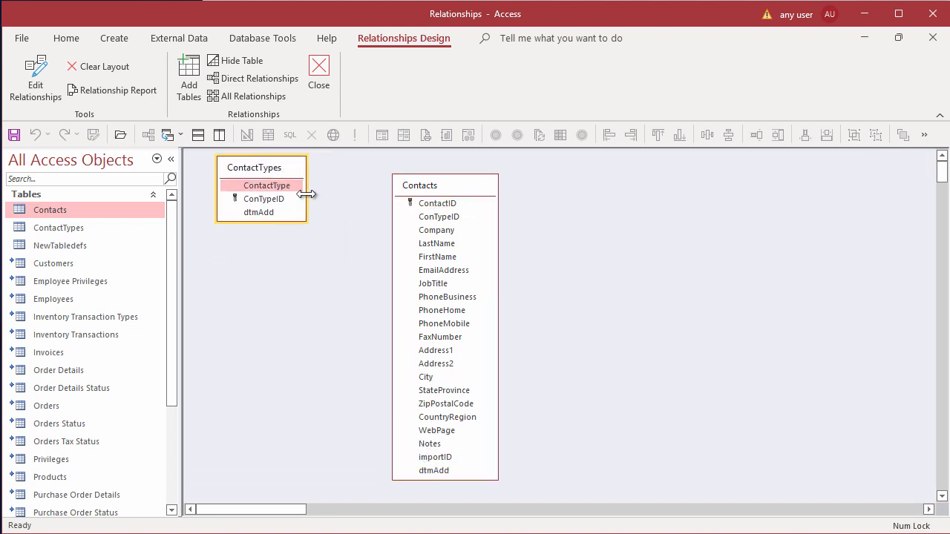
{"action": "left_click", "coordinate": [65, 39]}
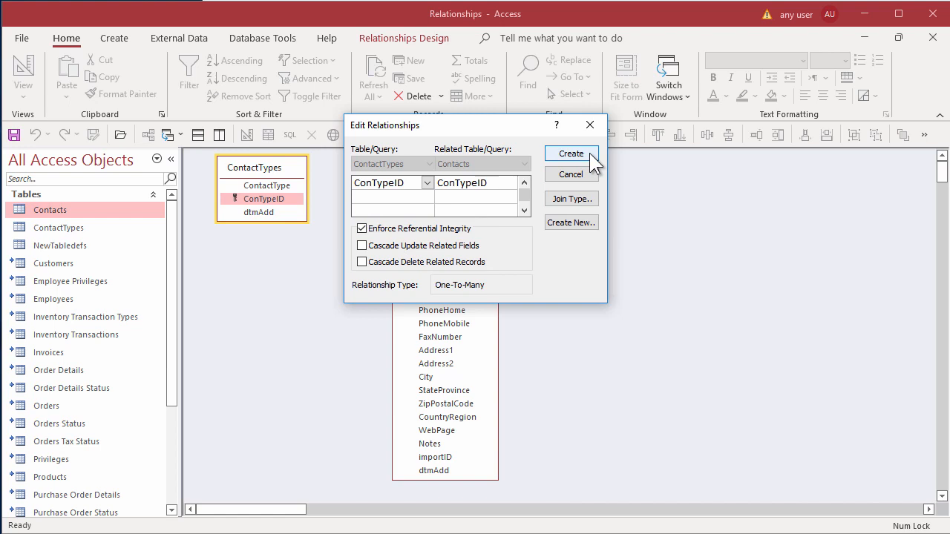
{"action": "left_click", "coordinate": [570, 153]}
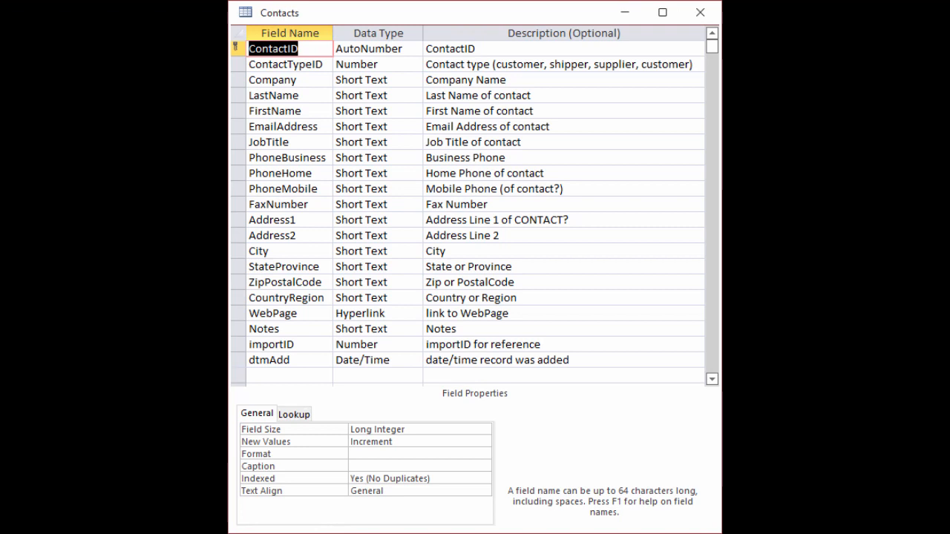
Bring up the LoopMakeTables module in the VBA editor and scroll through its table-creation code
{"action": "left_click", "coordinate": [564, 32]}
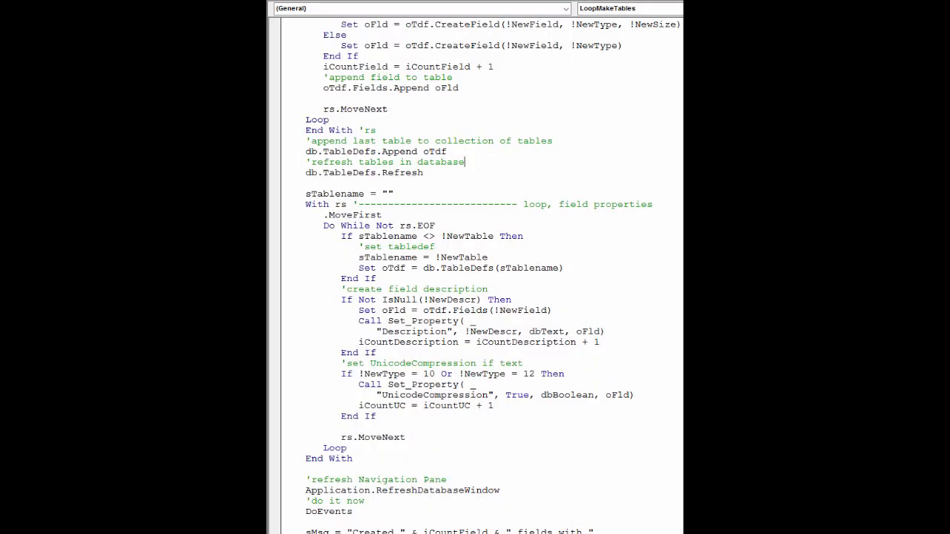
{"action": "double_click", "coordinate": [371, 151]}
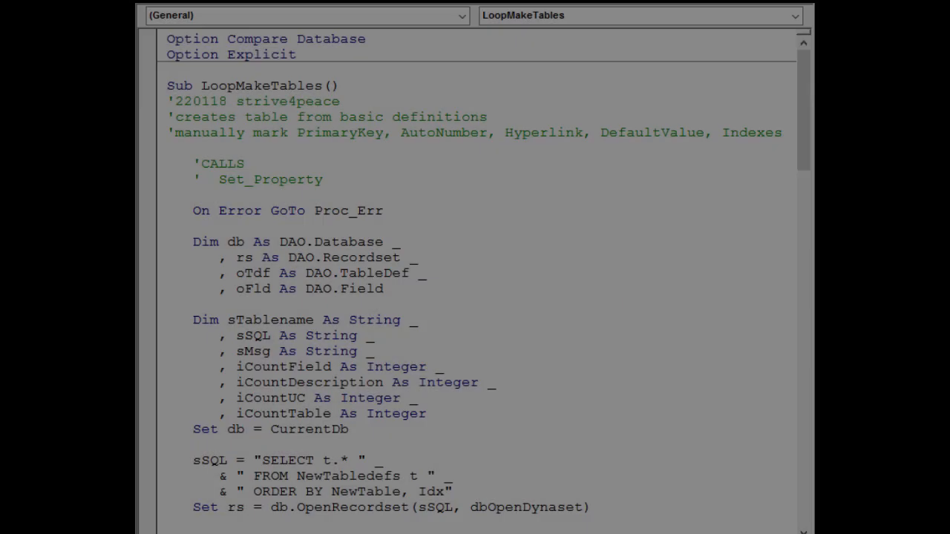
{"action": "scroll", "scroll_direction": "down", "scroll_amount": 3}
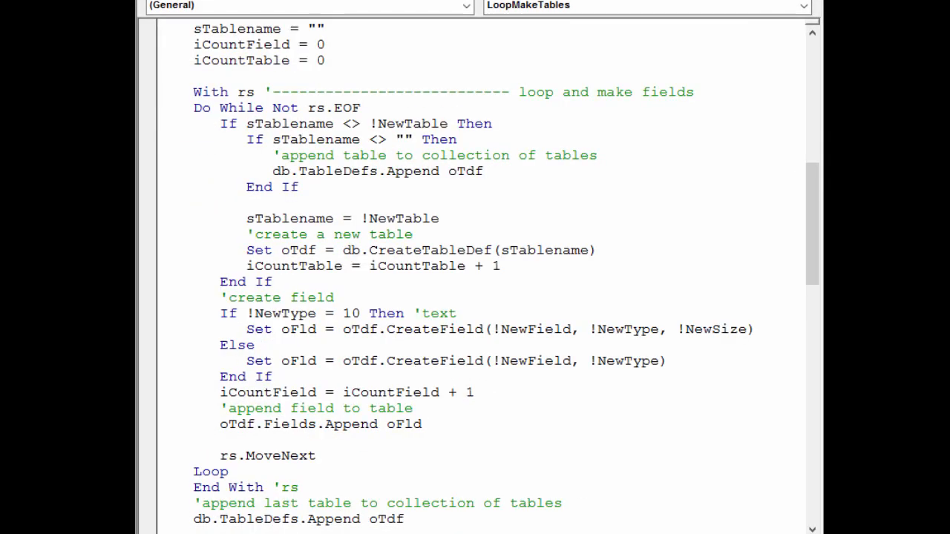
{"action": "scroll", "scroll_direction": "down", "scroll_amount": 3}
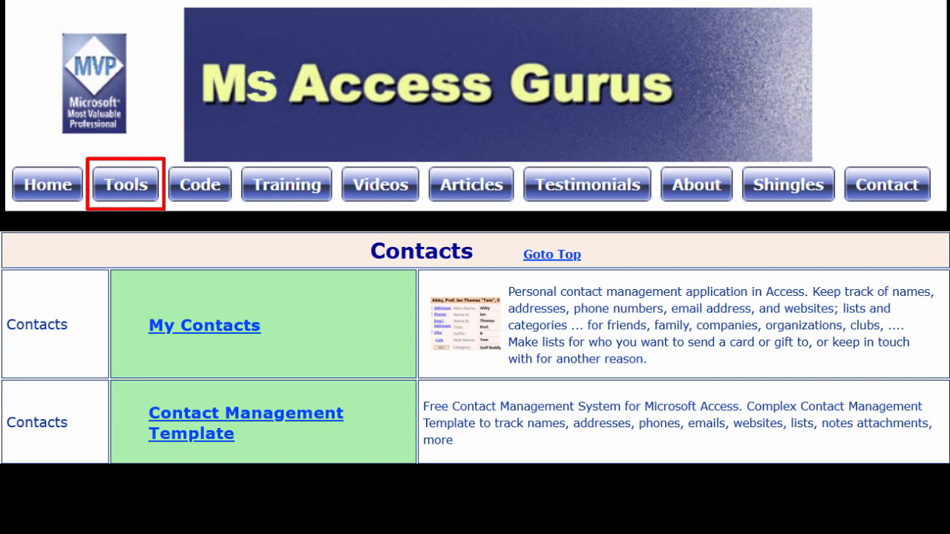
Go to the My Contacts tool page from the msaccessgurus.com Tools page
{"action": "left_click", "coordinate": [204, 325]}
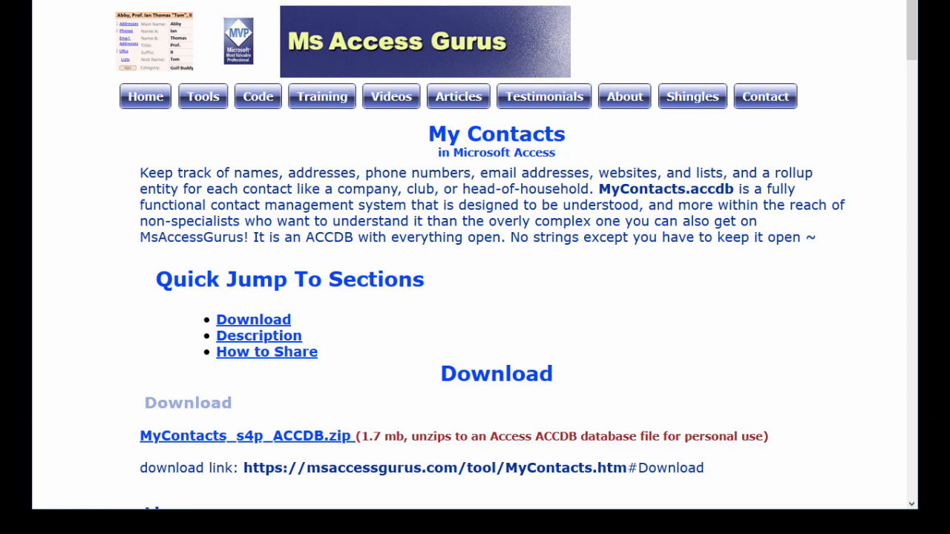